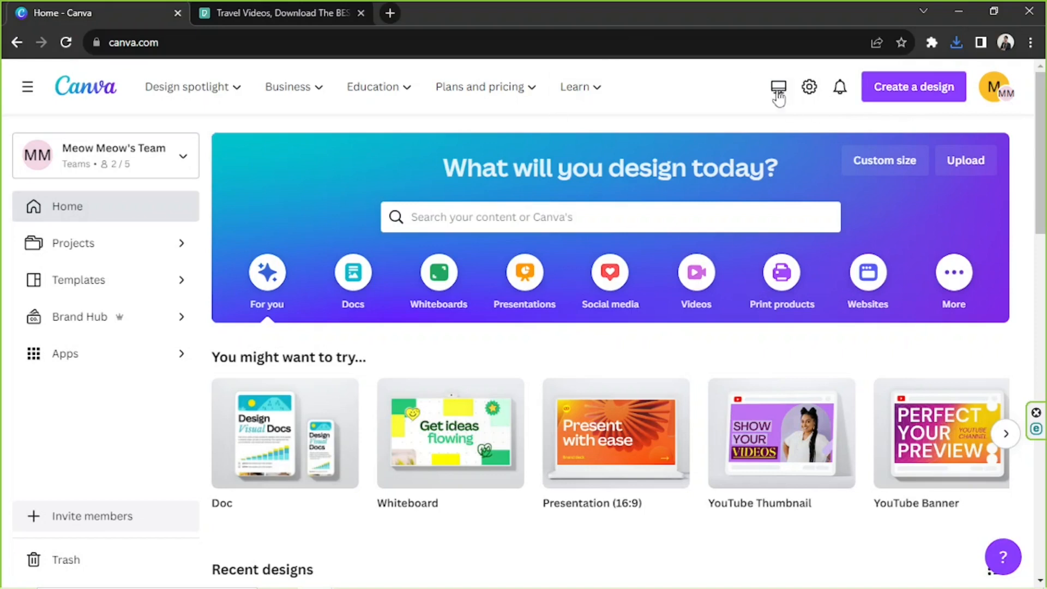
{"action": "mouse_move", "coordinate": [638, 134]}
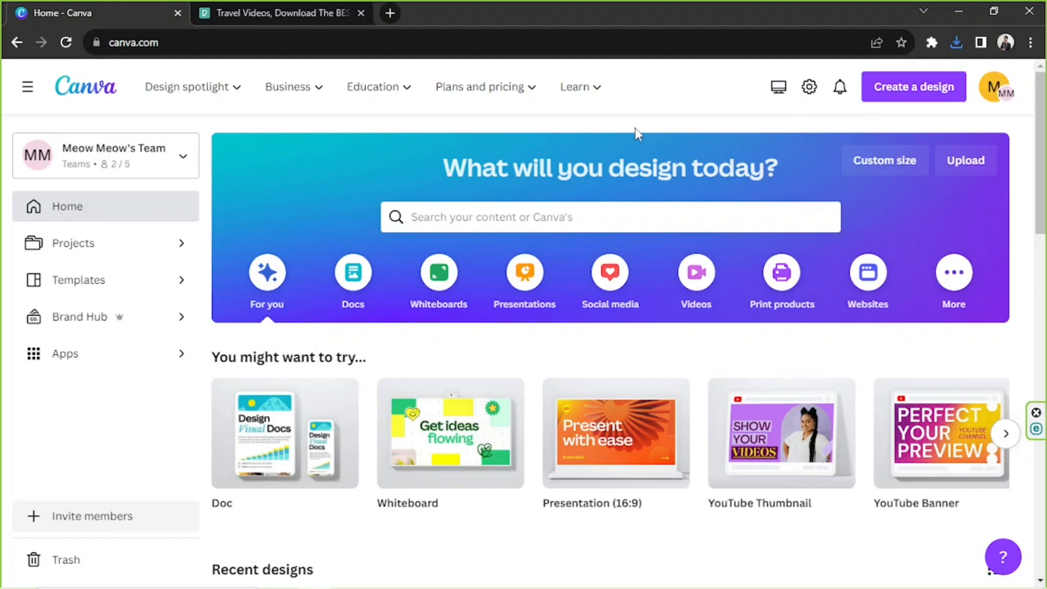
{"action": "mouse_move", "coordinate": [467, 203]}
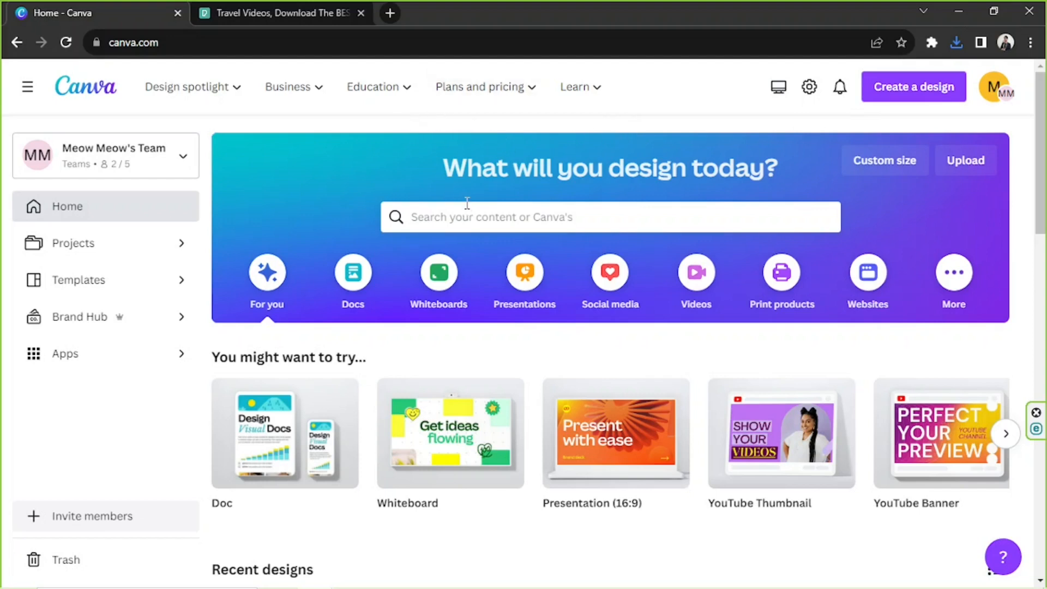
Step: Search Canva home for 'youtube thumbnail' to reveal the 1280×720 YouTube Thumbnail format
{"action": "type", "text": "youtube"}
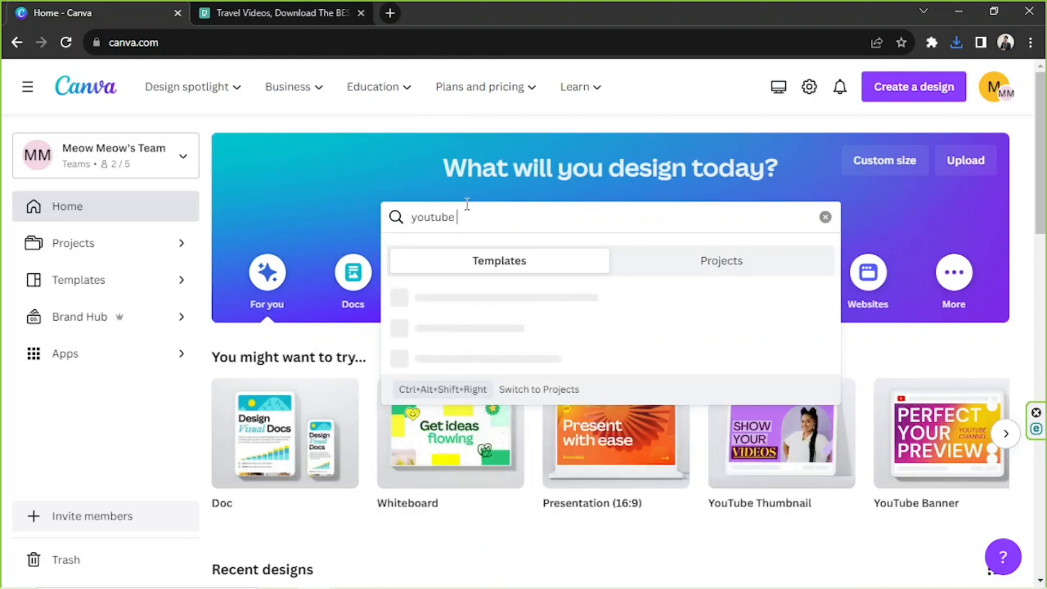
{"action": "type", "text": "thumbnail"}
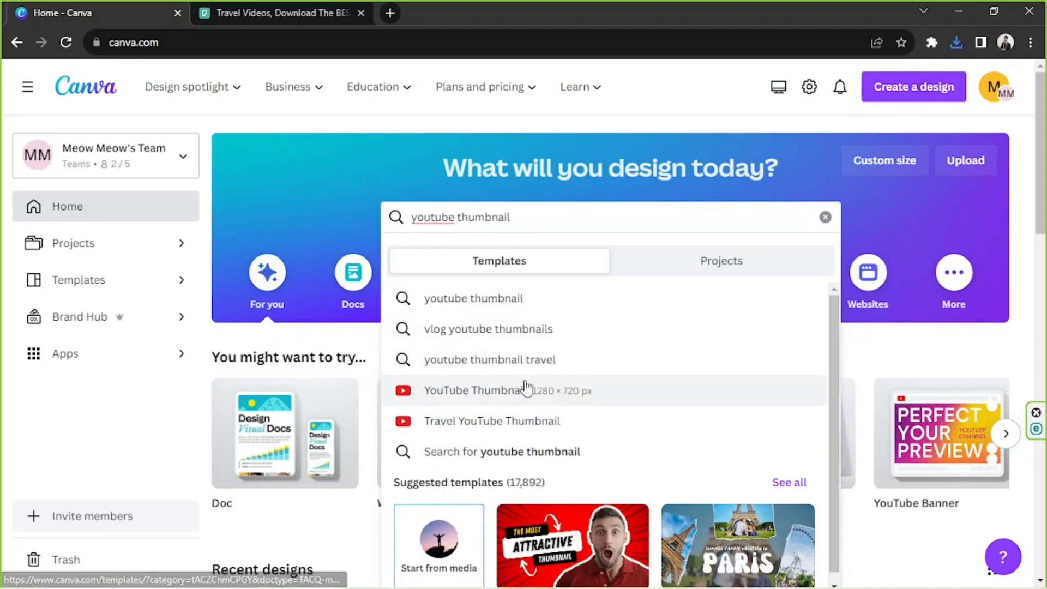
Step: Browse YouTube Thumbnail templates and start a design from 'Brown White Simple My London Apartment'
{"action": "left_click", "coordinate": [483, 390]}
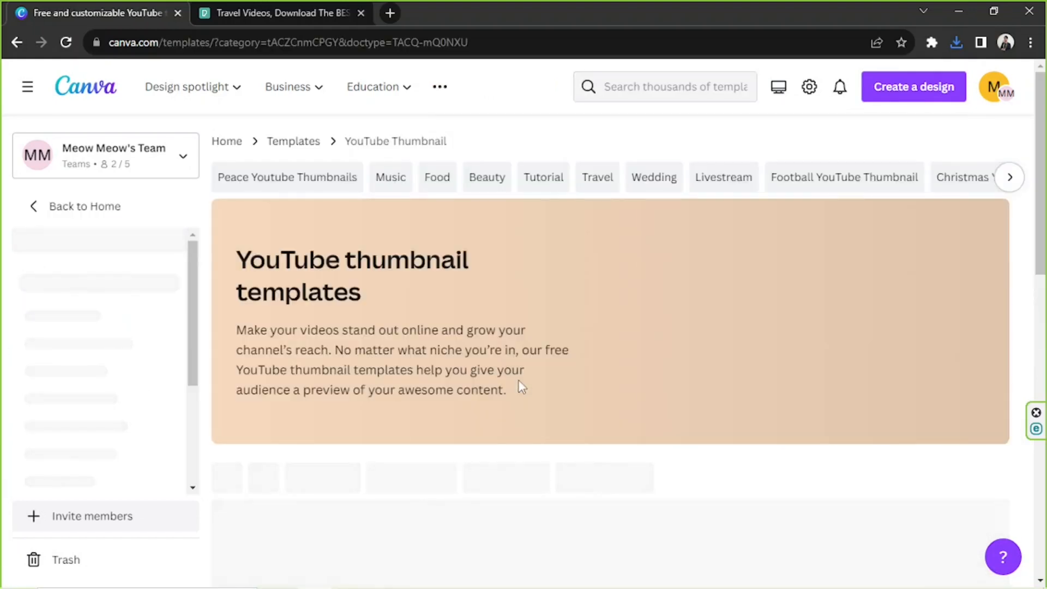
{"action": "scroll", "scroll_direction": "down", "scroll_amount": 3}
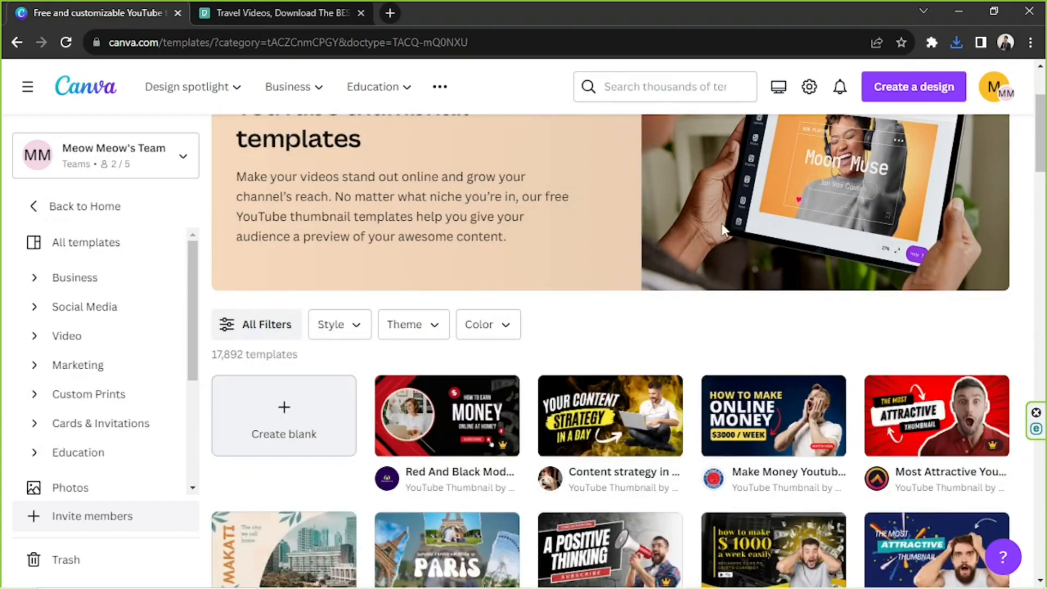
{"action": "scroll", "scroll_direction": "down", "scroll_amount": 3}
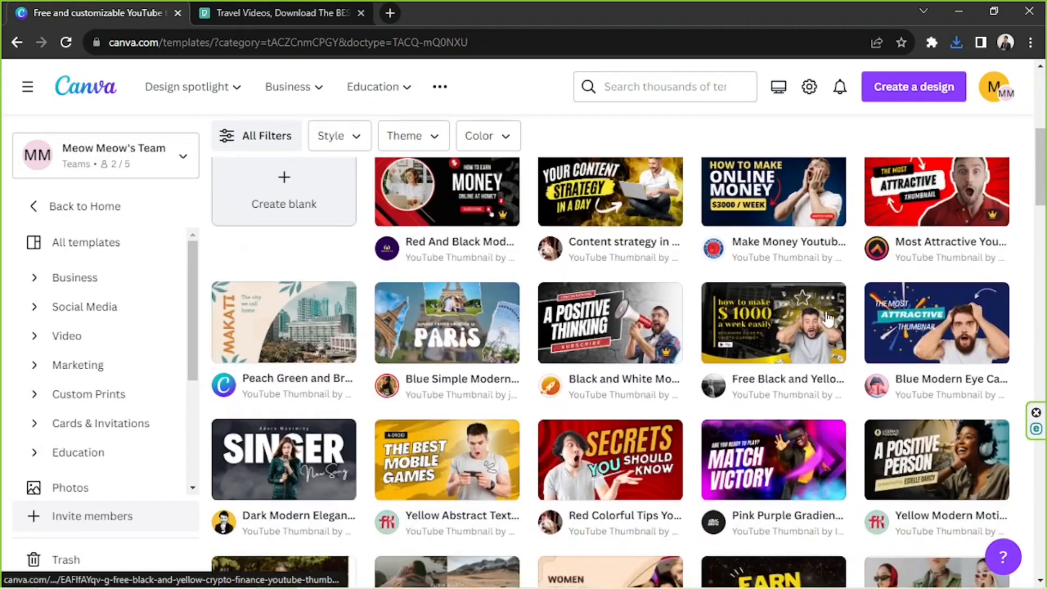
{"action": "scroll", "scroll_direction": "down", "scroll_amount": 3}
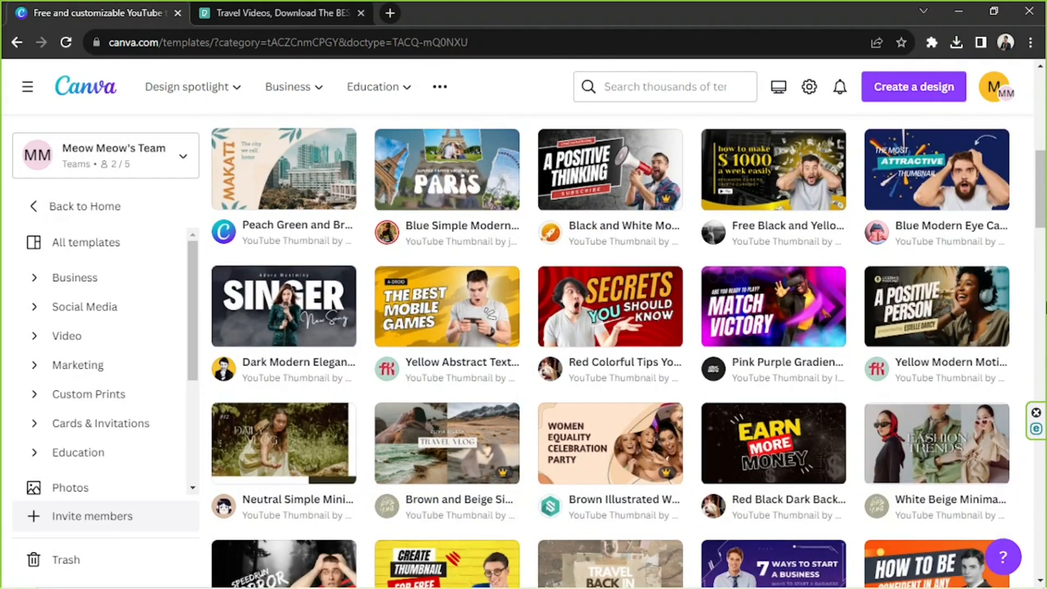
{"action": "scroll", "scroll_direction": "down", "scroll_amount": 3}
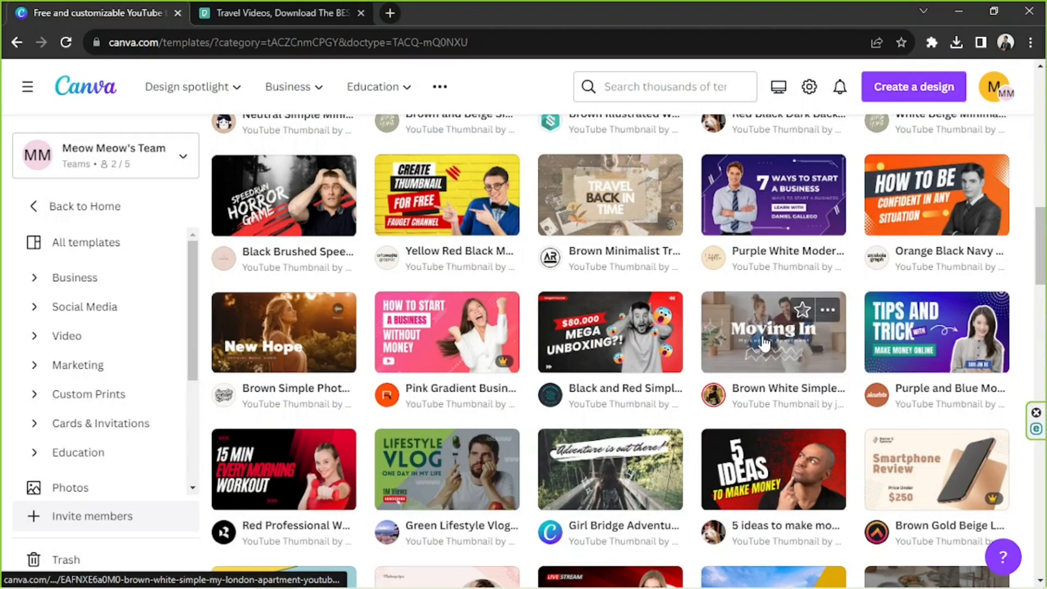
{"action": "left_click", "coordinate": [773, 332]}
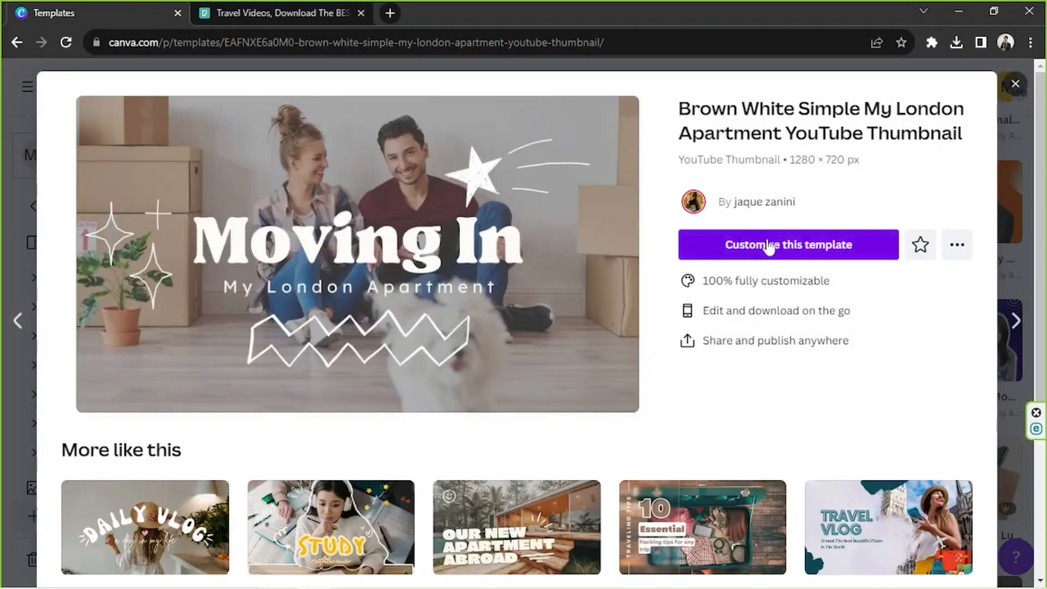
{"action": "left_click", "coordinate": [788, 245]}
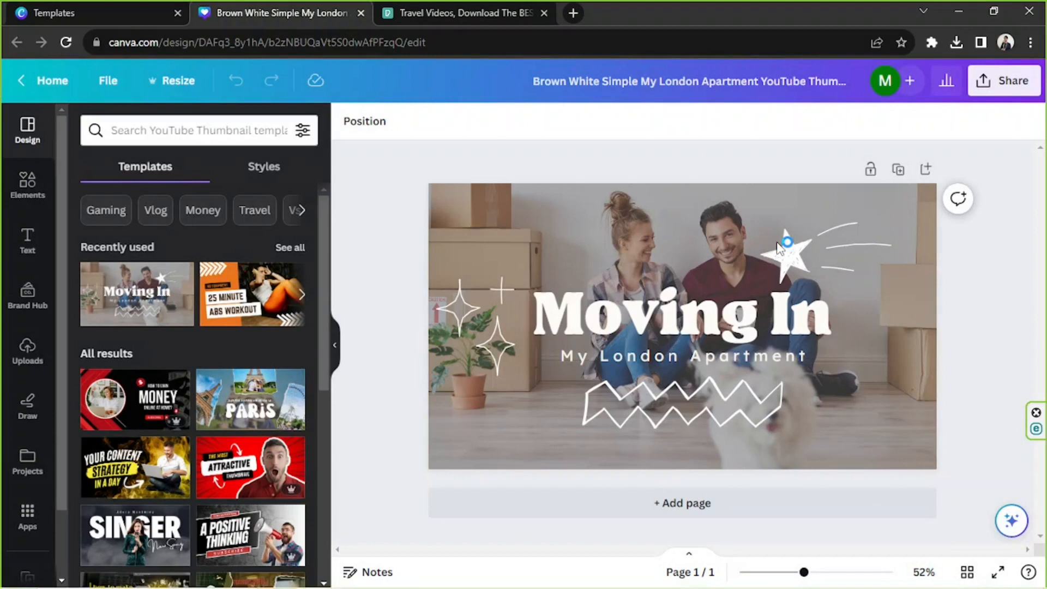
{"action": "left_click", "coordinate": [788, 250]}
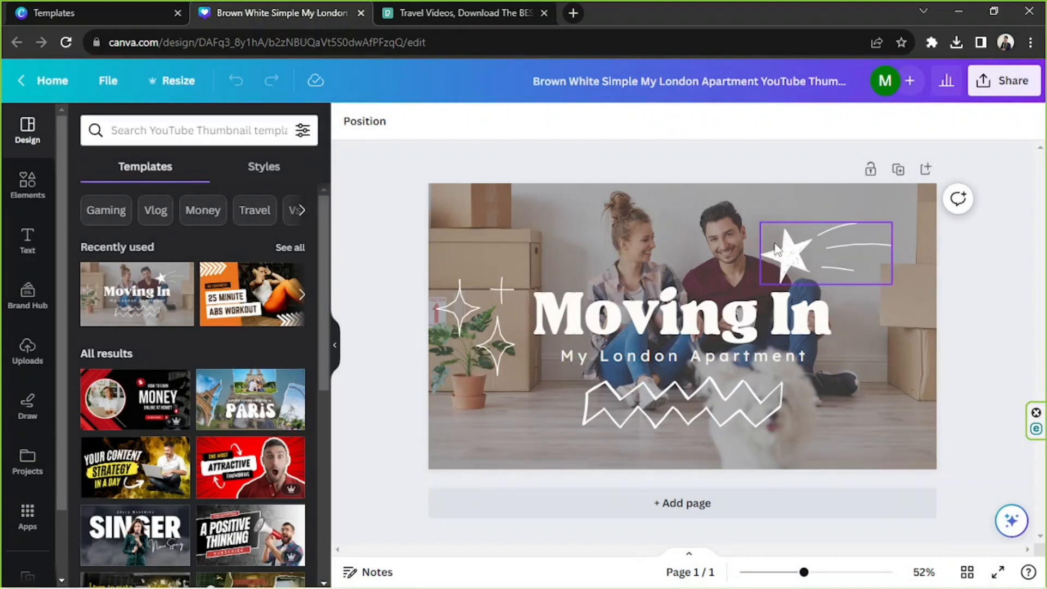
{"action": "left_click", "coordinate": [387, 150]}
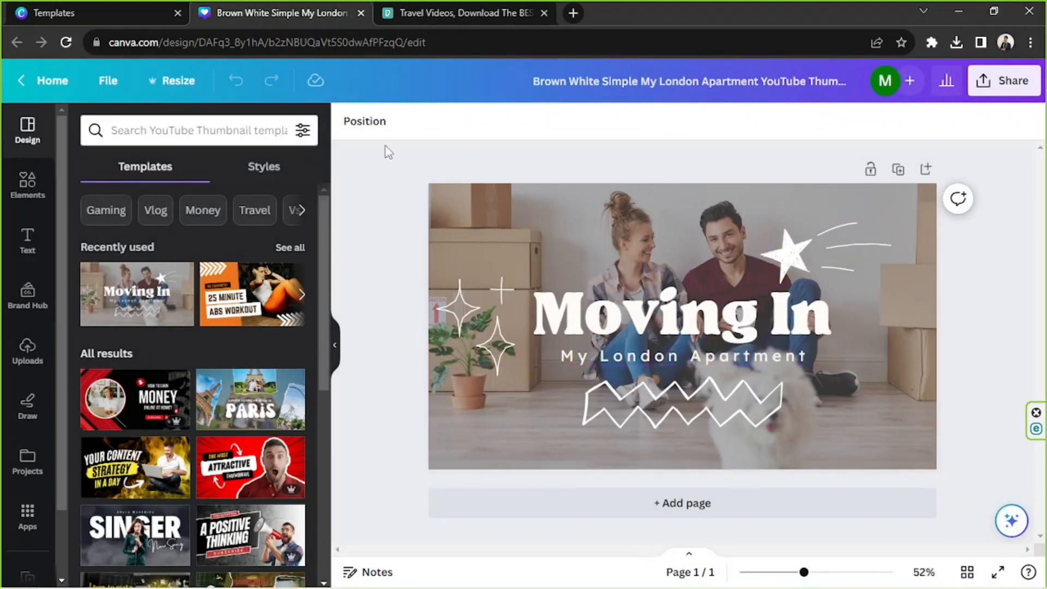
{"action": "scroll", "scroll_direction": "down", "scroll_amount": 3}
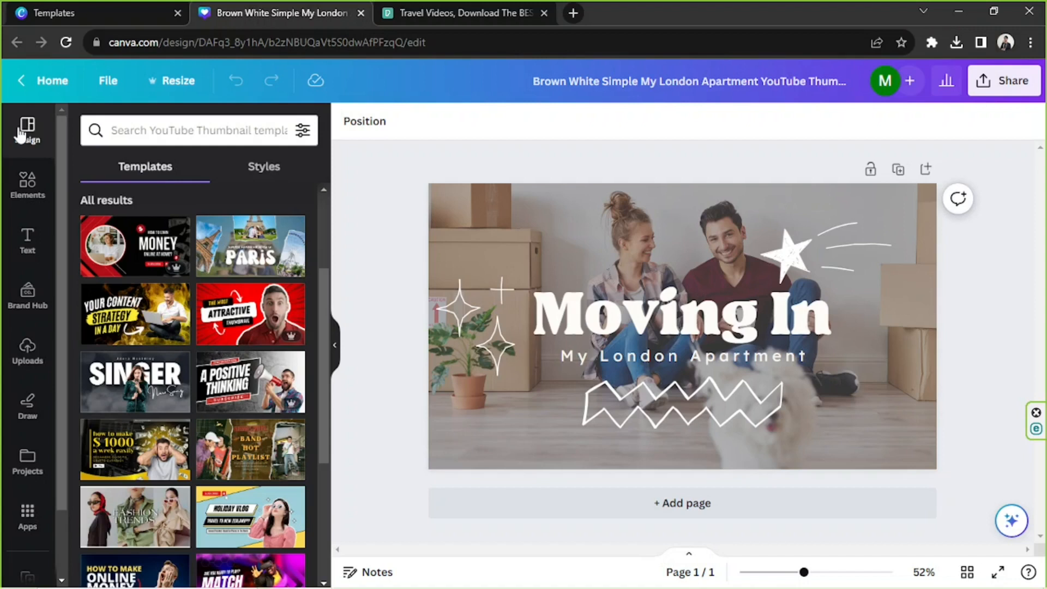
{"action": "left_click", "coordinate": [672, 310]}
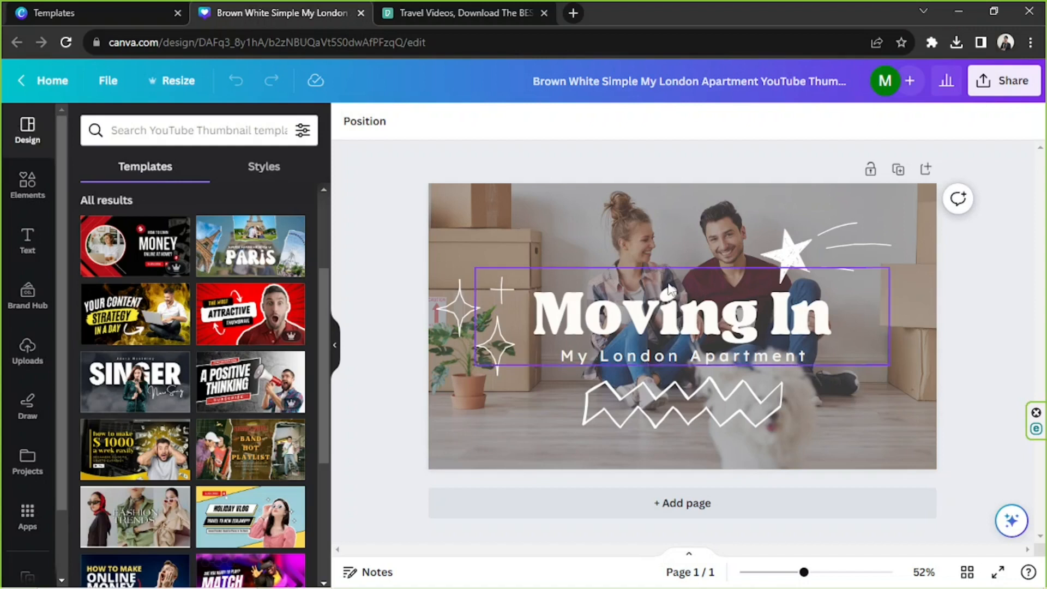
{"action": "left_click", "coordinate": [678, 246]}
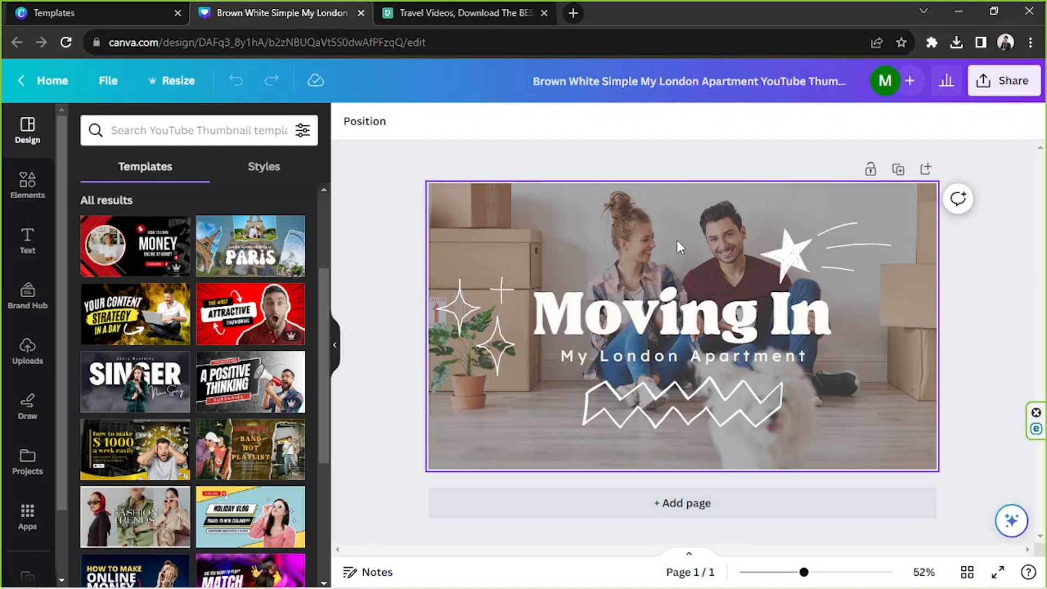
{"action": "mouse_move", "coordinate": [324, 176]}
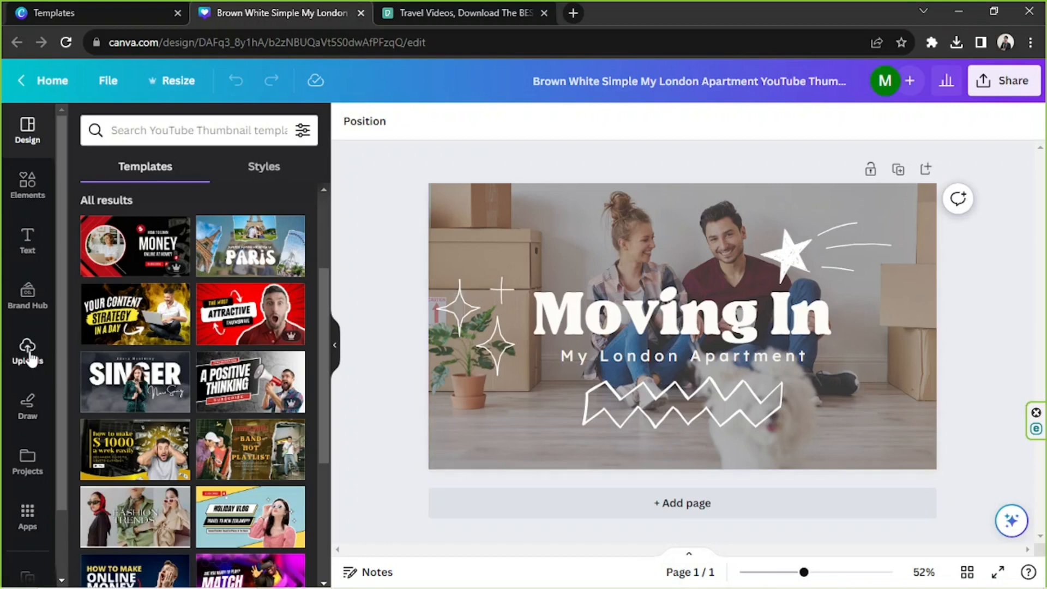
Step: Upload the mountain trail photo pexels-quang-nguyen-vinh-2132126 and video (1080p) from Canva Sample Media
{"action": "left_click", "coordinate": [28, 350]}
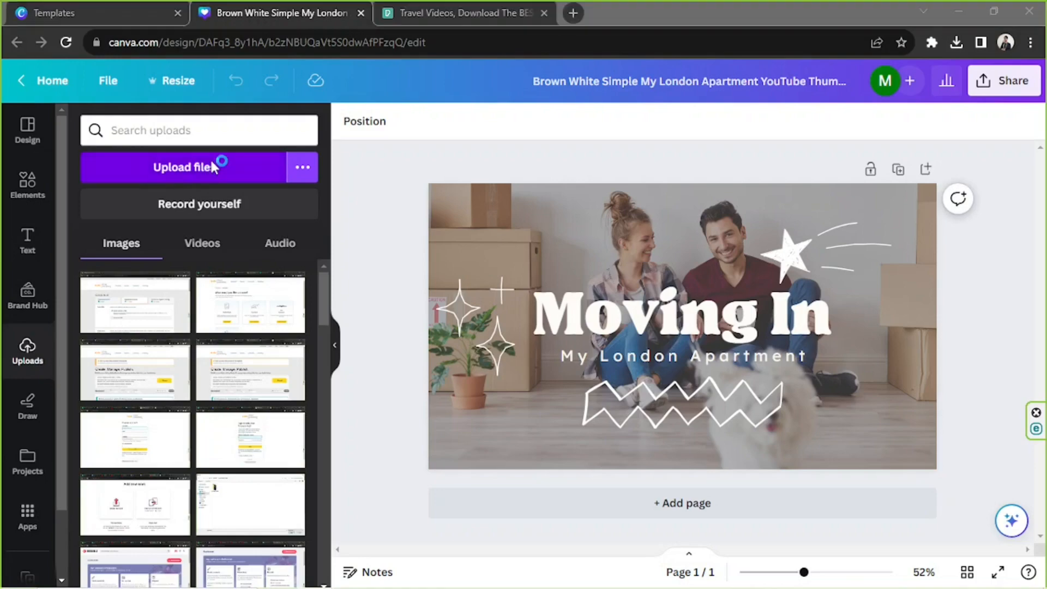
{"action": "left_click", "coordinate": [198, 166]}
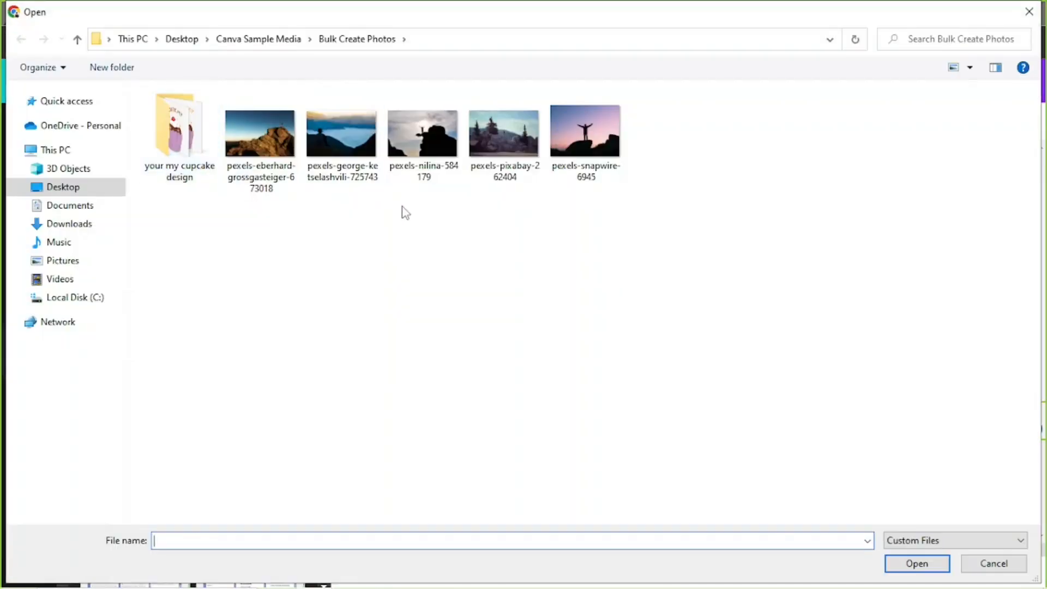
{"action": "mouse_move", "coordinate": [534, 238]}
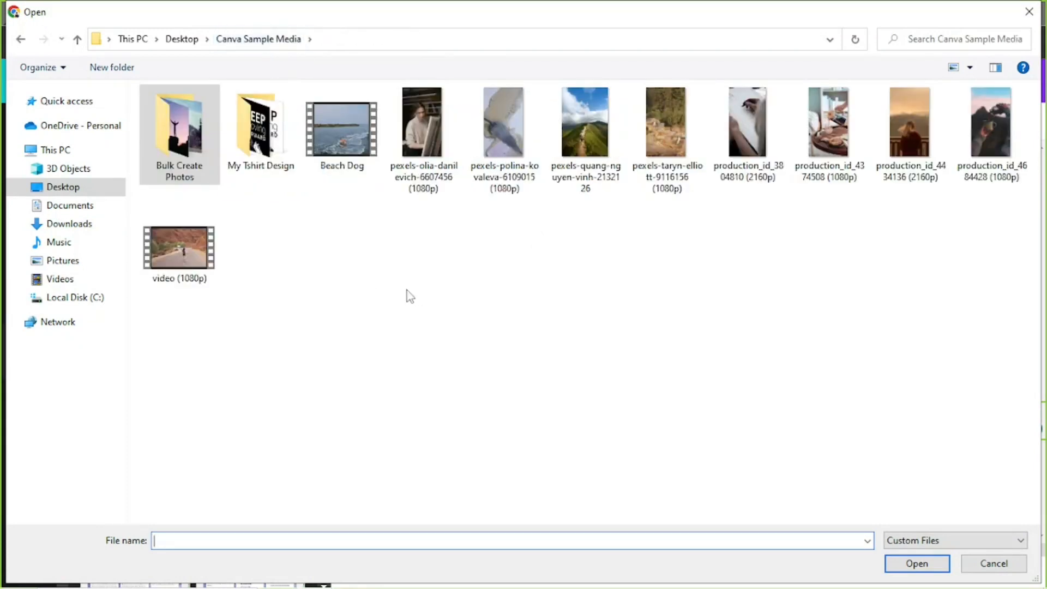
{"action": "left_click", "coordinate": [179, 251]}
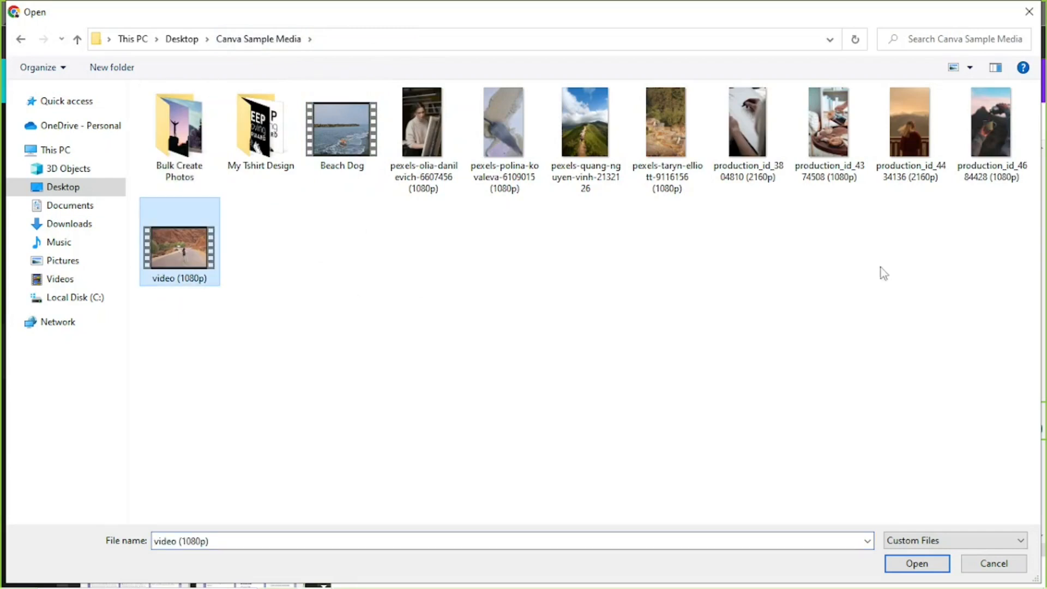
{"action": "left_click", "coordinate": [585, 121]}
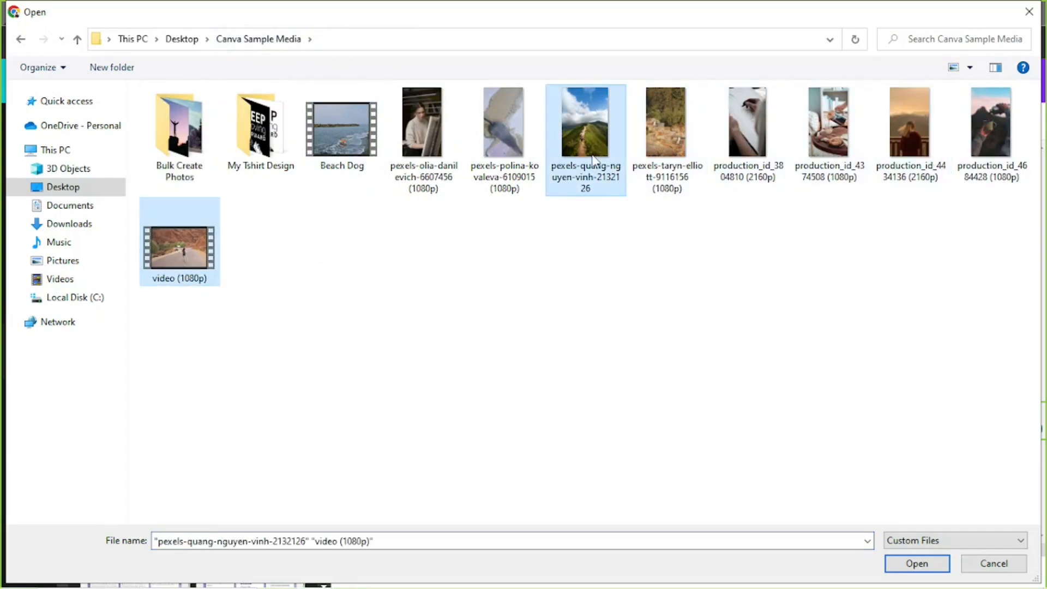
{"action": "mouse_move", "coordinate": [767, 401]}
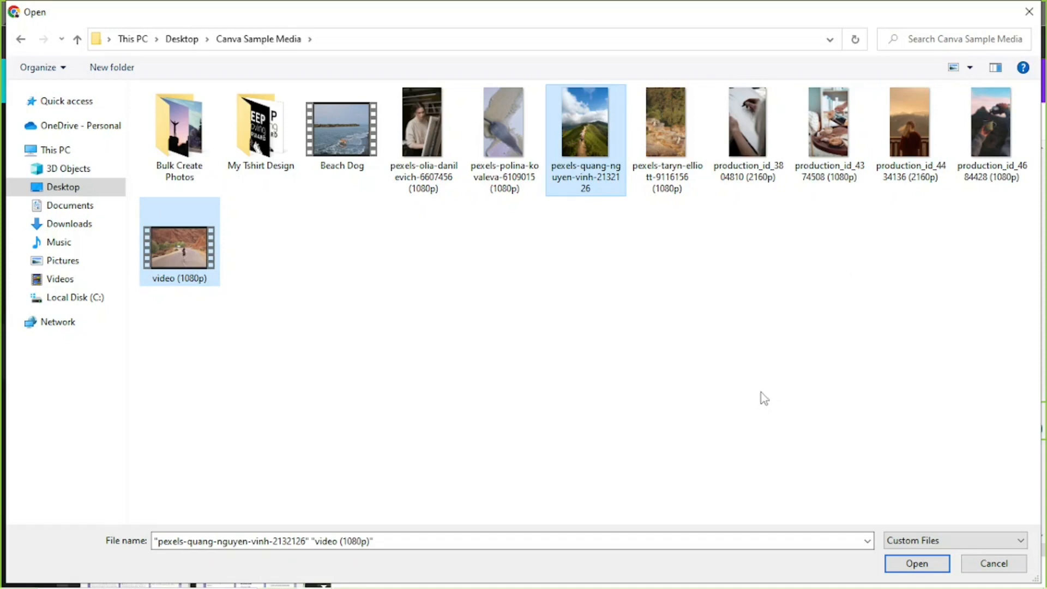
{"action": "mouse_move", "coordinate": [413, 258]}
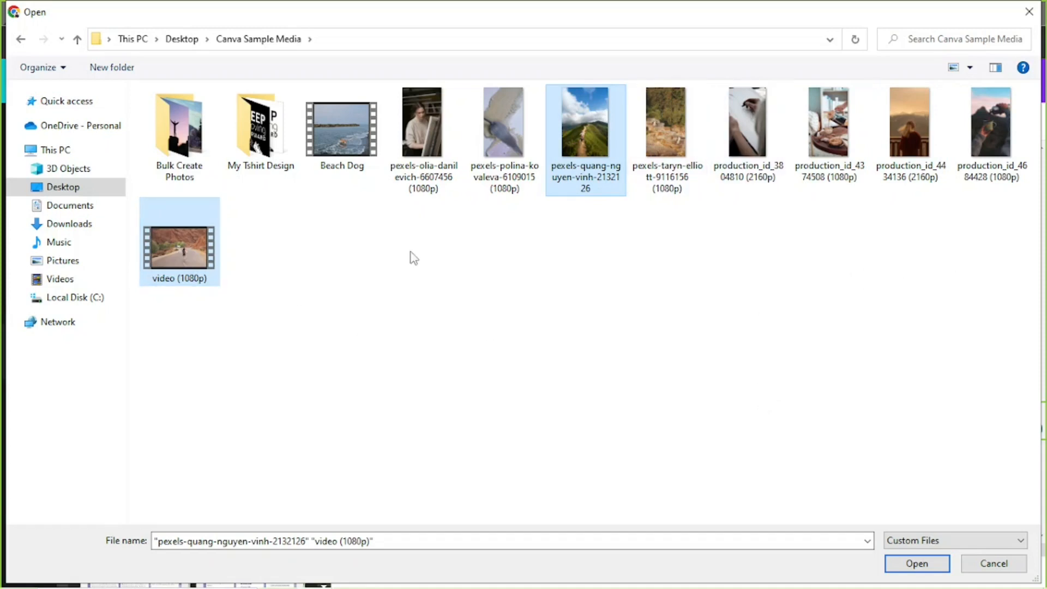
{"action": "mouse_move", "coordinate": [468, 319]}
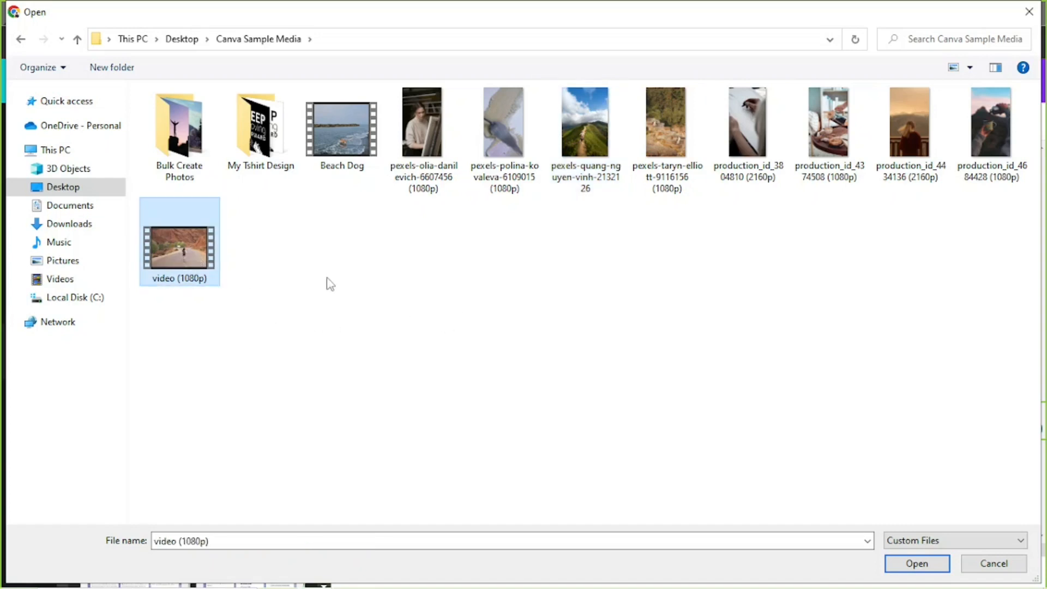
{"action": "left_click", "coordinate": [585, 122]}
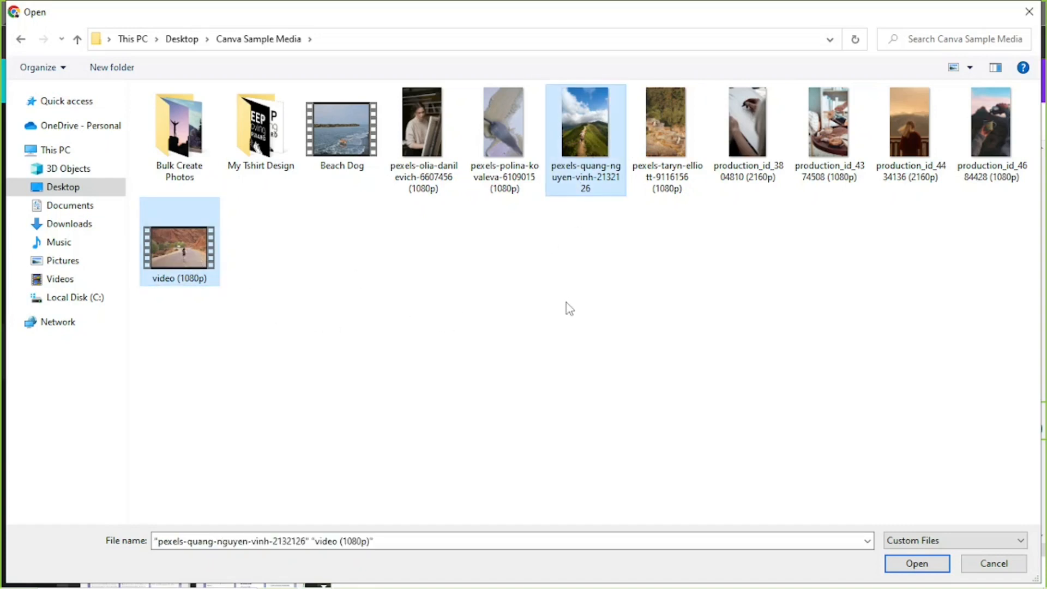
{"action": "mouse_move", "coordinate": [708, 303]}
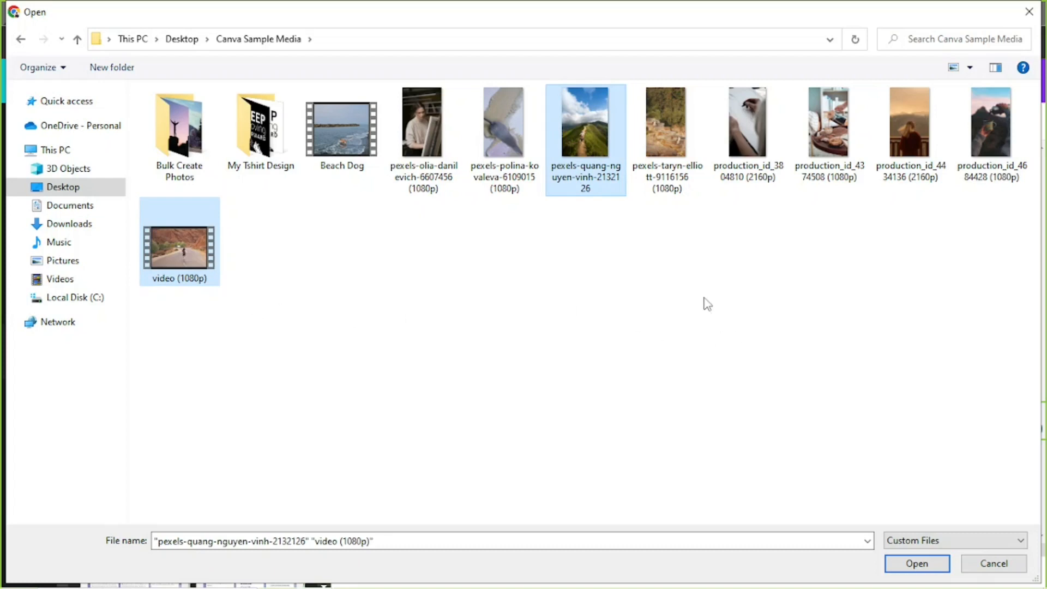
{"action": "mouse_move", "coordinate": [916, 563]}
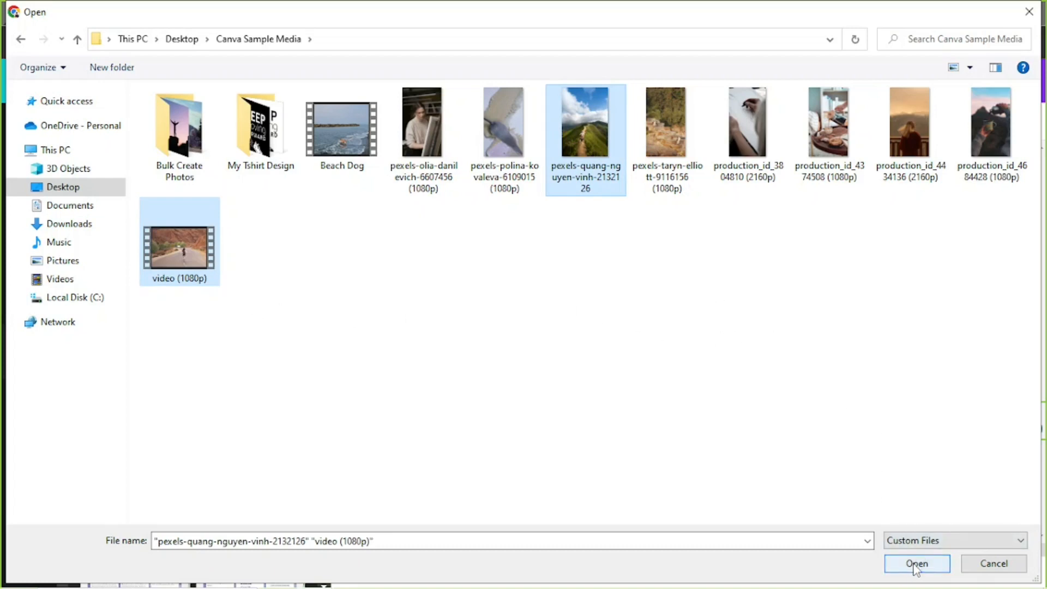
{"action": "left_click", "coordinate": [916, 562]}
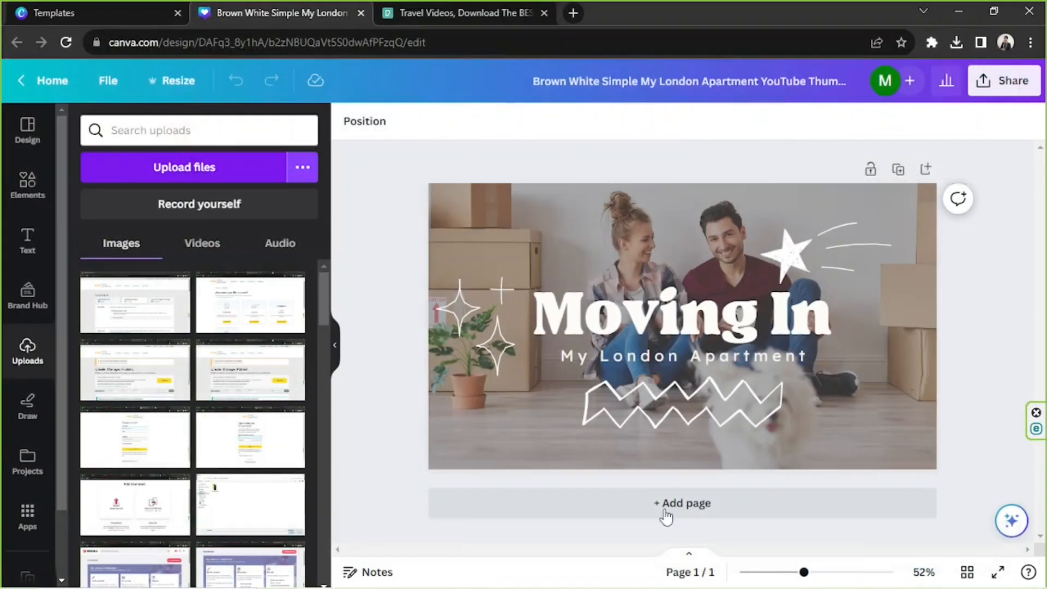
{"action": "mouse_move", "coordinate": [155, 304]}
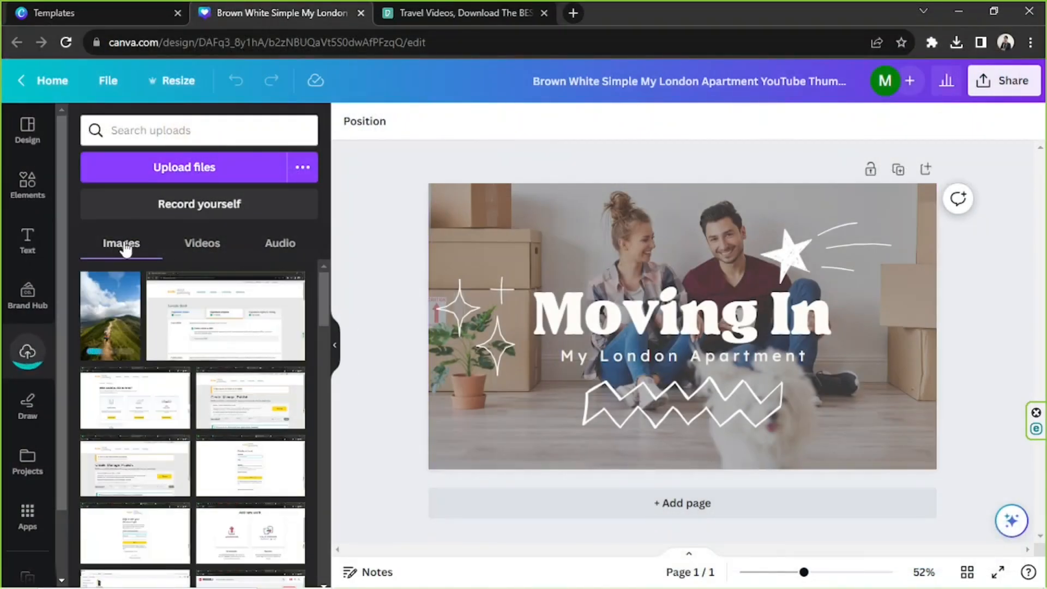
Step: Replace the moving-boxes couple background with the uploaded mountain trail photo
{"action": "left_click", "coordinate": [202, 242]}
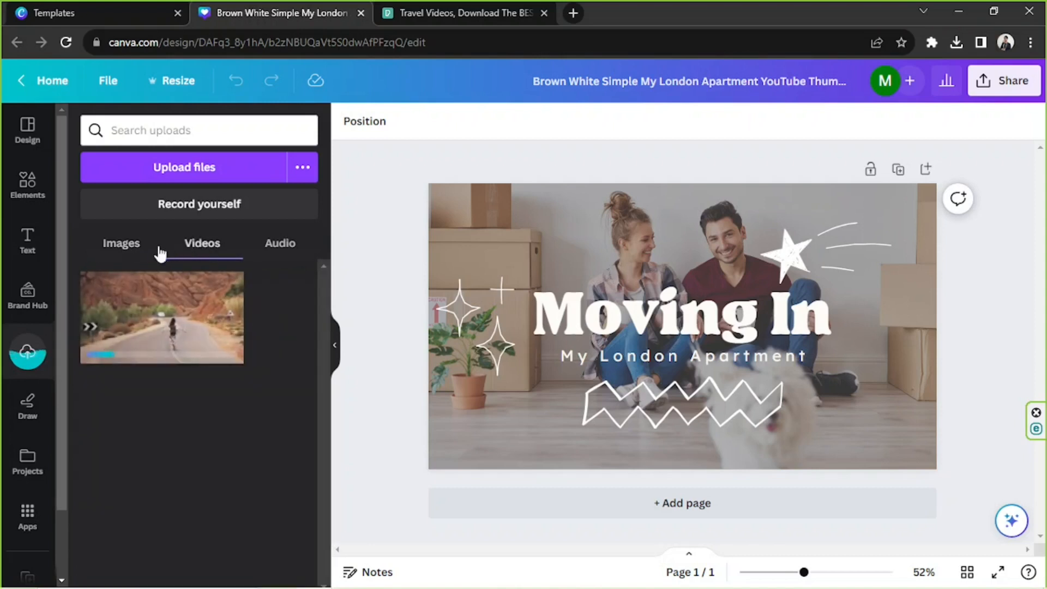
{"action": "left_click", "coordinate": [202, 244]}
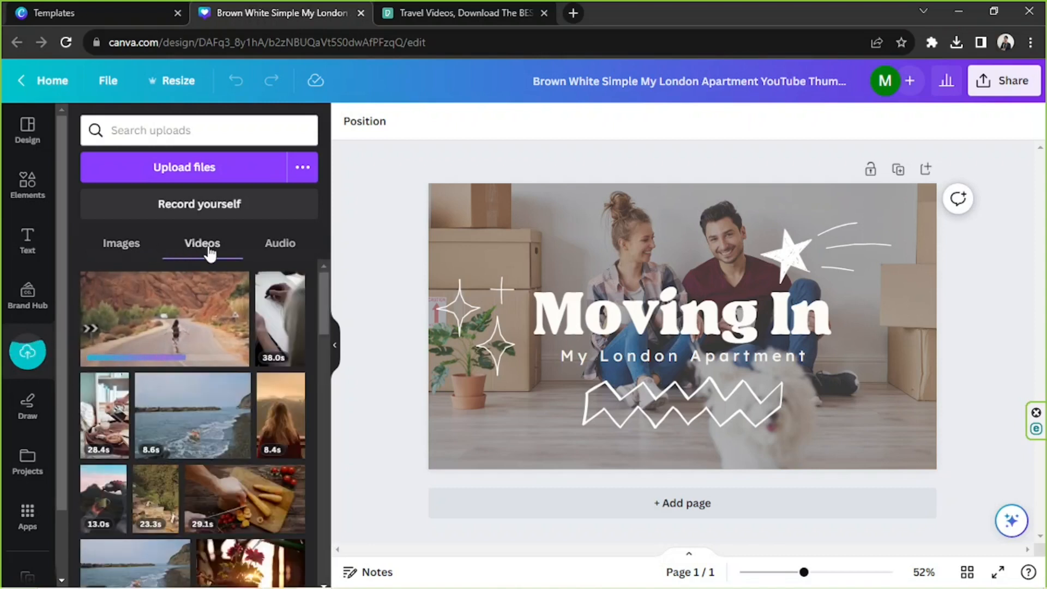
{"action": "left_click", "coordinate": [121, 243]}
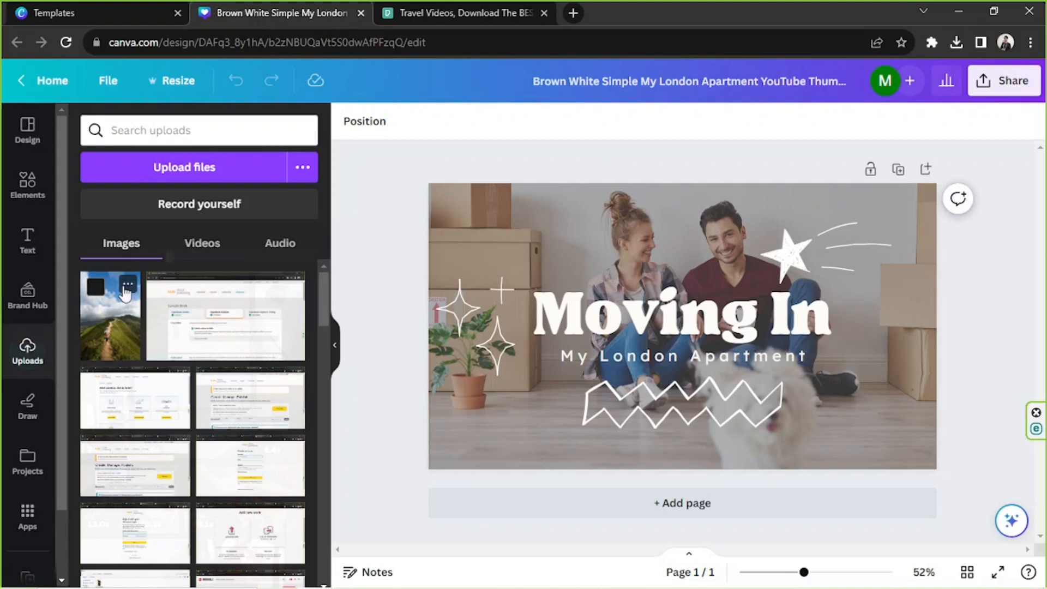
{"action": "mouse_move", "coordinate": [117, 319]}
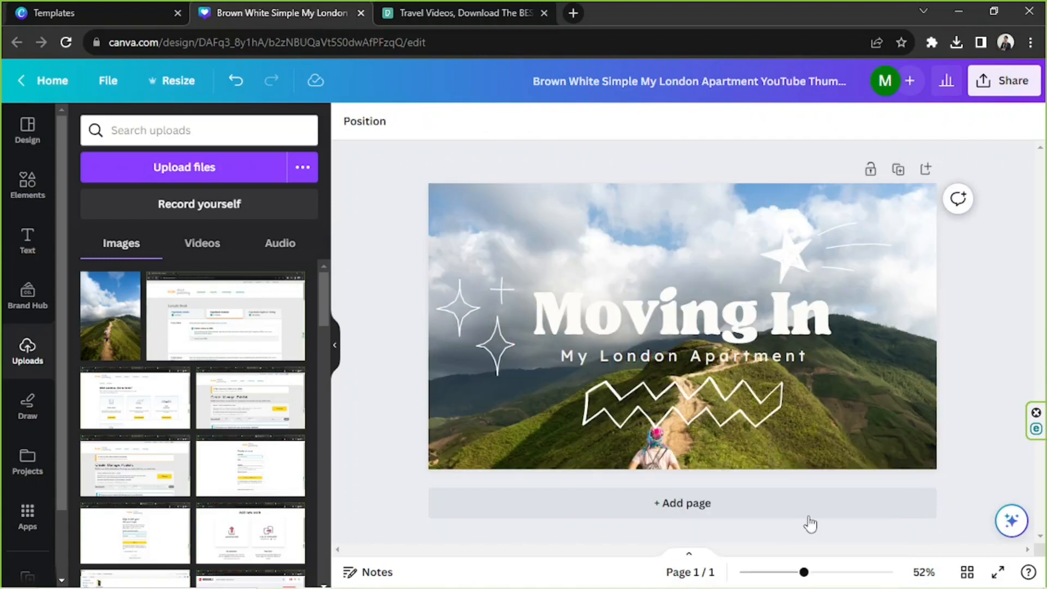
{"action": "left_click", "coordinate": [681, 327]}
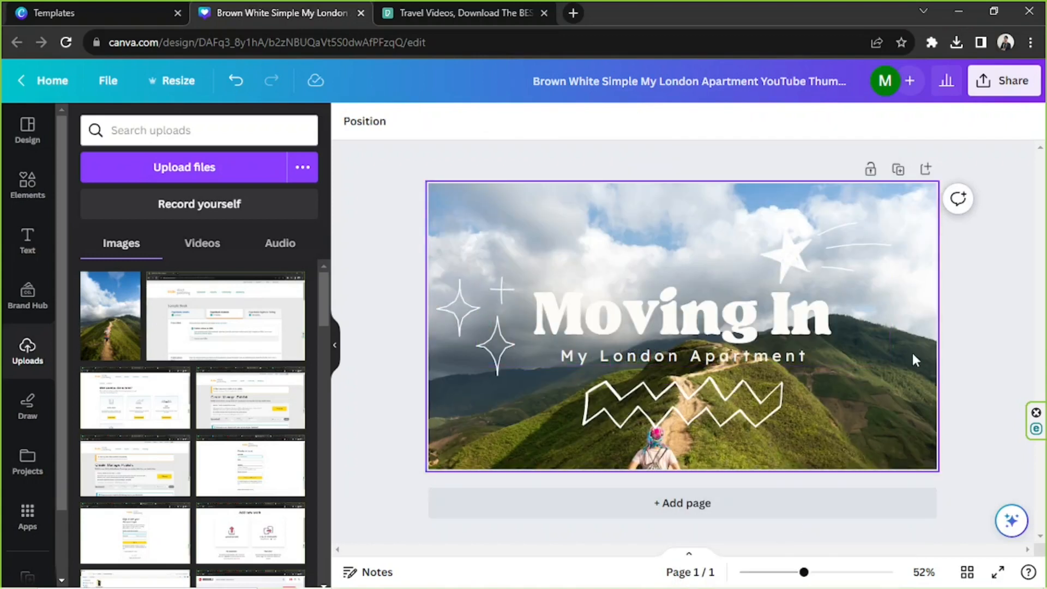
{"action": "mouse_move", "coordinate": [901, 374]}
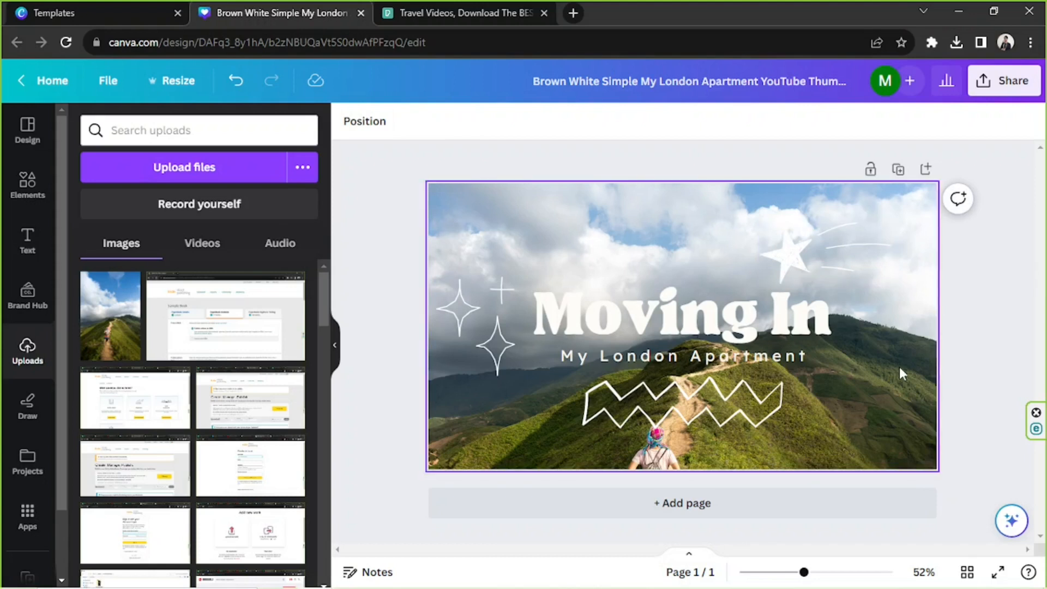
{"action": "mouse_move", "coordinate": [900, 378]}
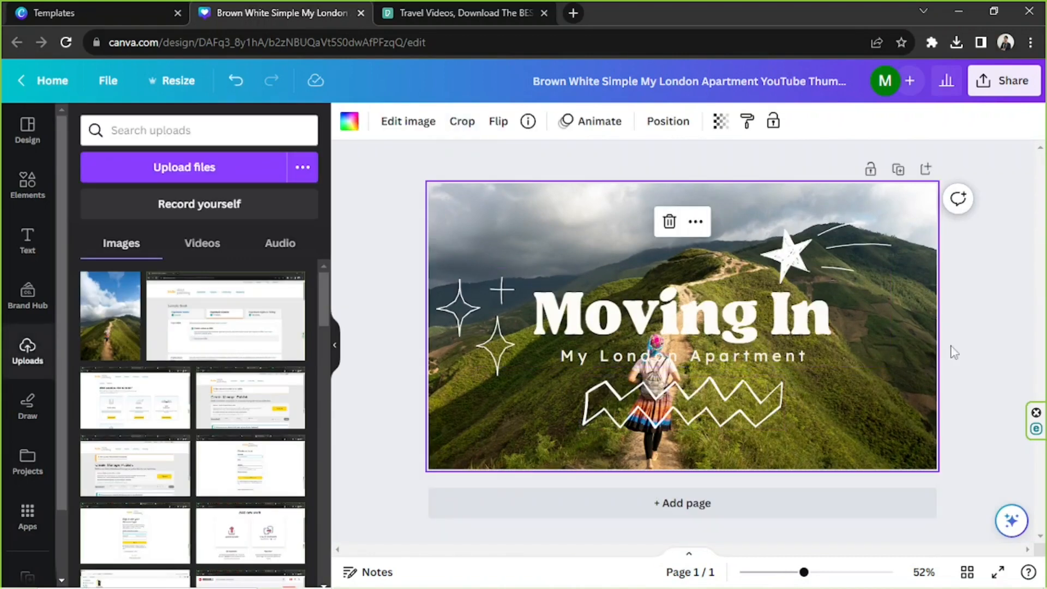
Step: Delete the star doodle and select the Moving In title to raise it
{"action": "left_click", "coordinate": [988, 340]}
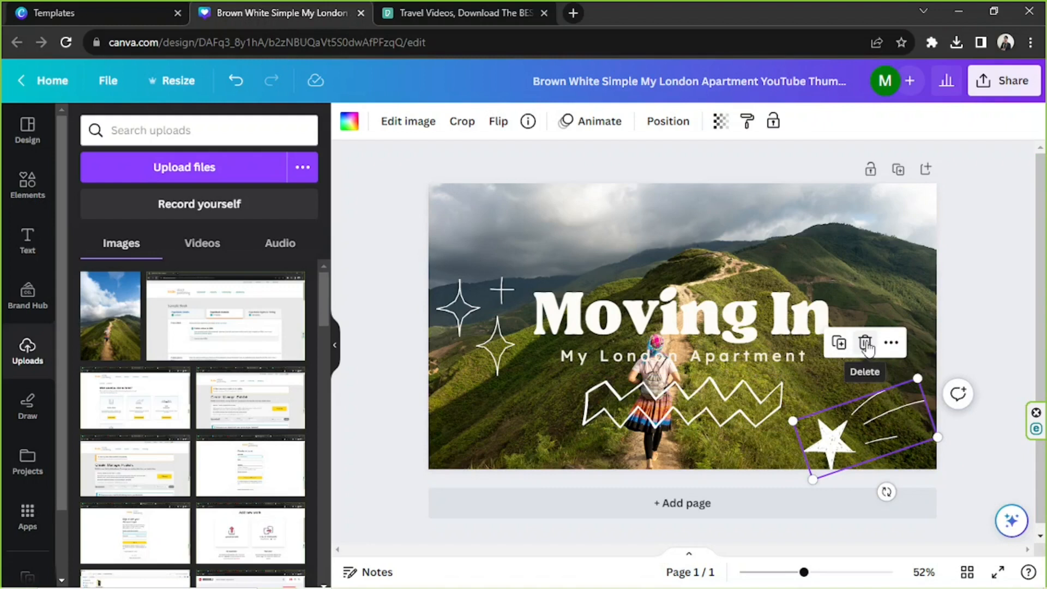
{"action": "left_click", "coordinate": [865, 342]}
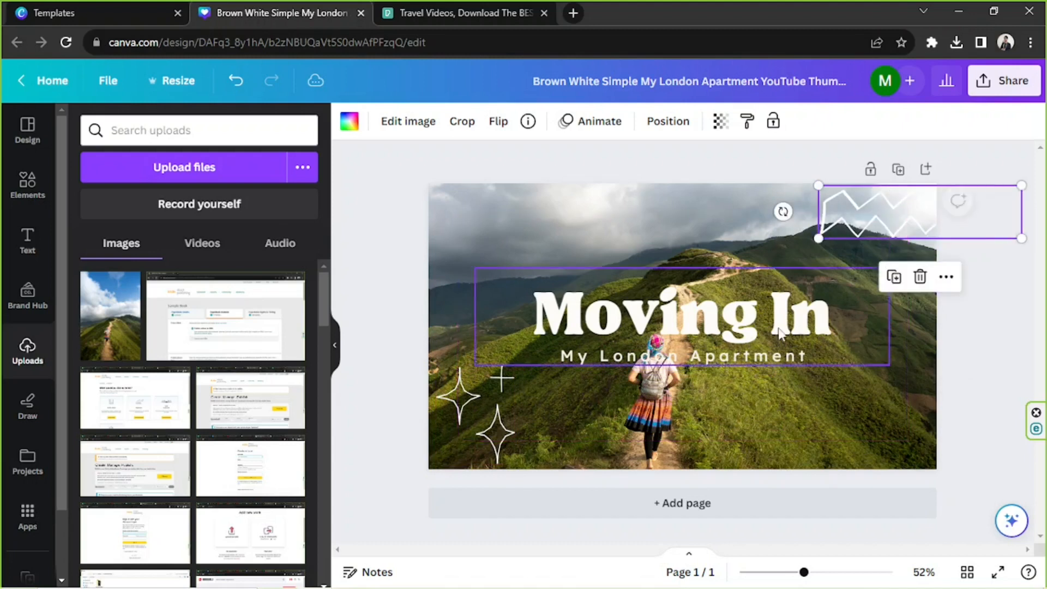
{"action": "left_click", "coordinate": [681, 317]}
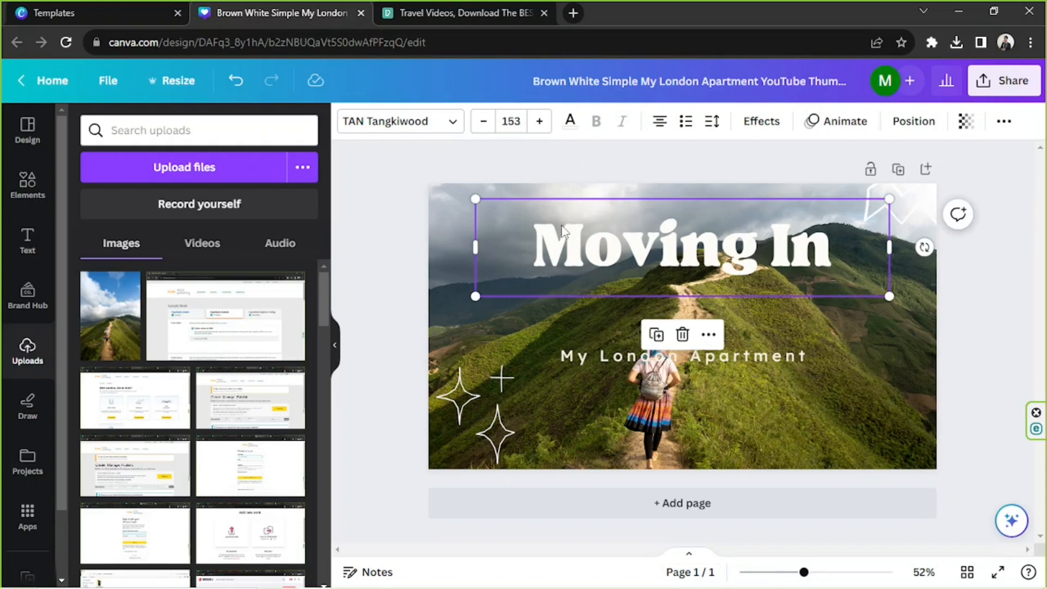
{"action": "mouse_move", "coordinate": [566, 199]}
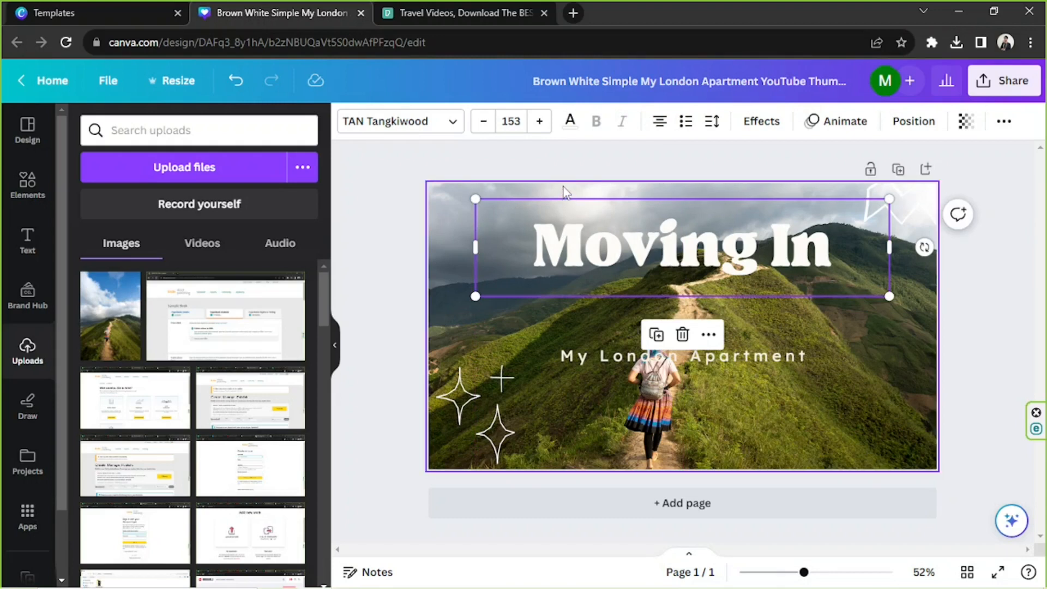
Step: Color the title pink with a Splice effect and delete the My London Apartment subtitle
{"action": "left_click", "coordinate": [569, 121]}
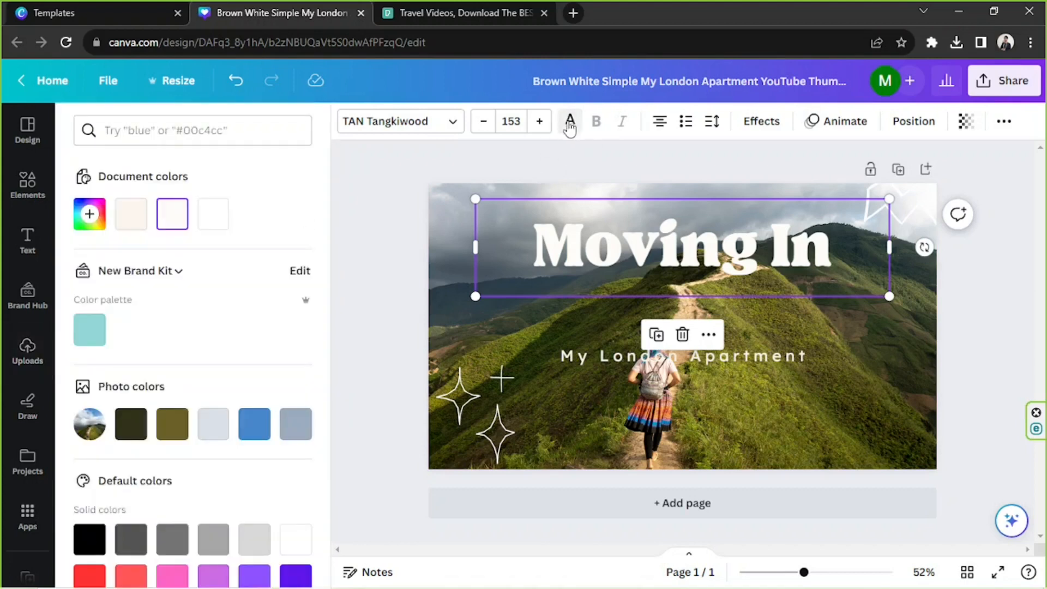
{"action": "left_click", "coordinate": [89, 215]}
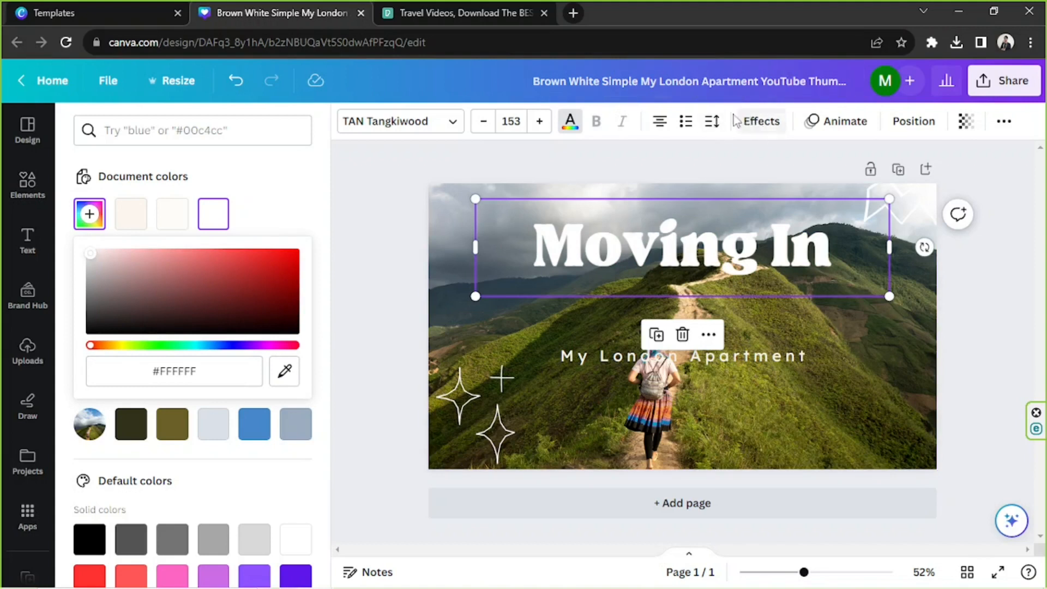
{"action": "left_click", "coordinate": [757, 121]}
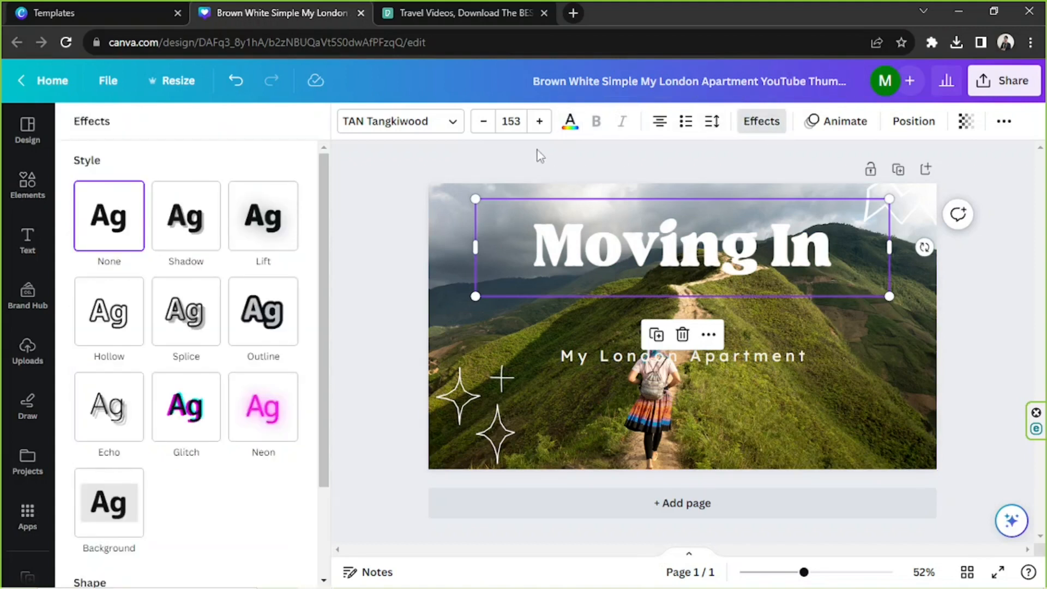
{"action": "mouse_move", "coordinate": [108, 311]}
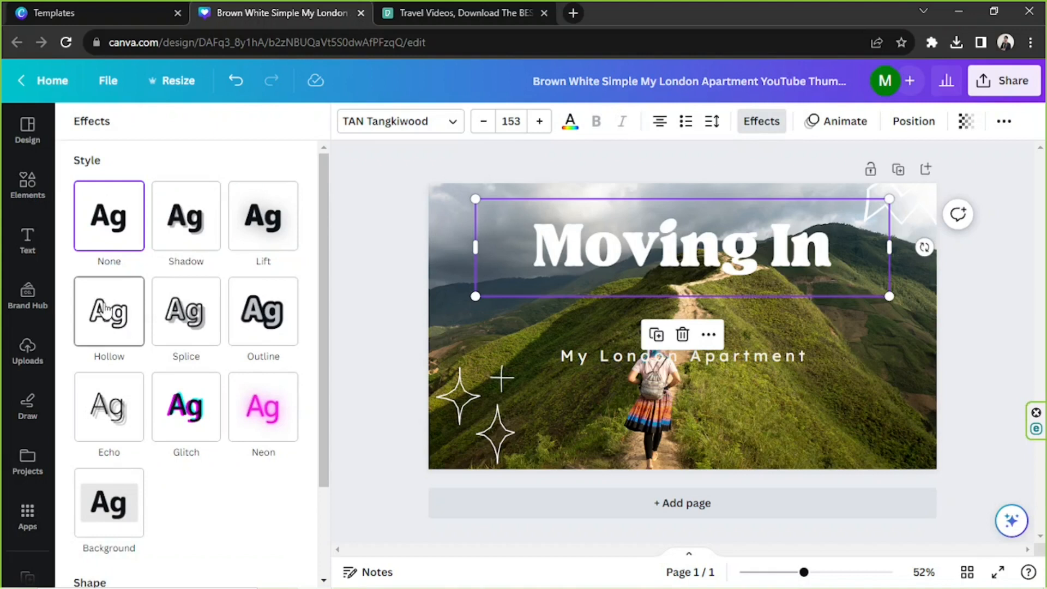
{"action": "left_click", "coordinate": [186, 215]}
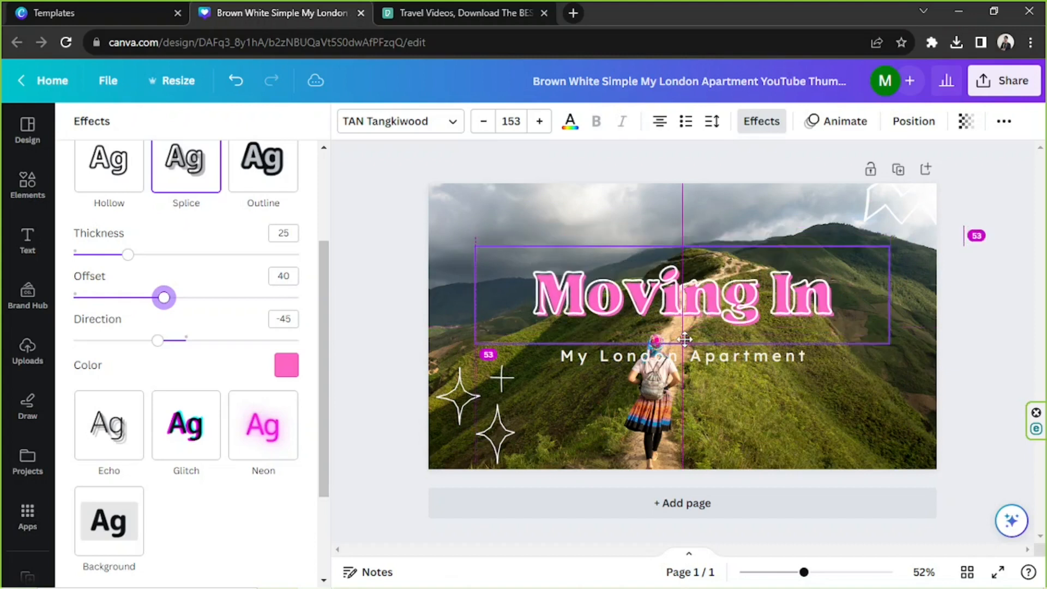
{"action": "left_click", "coordinate": [682, 356]}
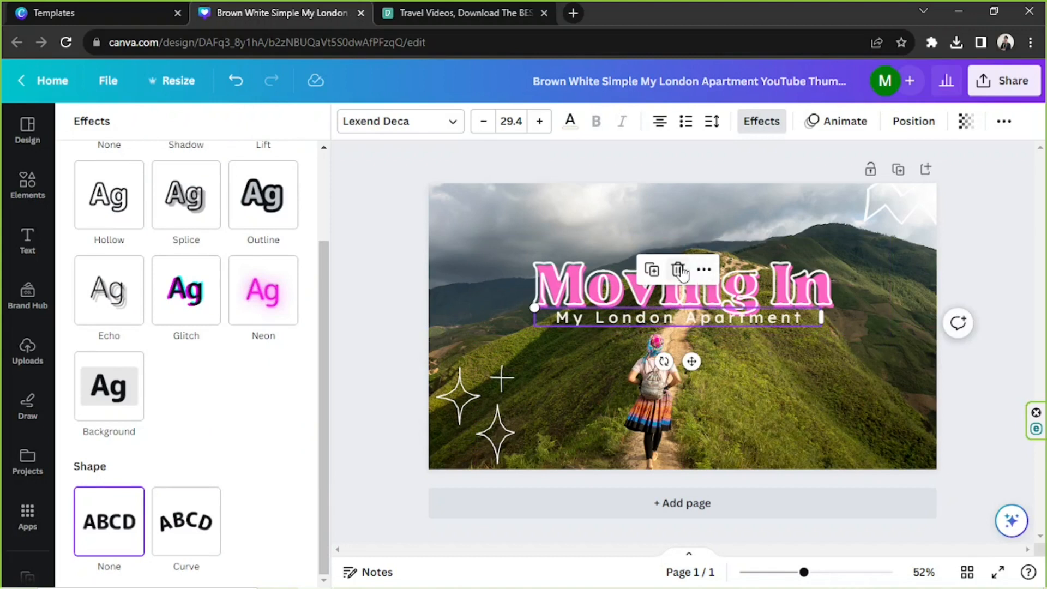
{"action": "left_click", "coordinate": [26, 351]}
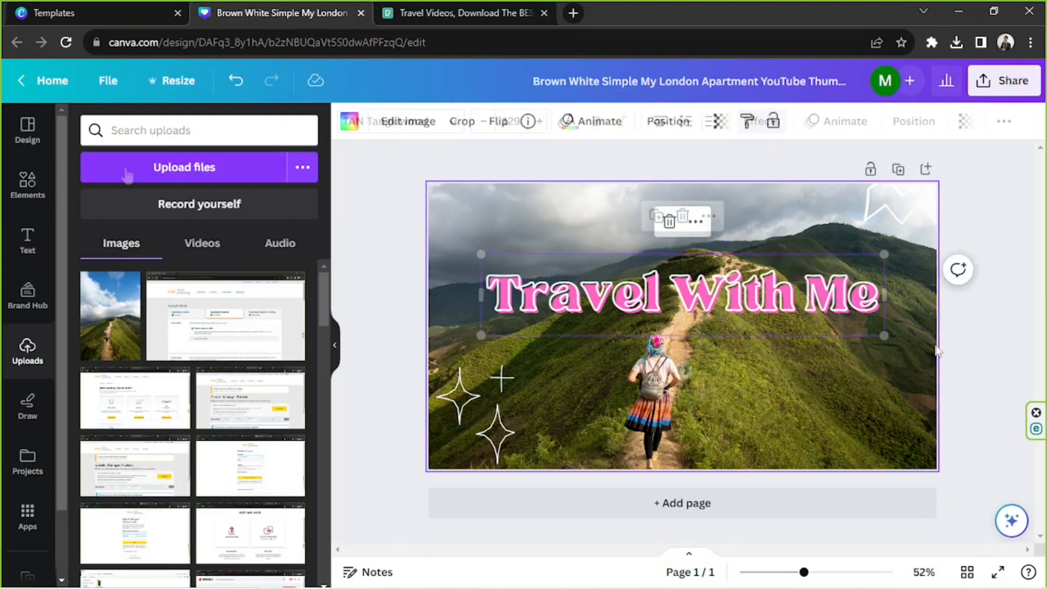
Step: Add a yellow paint brush-stroke graphic plus a duplicate across the title's right half
{"action": "left_click", "coordinate": [27, 186]}
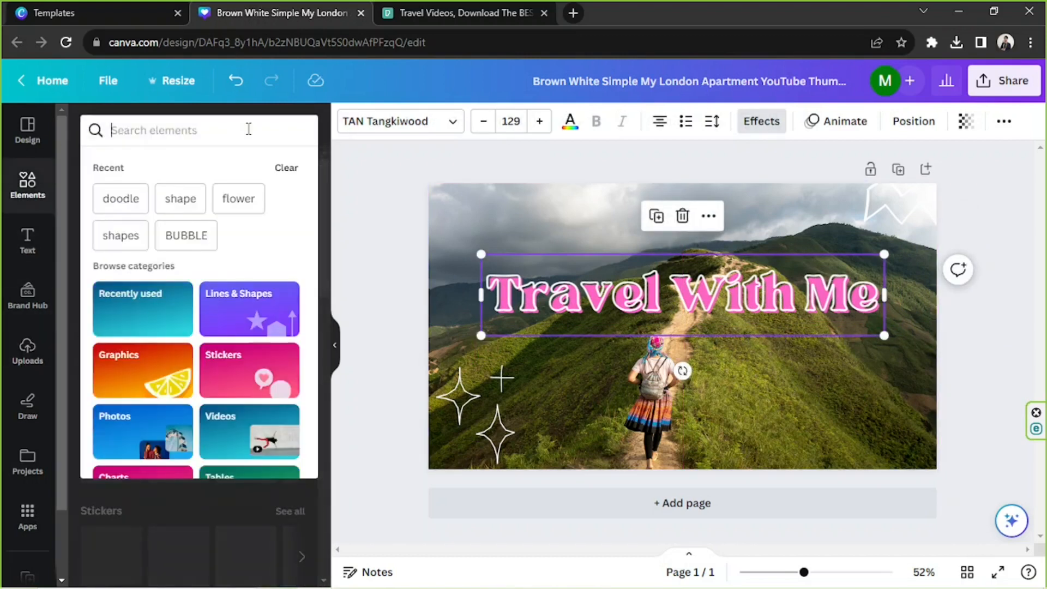
{"action": "type", "text": "paint"}
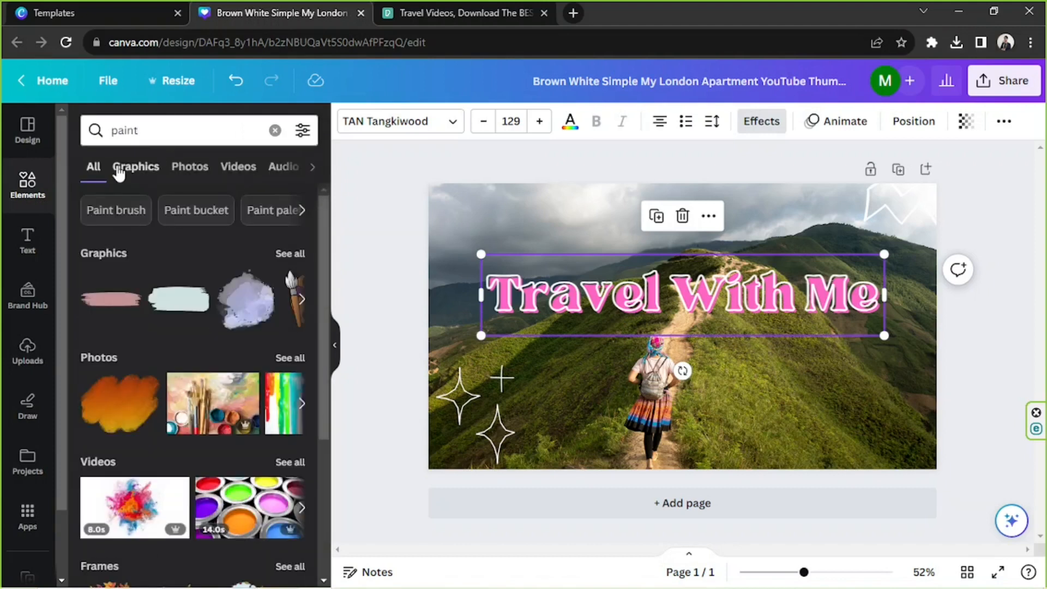
{"action": "left_click", "coordinate": [136, 166]}
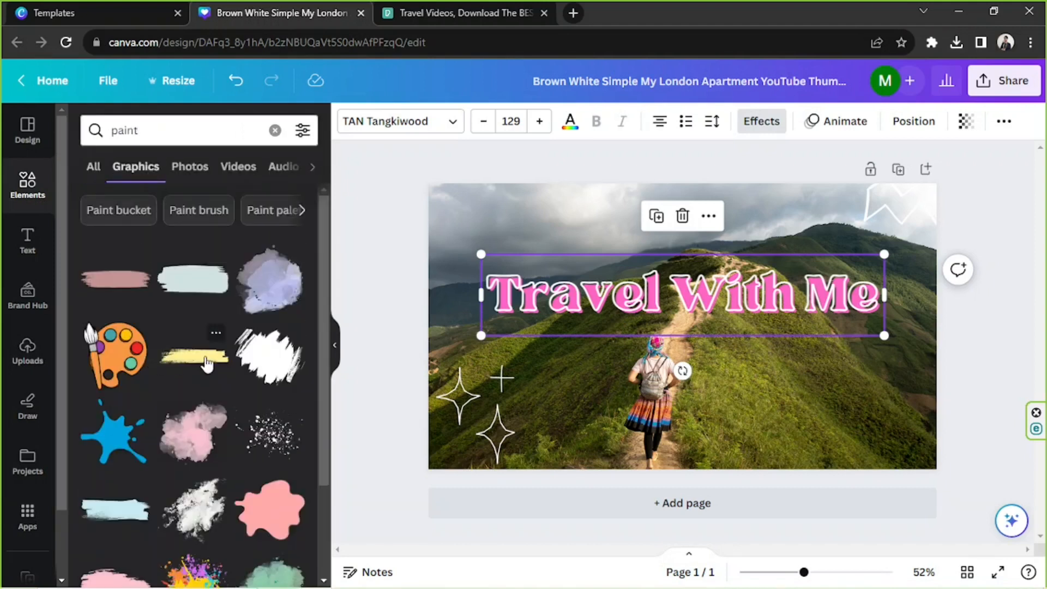
{"action": "left_click", "coordinate": [193, 356]}
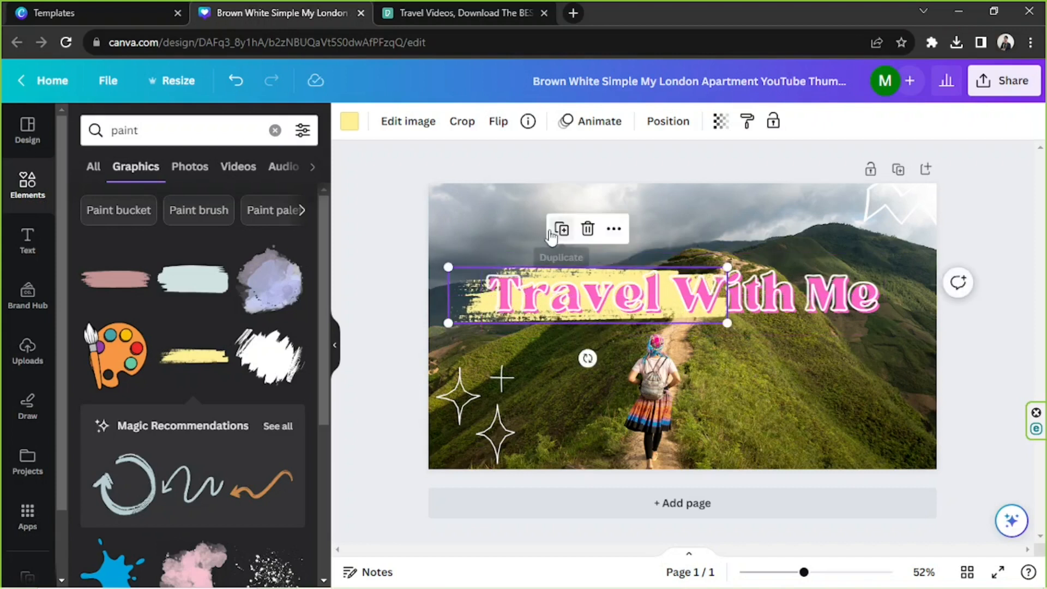
{"action": "left_click", "coordinate": [497, 121]}
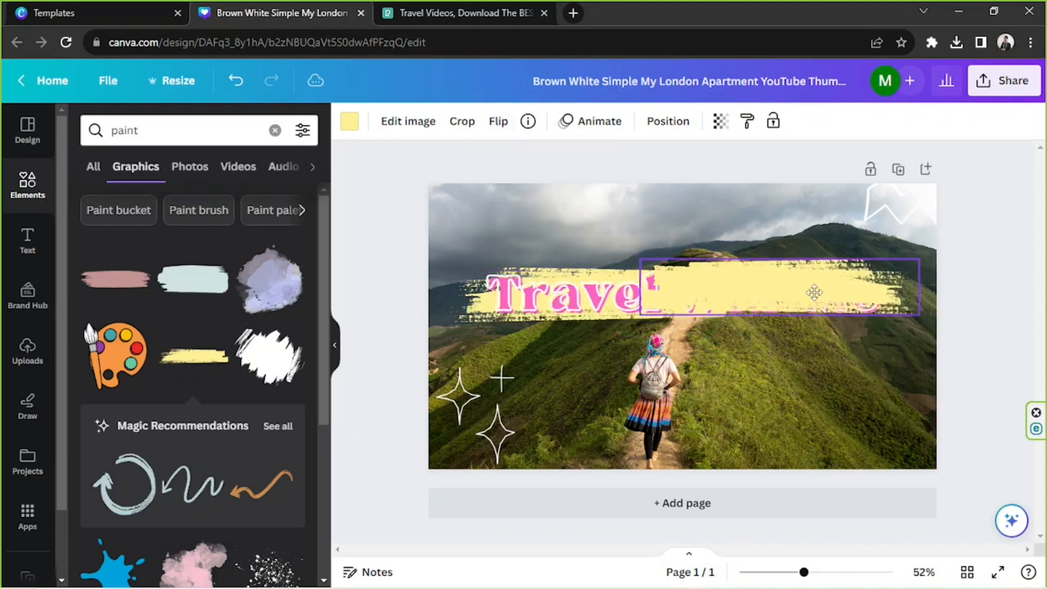
{"action": "left_click", "coordinate": [814, 292]}
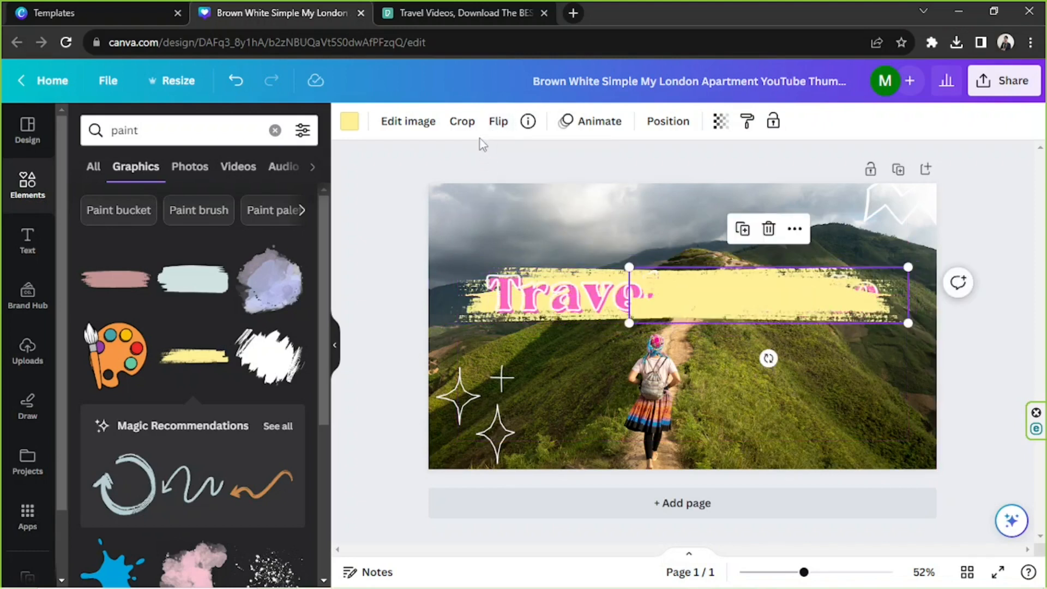
Step: Send the yellow paint stroke behind the Travel With Me title
{"action": "left_click", "coordinate": [497, 121]}
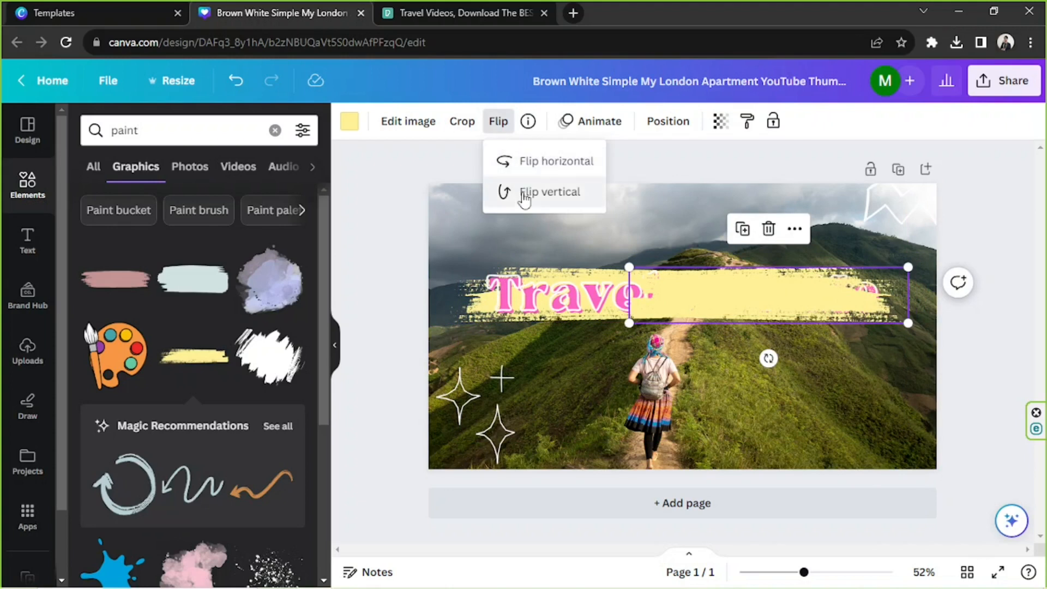
{"action": "left_click", "coordinate": [549, 191]}
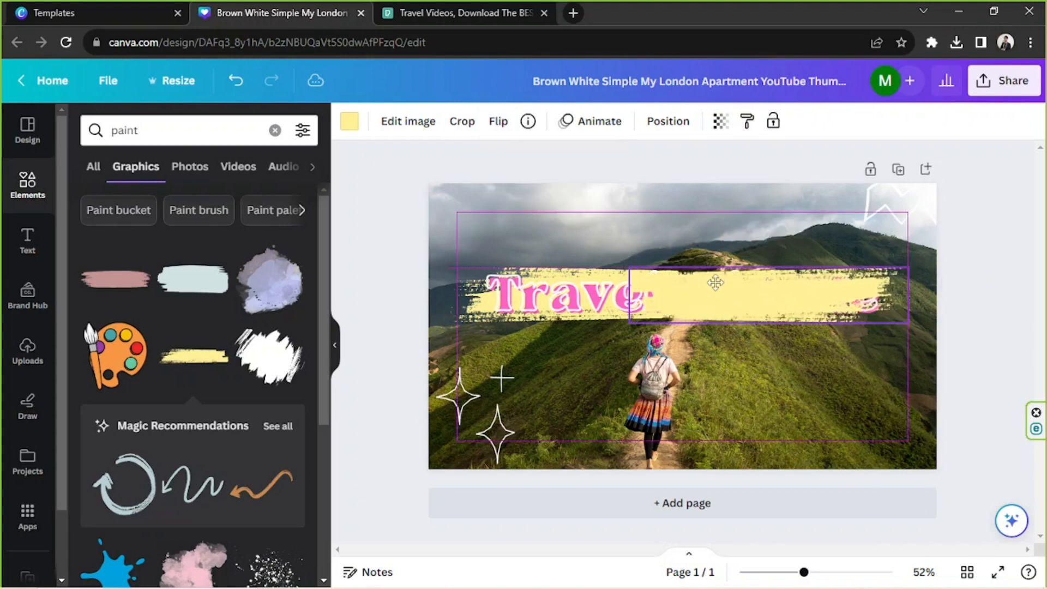
{"action": "left_click", "coordinate": [667, 121]}
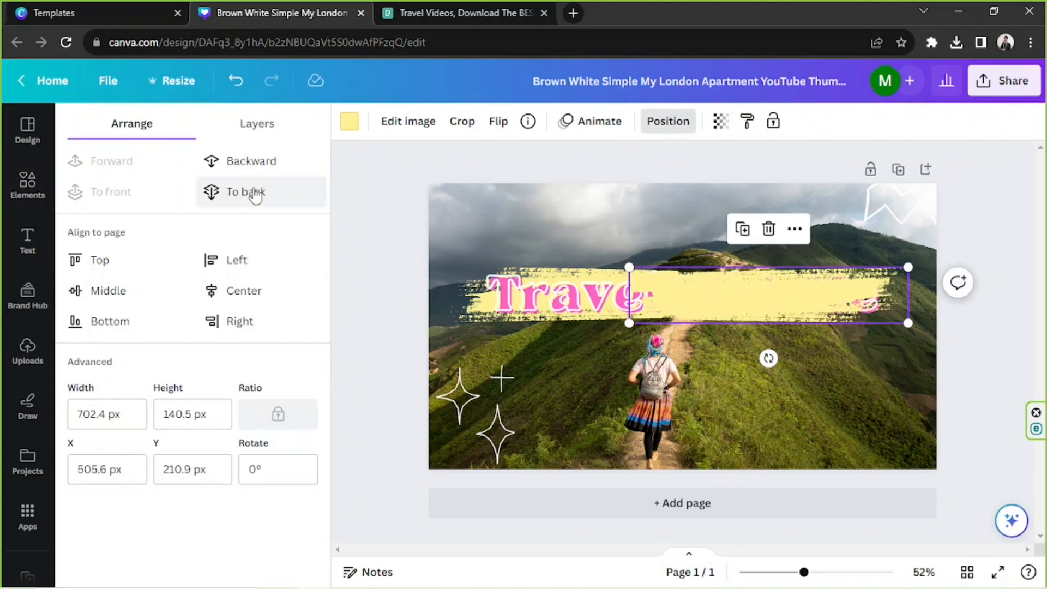
{"action": "left_click", "coordinate": [245, 191]}
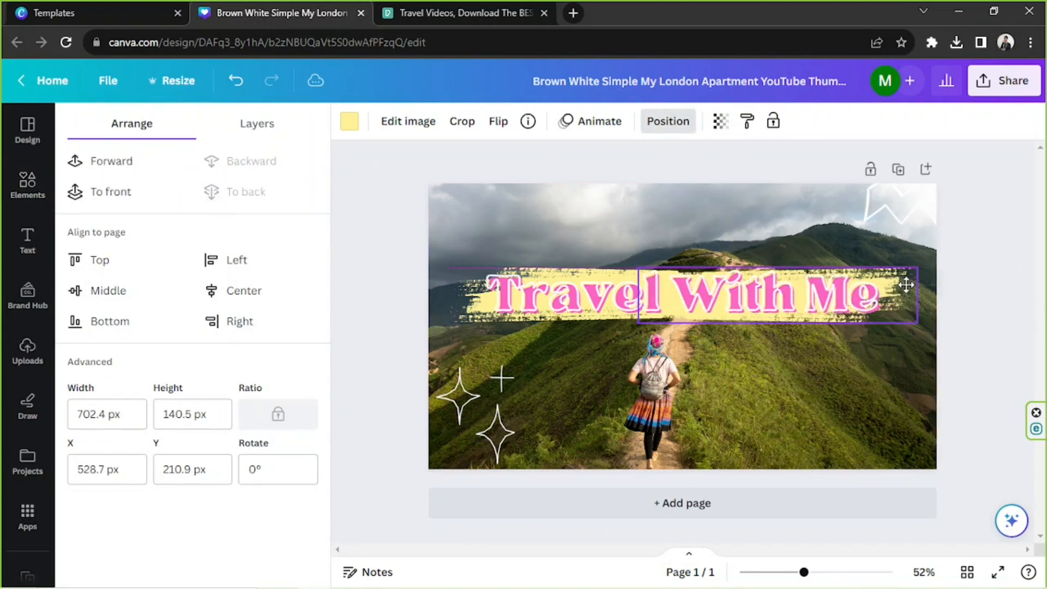
{"action": "left_click", "coordinate": [27, 185]}
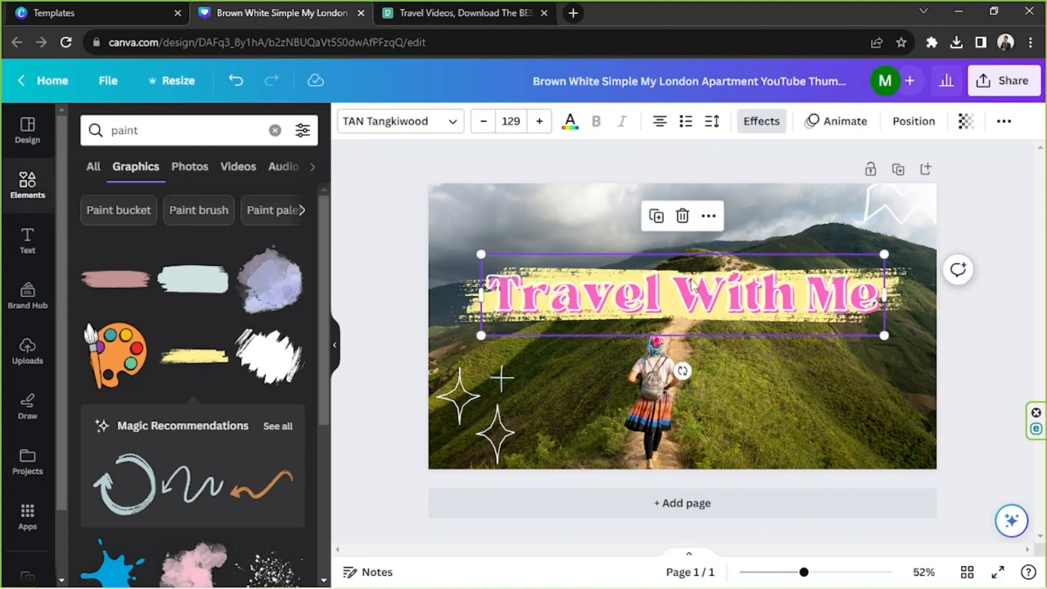
Step: Recolor the Travel With Me title and the top-right zigzag doodle purple
{"action": "left_click", "coordinate": [760, 121]}
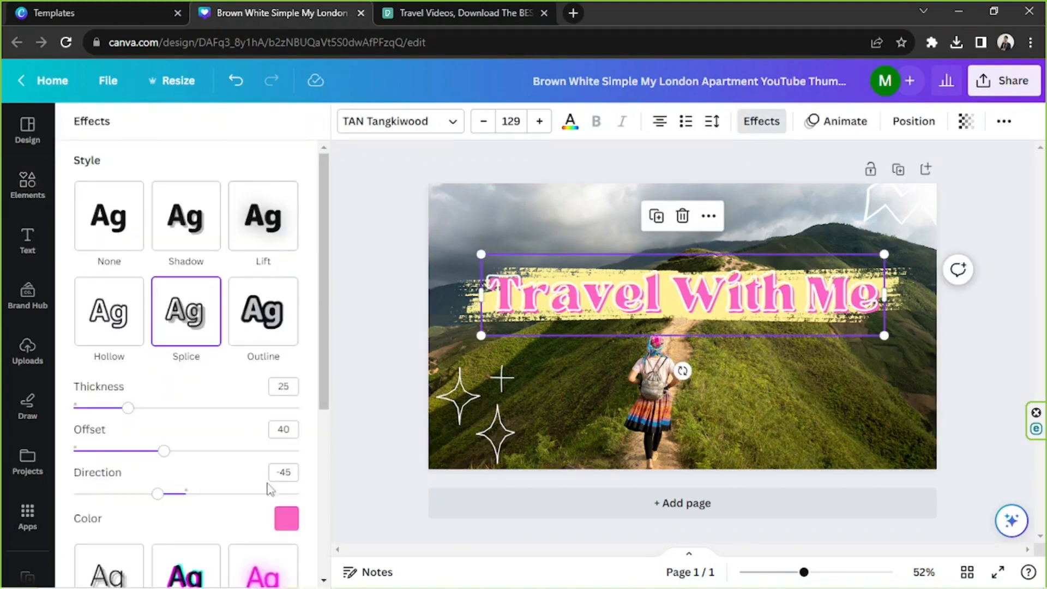
{"action": "left_click", "coordinate": [286, 519]}
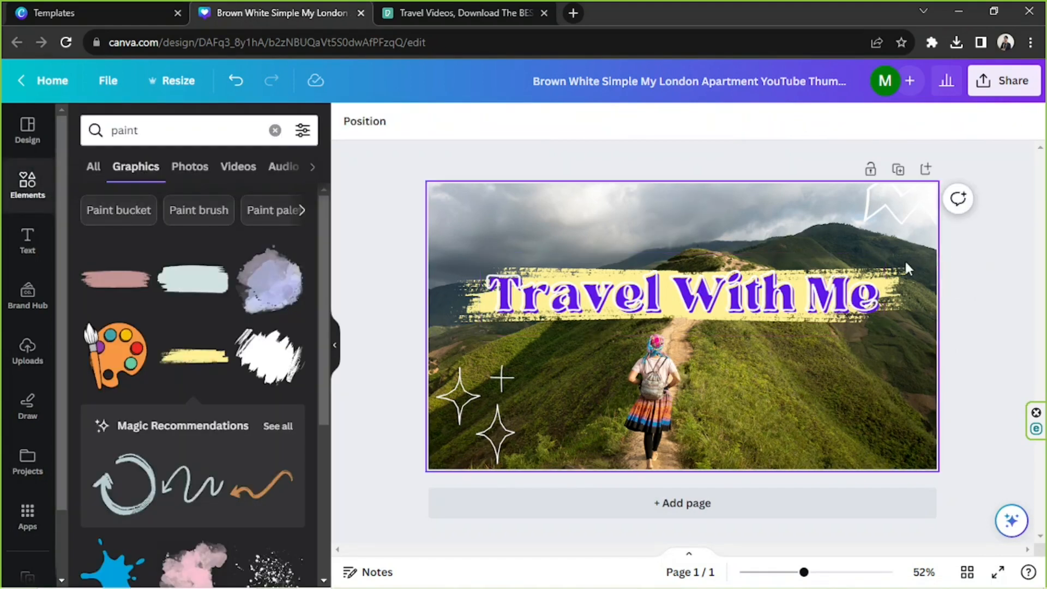
{"action": "left_click", "coordinate": [889, 213]}
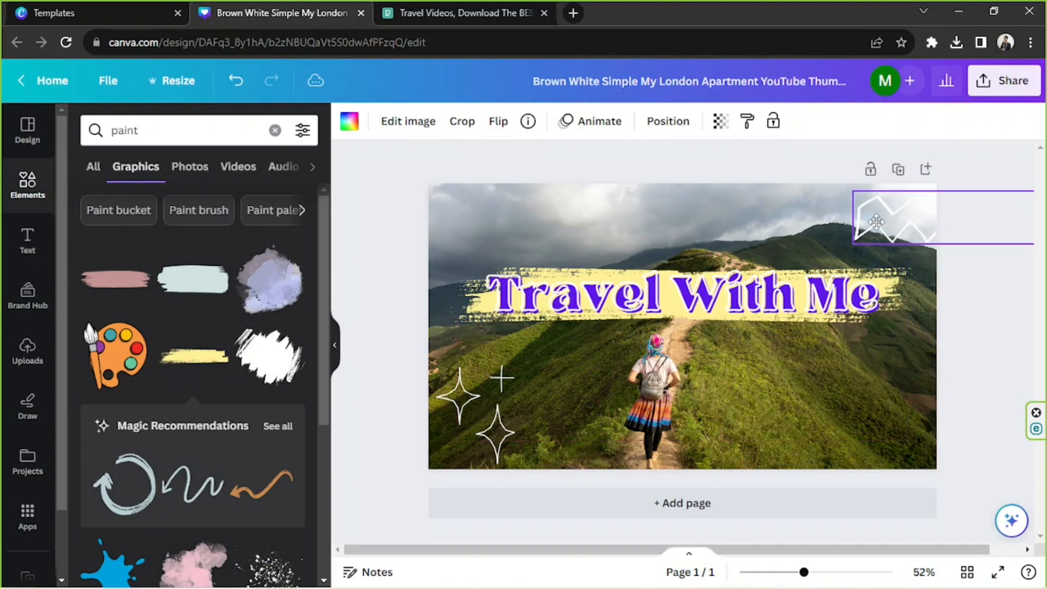
{"action": "left_click", "coordinate": [349, 121]}
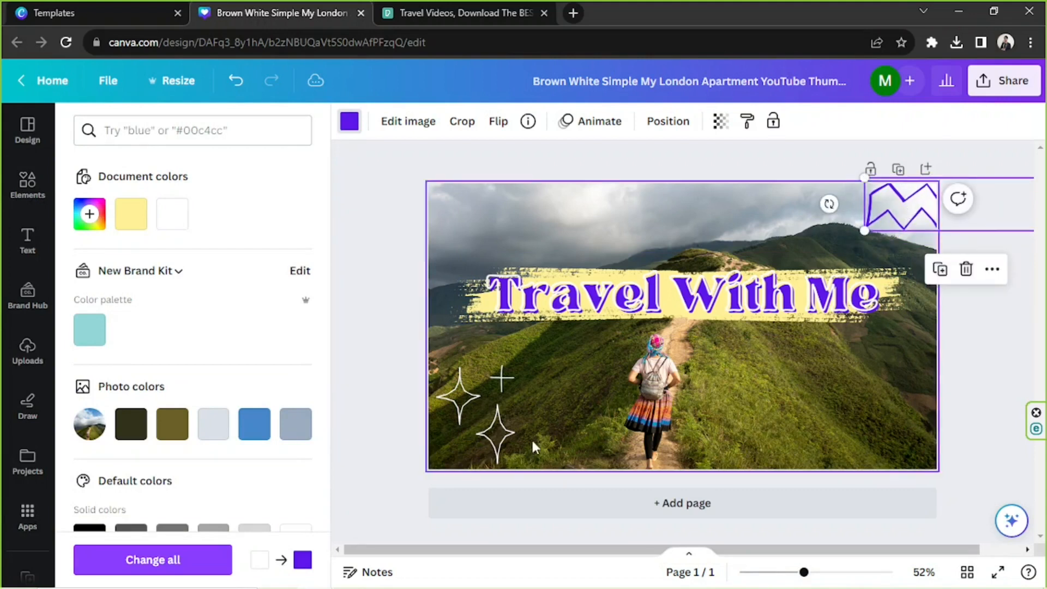
{"action": "left_click", "coordinate": [468, 414]}
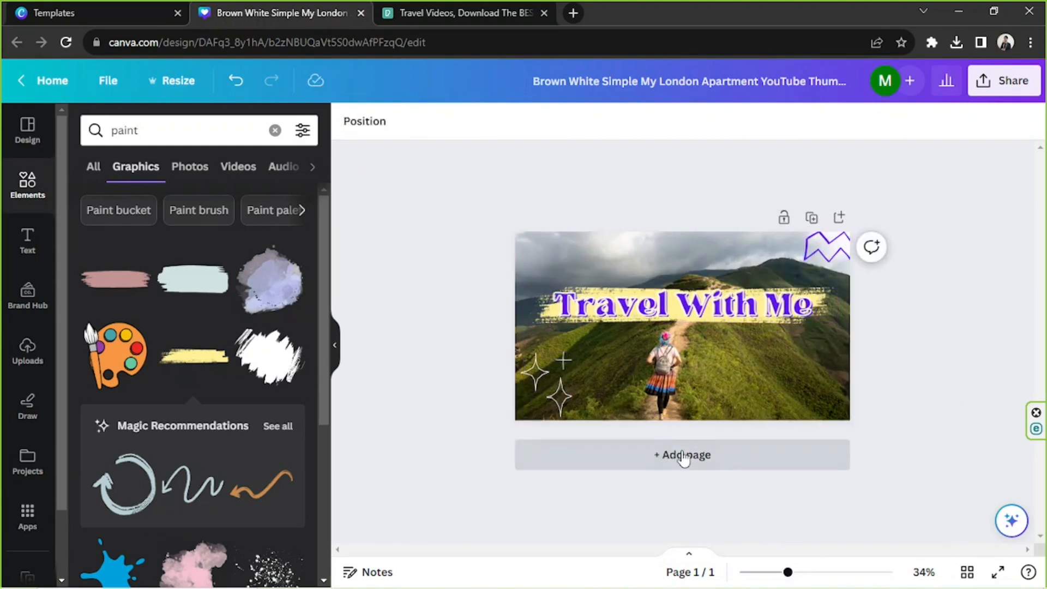
Step: Add page 2 and fill it with the uploaded desert road video
{"action": "left_click", "coordinate": [681, 455]}
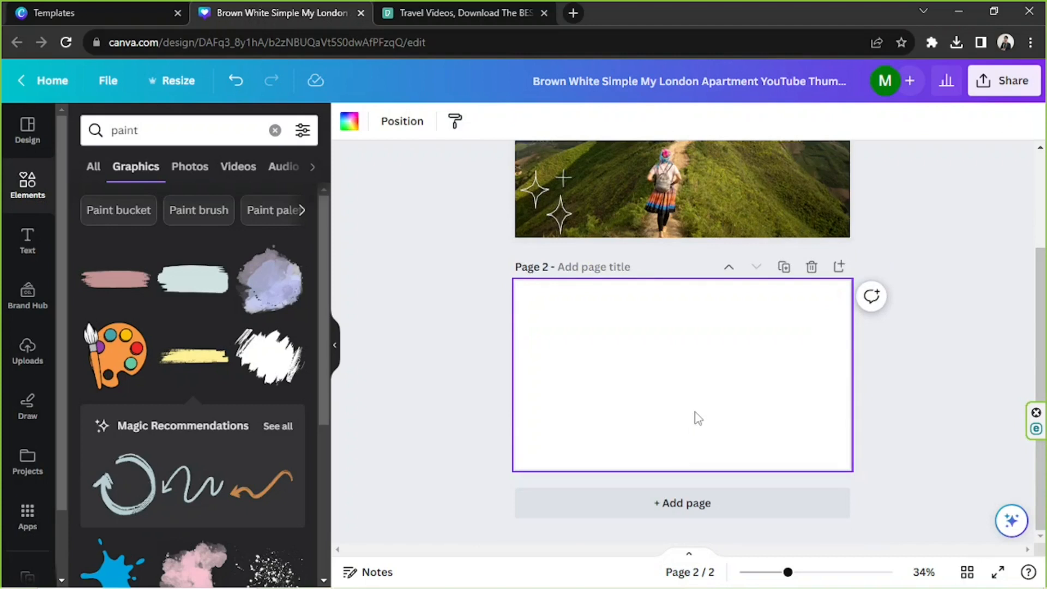
{"action": "mouse_move", "coordinate": [364, 338]}
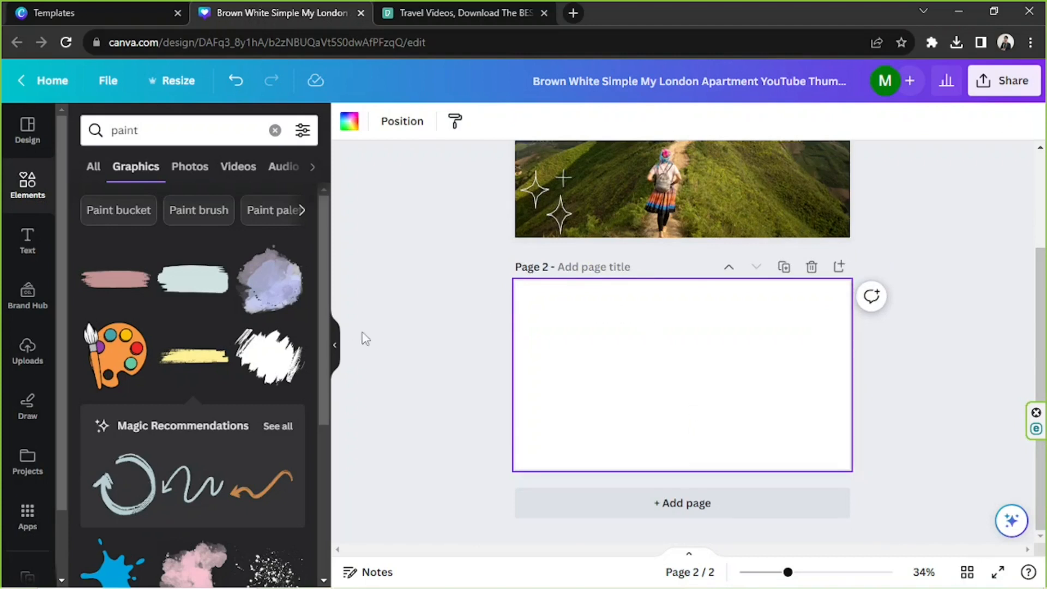
{"action": "mouse_move", "coordinate": [366, 315]}
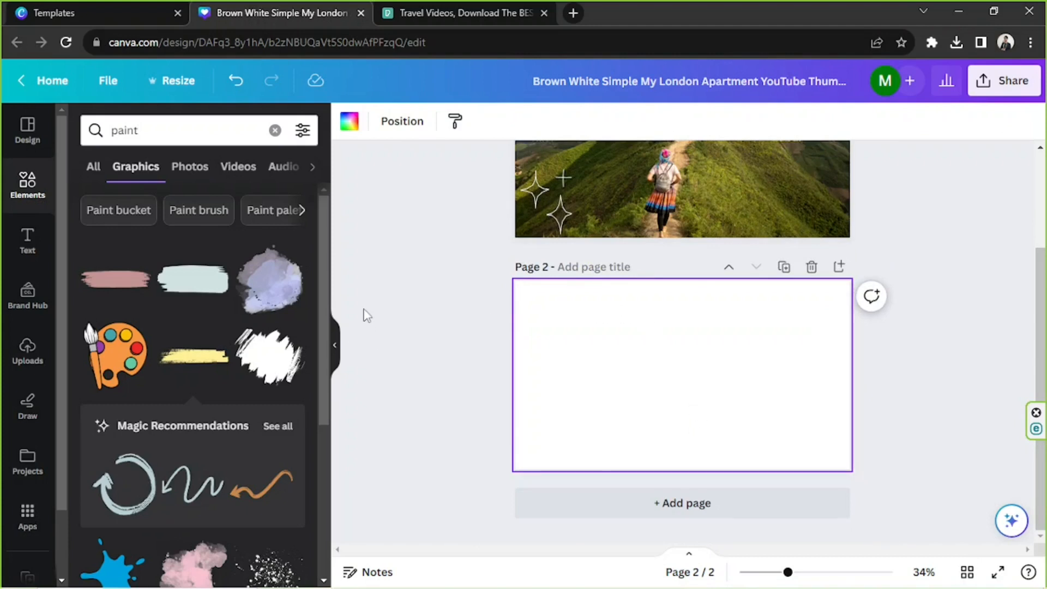
{"action": "mouse_move", "coordinate": [717, 534]}
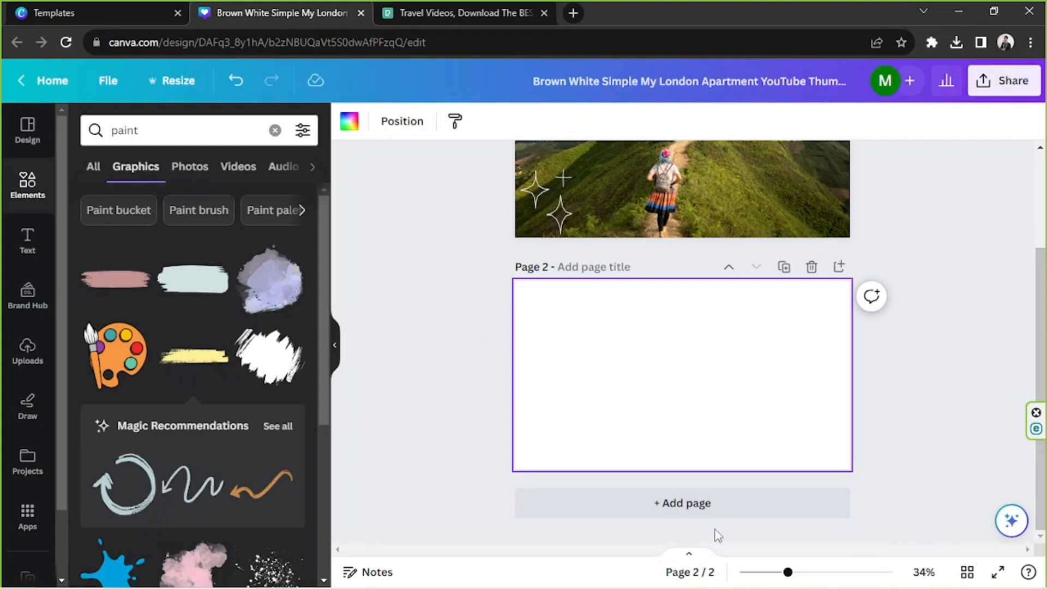
{"action": "left_click", "coordinate": [28, 351]}
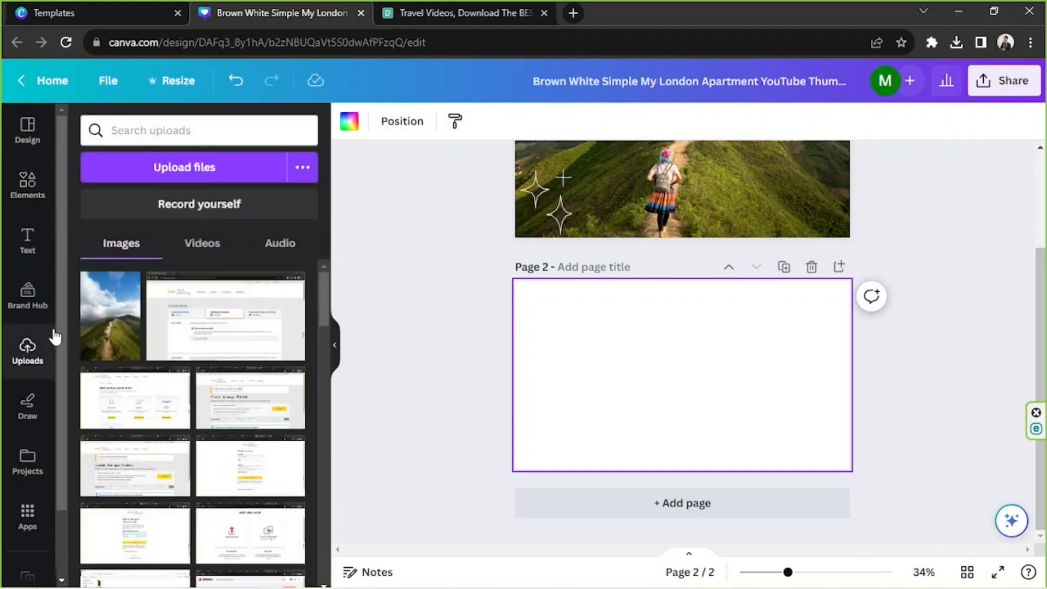
{"action": "left_click", "coordinate": [201, 243]}
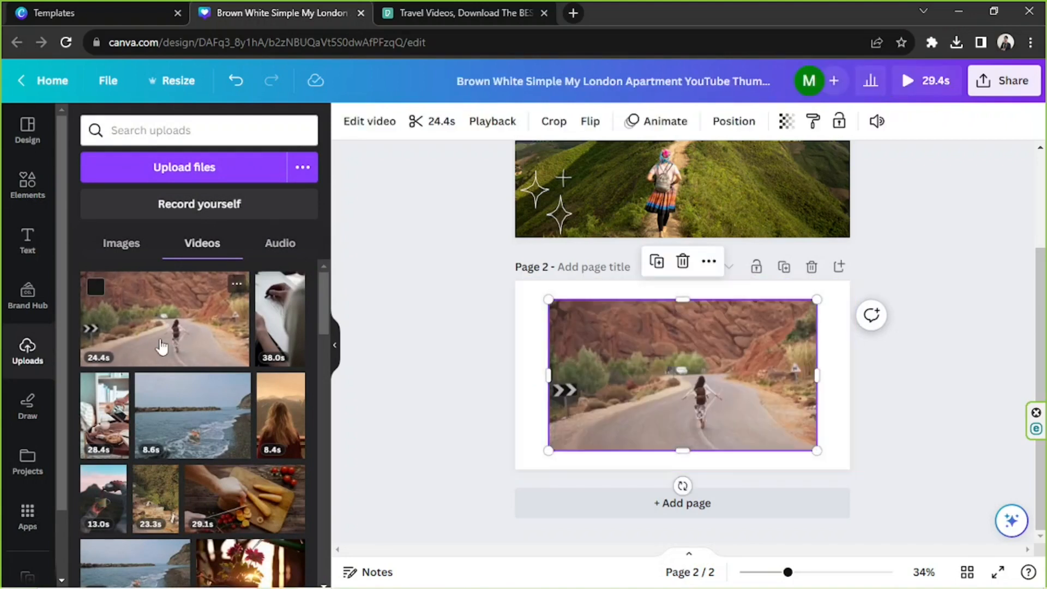
{"action": "left_click", "coordinate": [682, 374]}
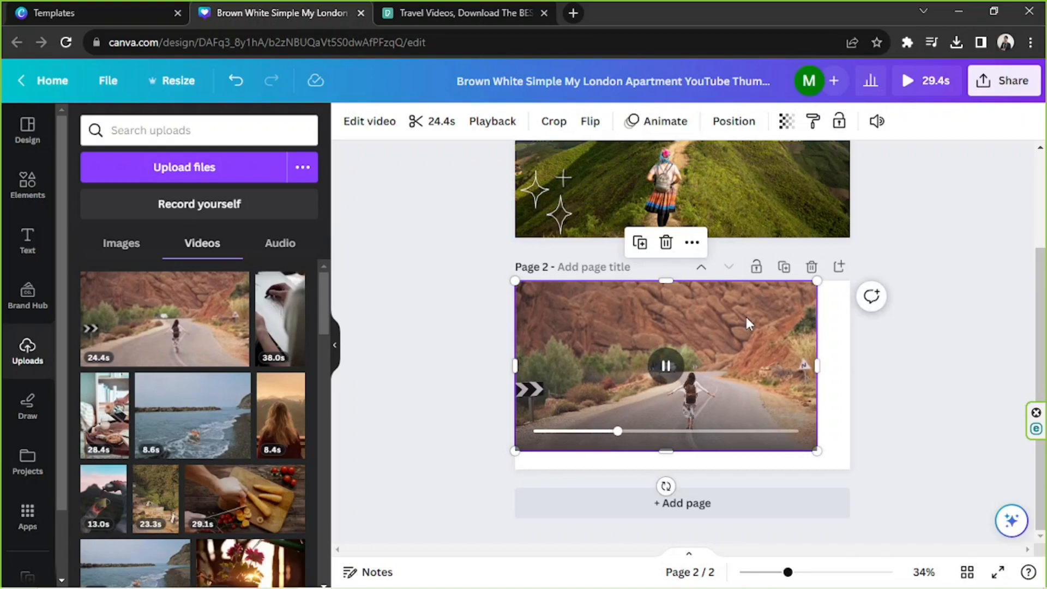
{"action": "left_click", "coordinate": [798, 538]}
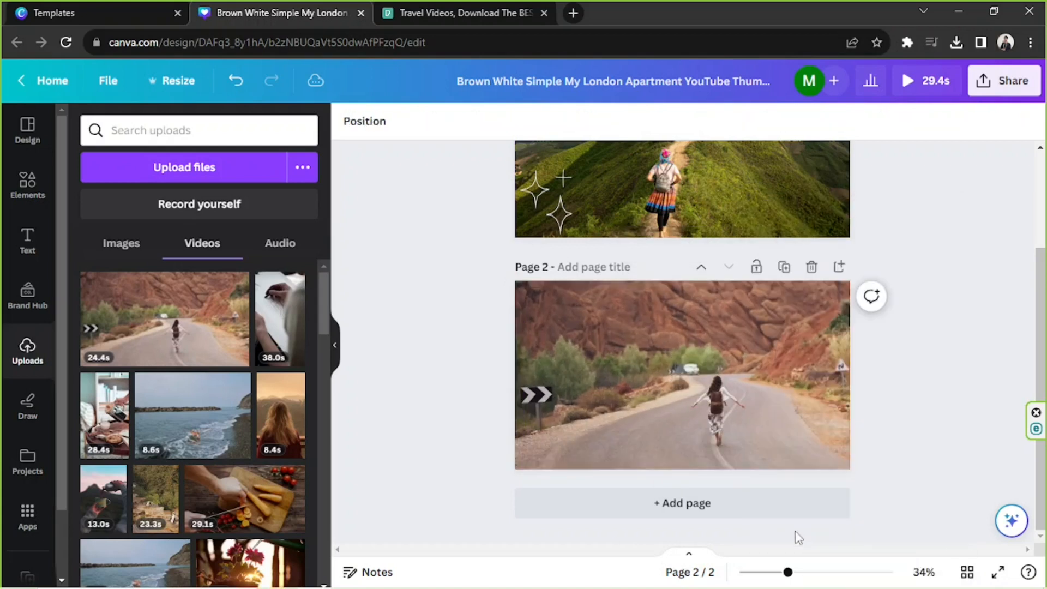
{"action": "left_click", "coordinate": [682, 374]}
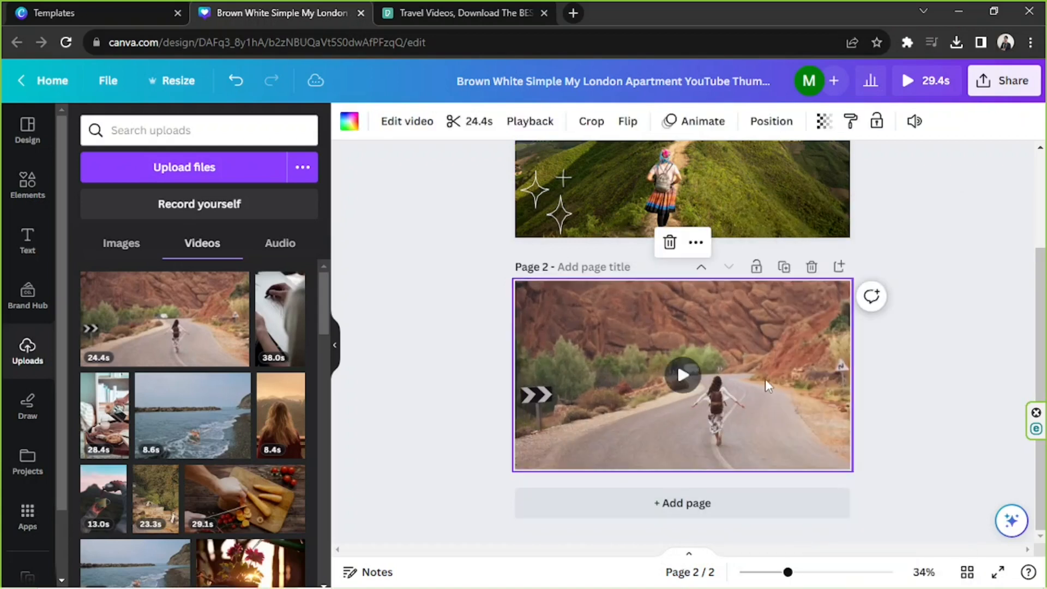
{"action": "left_click", "coordinate": [590, 121]}
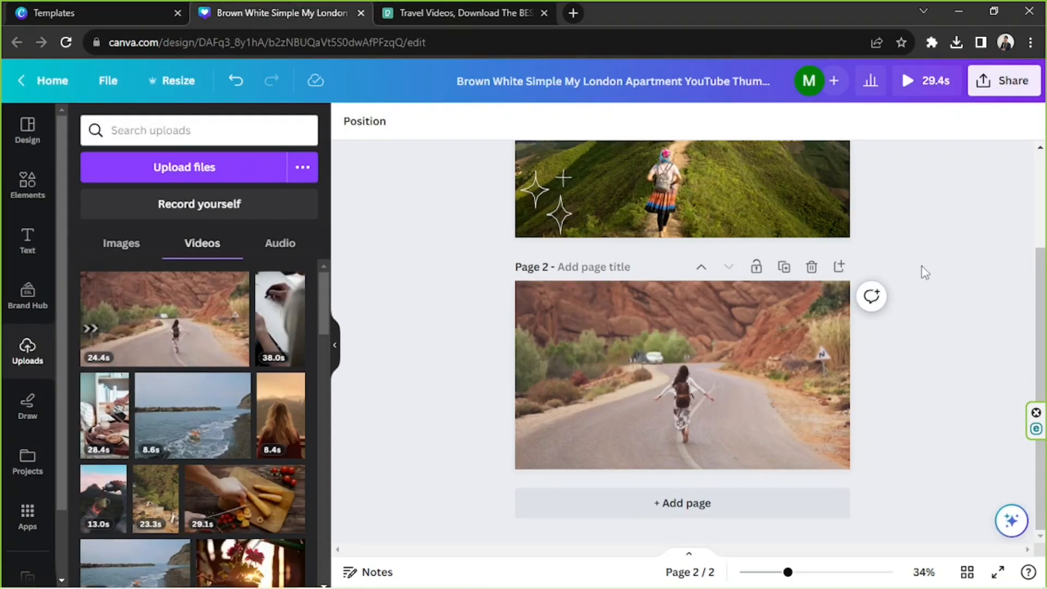
{"action": "mouse_move", "coordinate": [950, 288]}
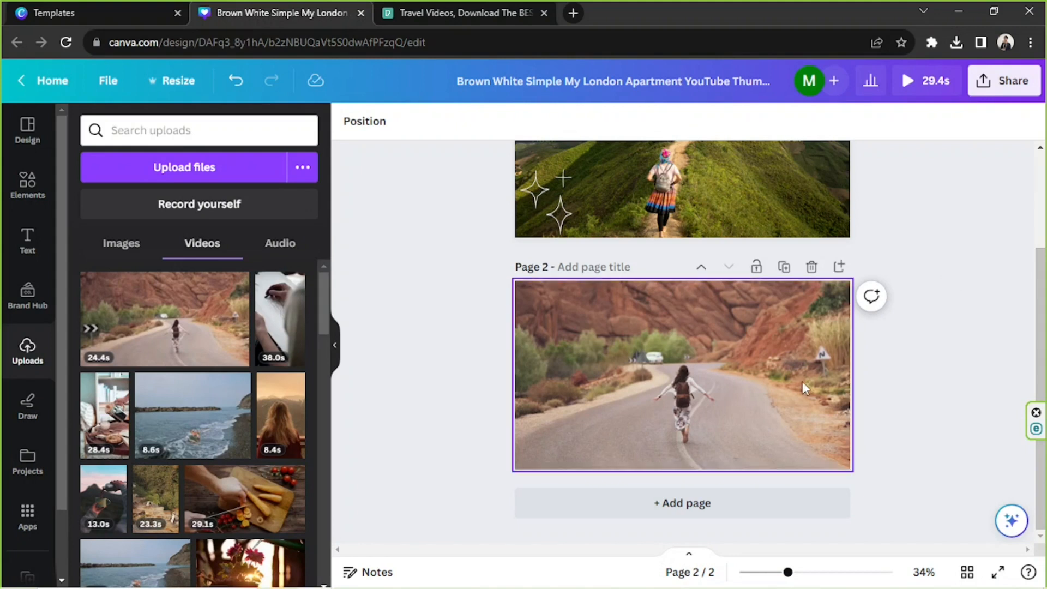
{"action": "left_click", "coordinate": [682, 374]}
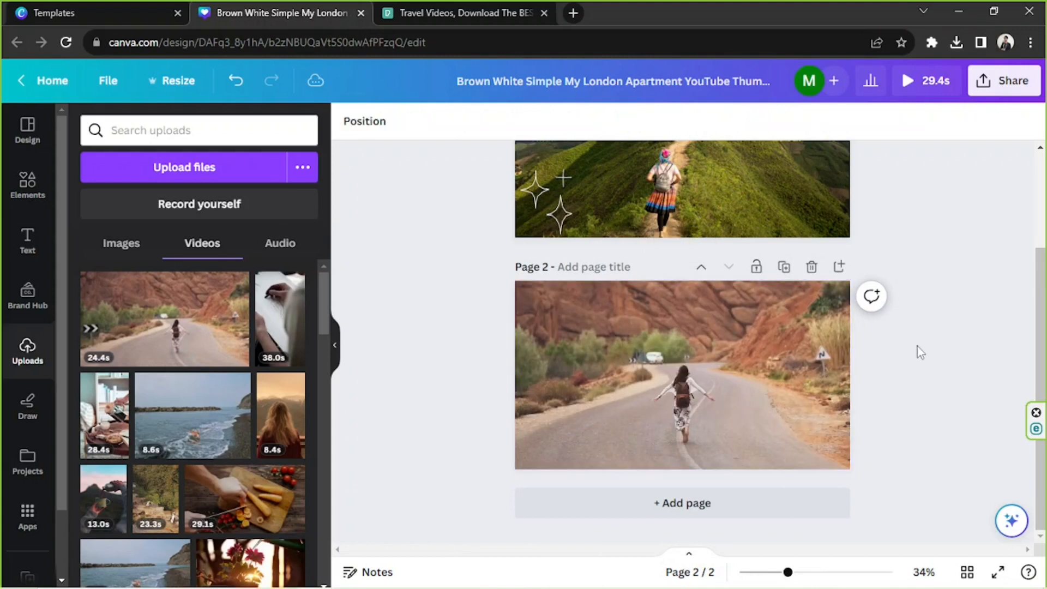
{"action": "mouse_move", "coordinate": [688, 554]}
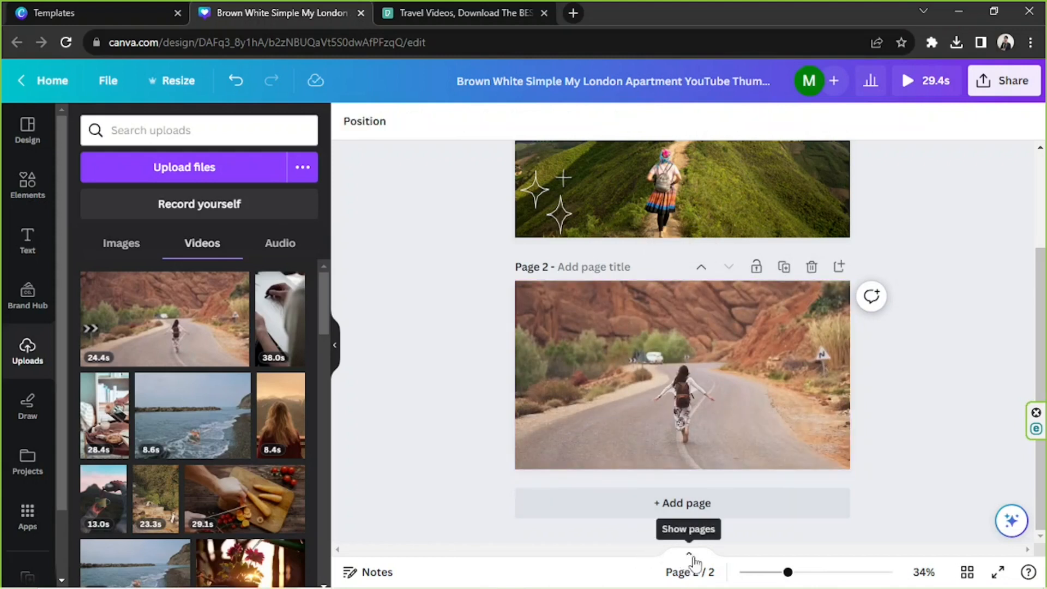
Step: Trim the page 2 road video to a 0.4-second clip, making the design about 5.4 seconds
{"action": "left_click", "coordinate": [681, 374]}
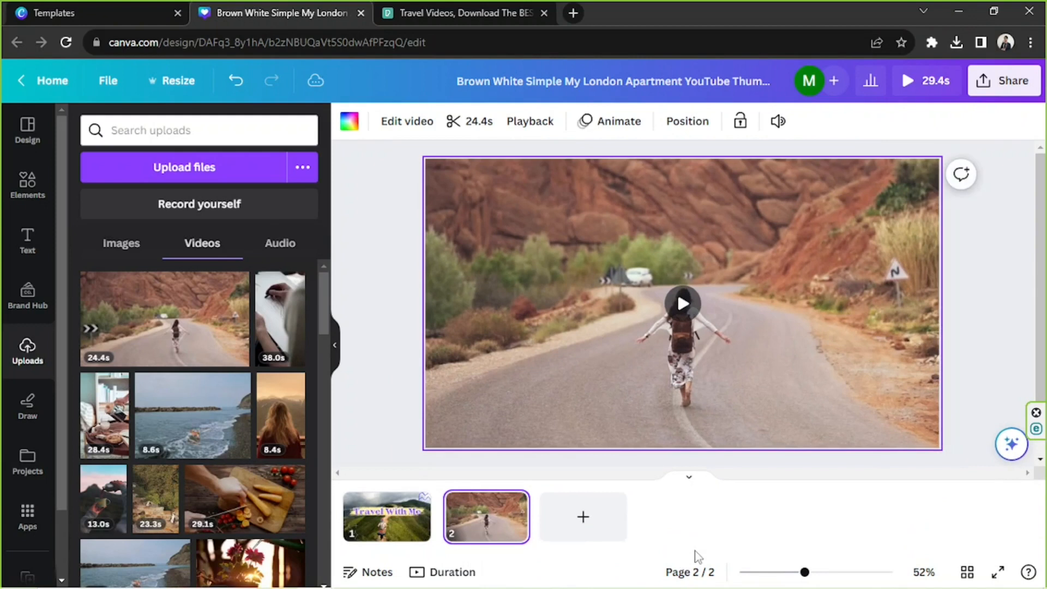
{"action": "left_click", "coordinate": [452, 572]}
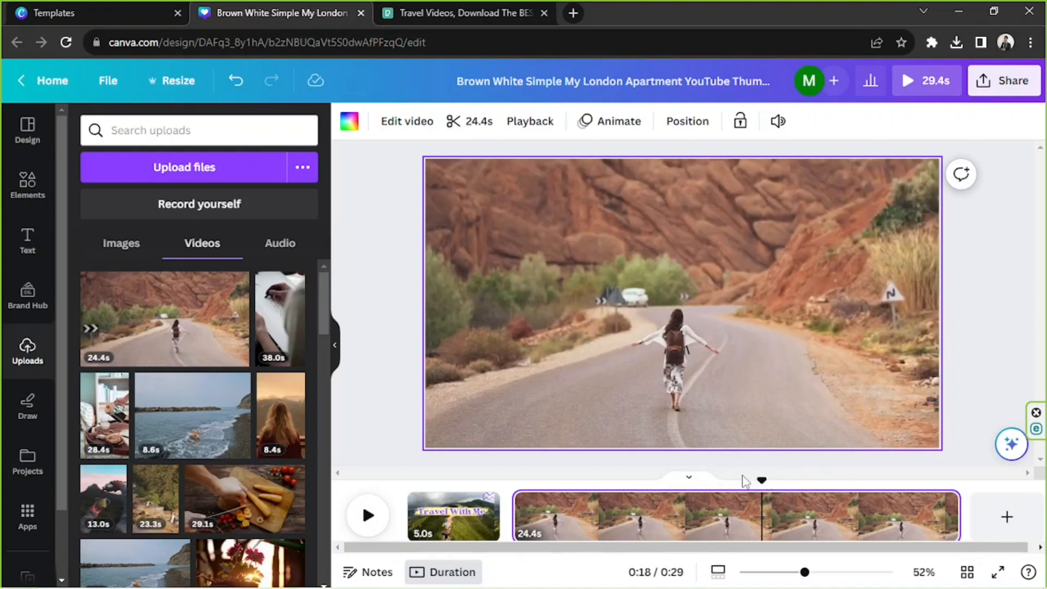
{"action": "mouse_move", "coordinate": [810, 460]}
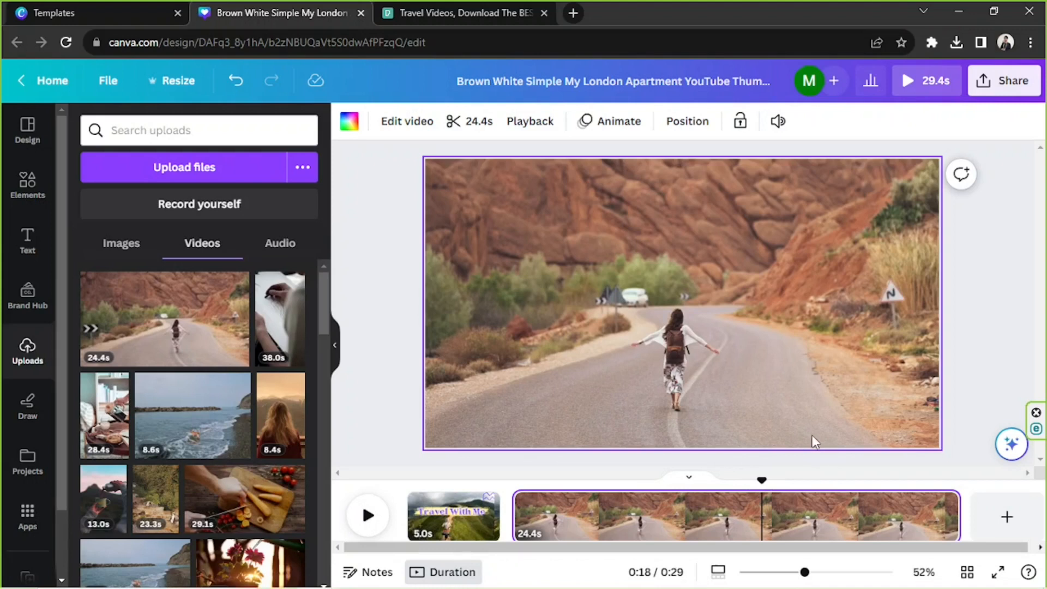
{"action": "mouse_move", "coordinate": [838, 446]}
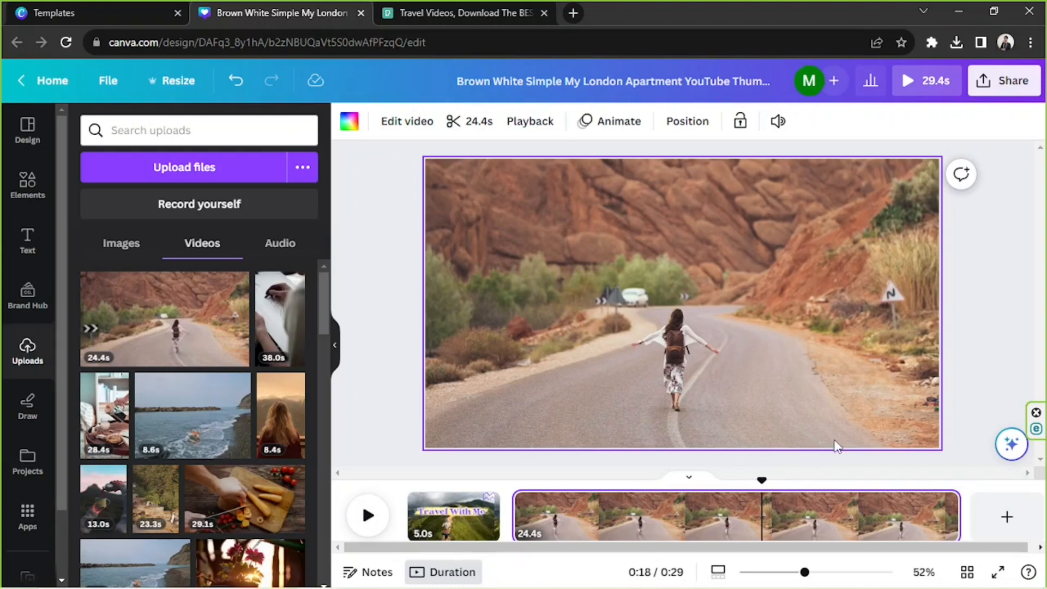
{"action": "mouse_move", "coordinate": [843, 457]}
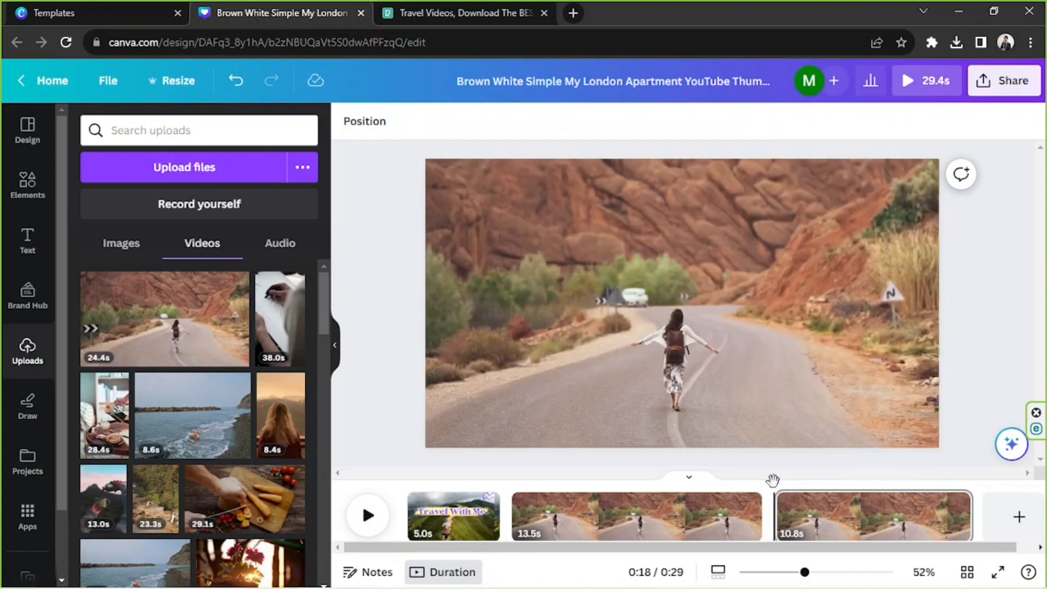
{"action": "left_click", "coordinate": [636, 515]}
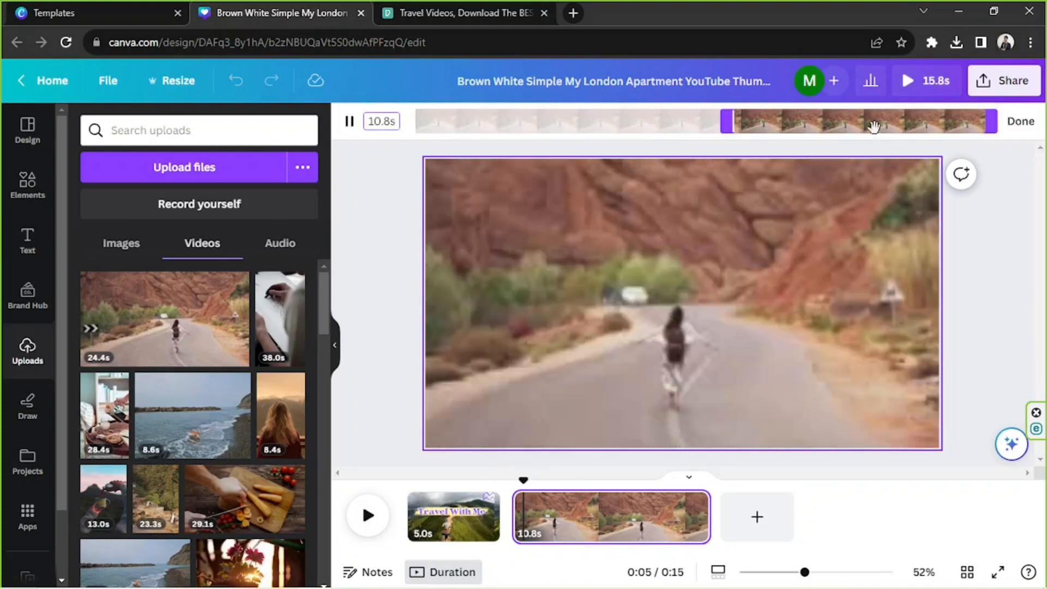
{"action": "left_click", "coordinate": [349, 121]}
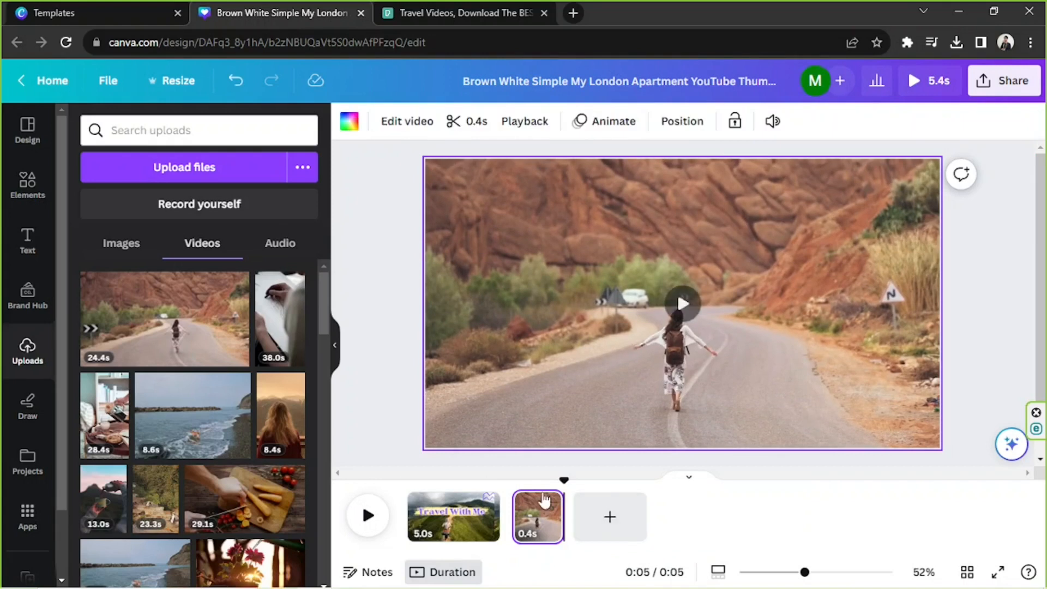
{"action": "left_click", "coordinate": [681, 303]}
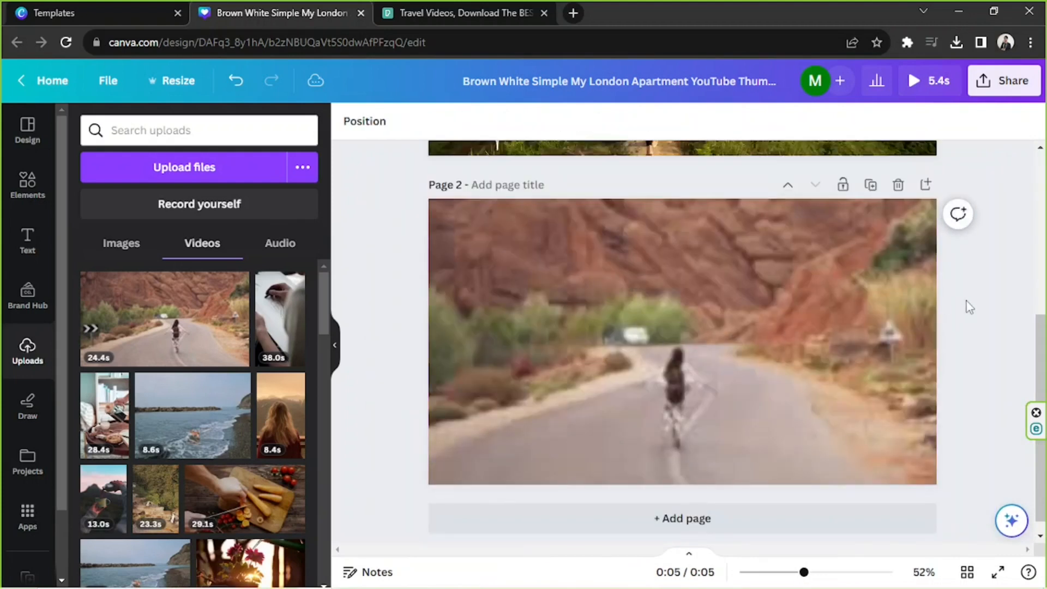
Step: Add a large 'Travel With Me' title text box over the road video on page 2
{"action": "left_click", "coordinate": [681, 340]}
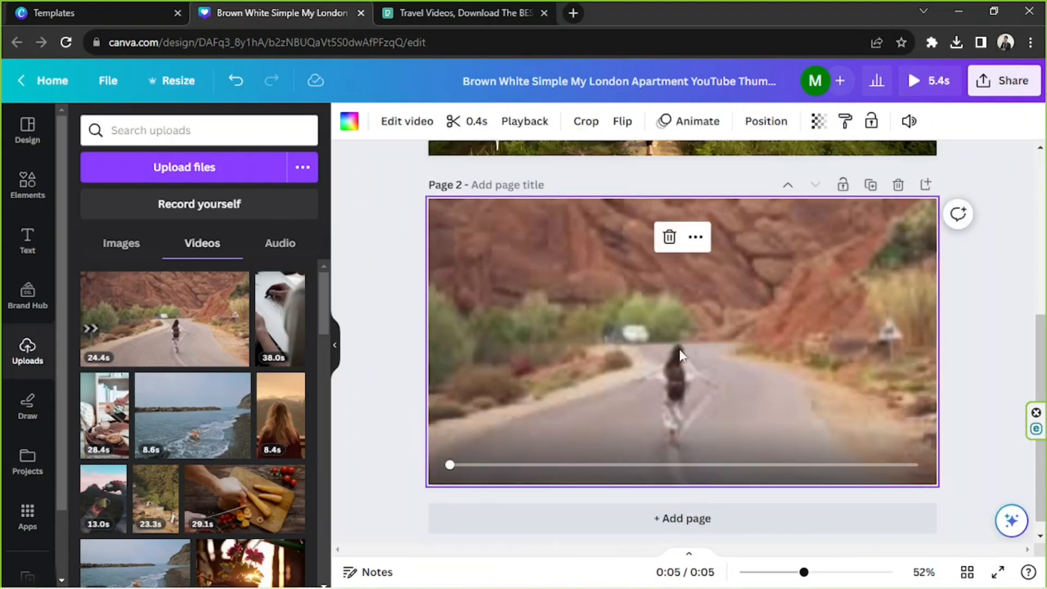
{"action": "left_click", "coordinate": [681, 341]}
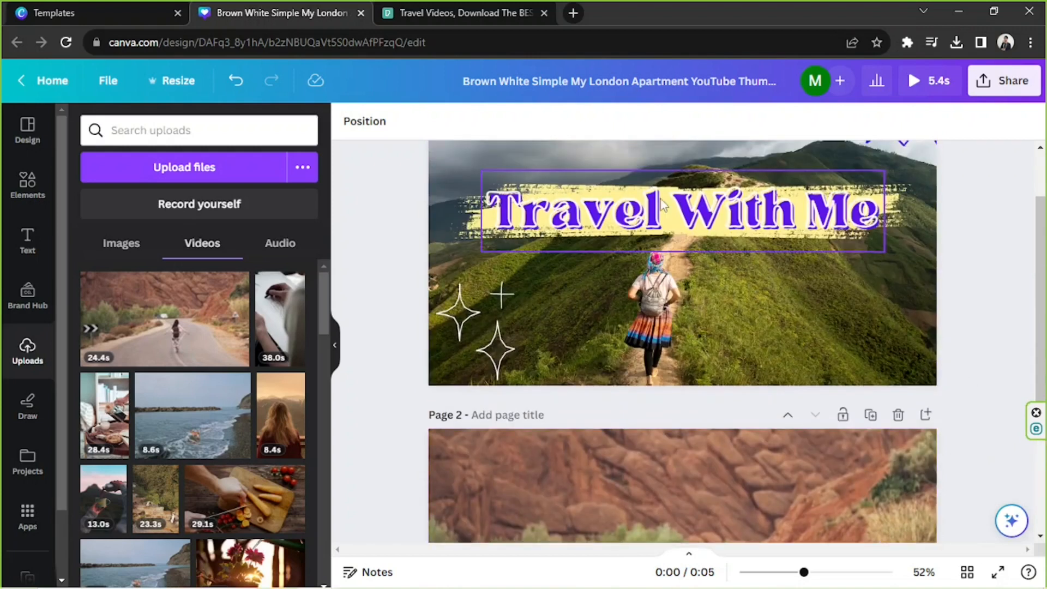
{"action": "left_click", "coordinate": [682, 485]}
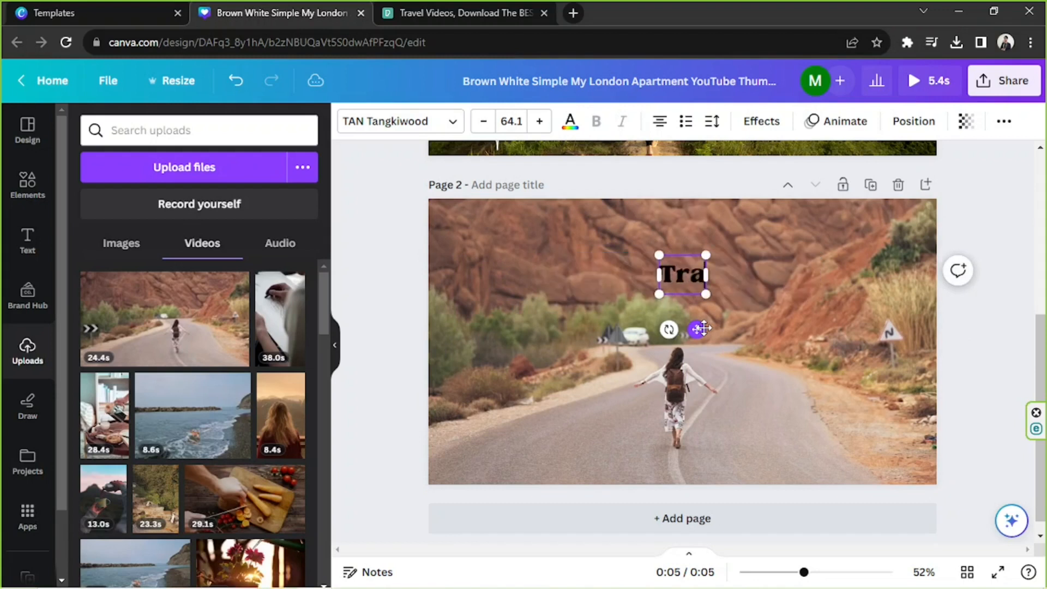
{"action": "type", "text": "Travel With Me"}
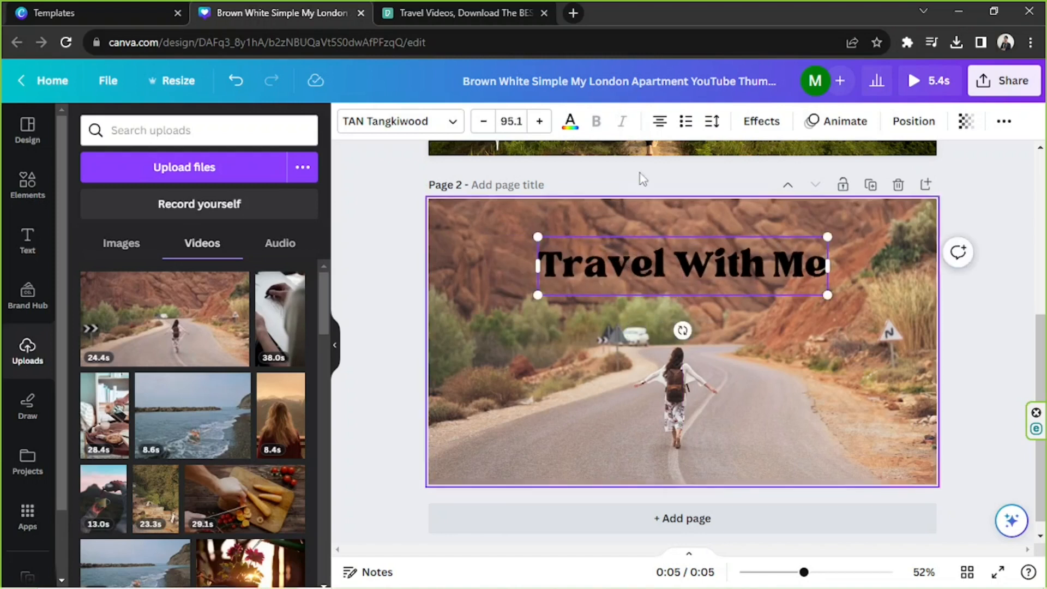
Step: Colour the title white and give it the Lift shadow effect
{"action": "left_click", "coordinate": [569, 122]}
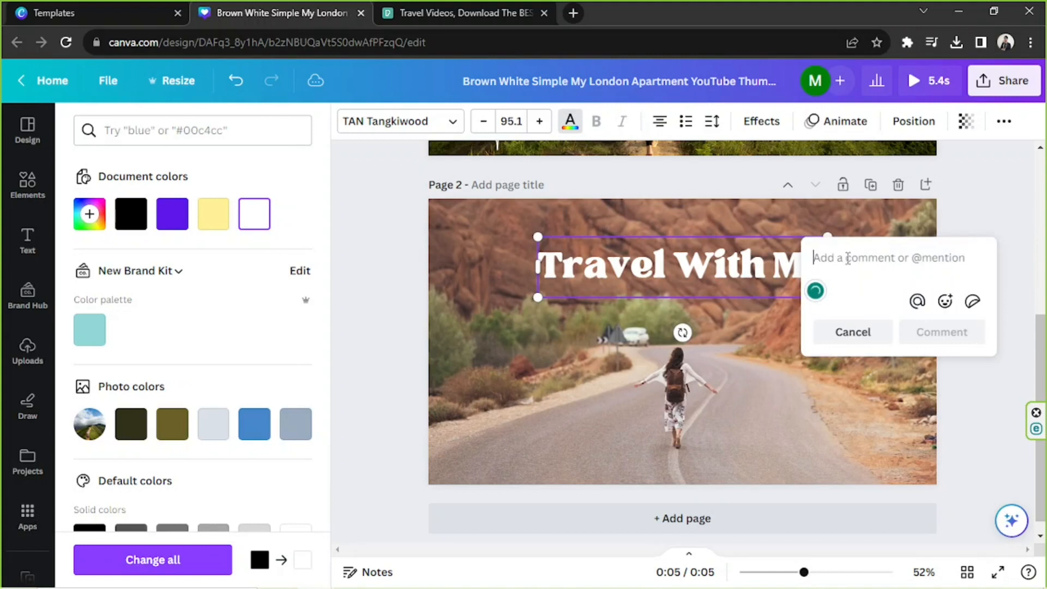
{"action": "left_click", "coordinate": [852, 332]}
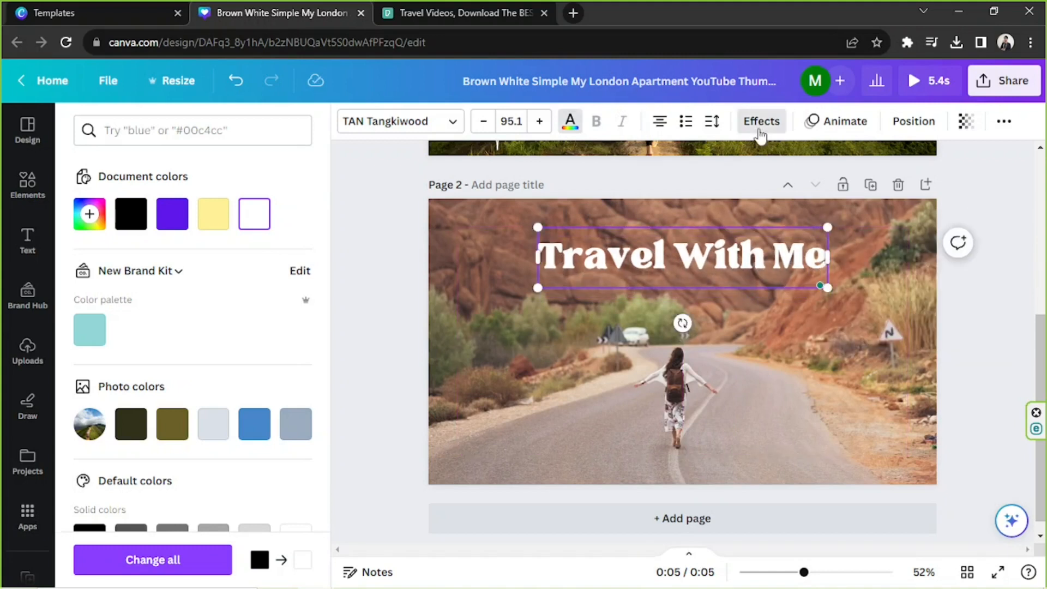
{"action": "left_click", "coordinate": [760, 121]}
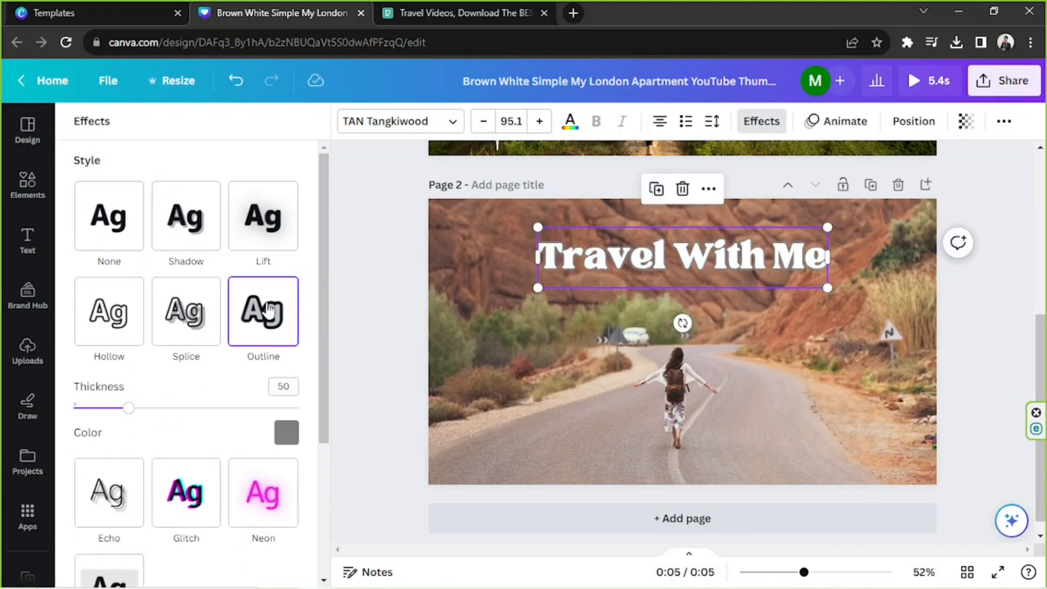
{"action": "left_click", "coordinate": [263, 215]}
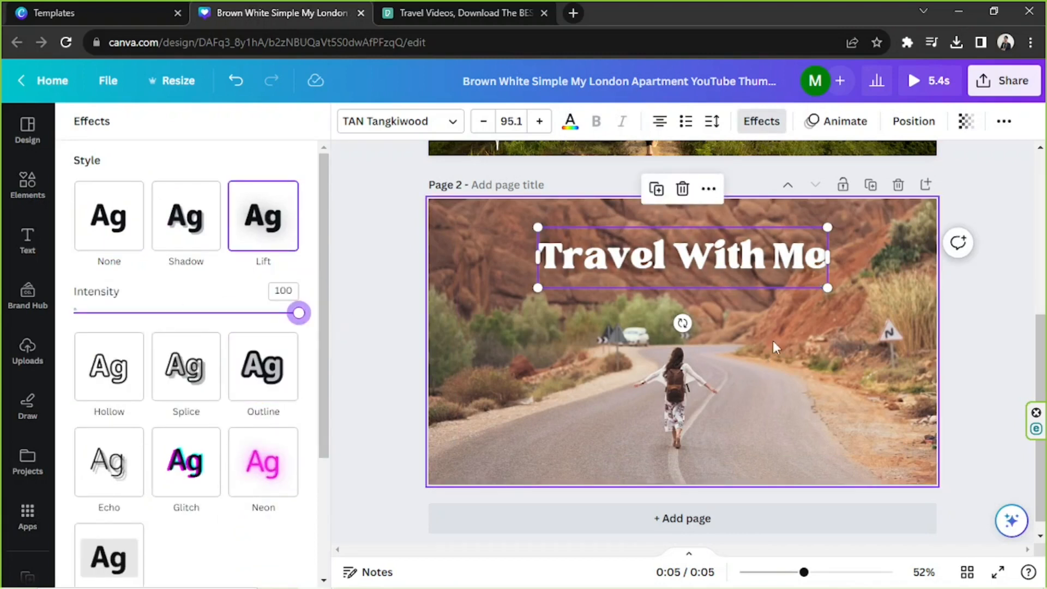
{"action": "left_click", "coordinate": [26, 351]}
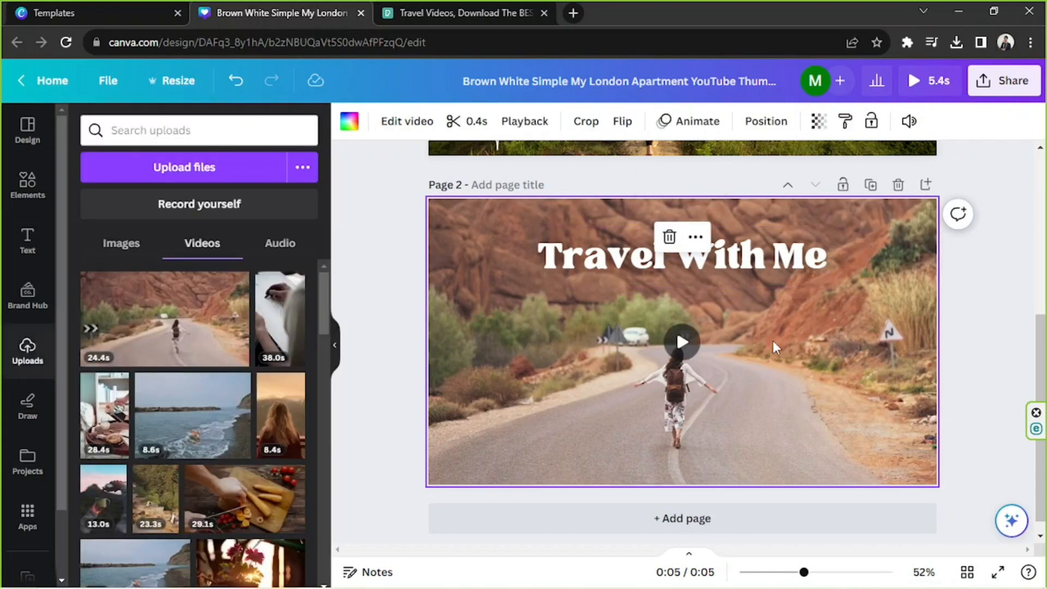
Step: Add white doodle sparkle strokes beside the title and a white zigzag line along the bottom-left
{"action": "left_click", "coordinate": [681, 255]}
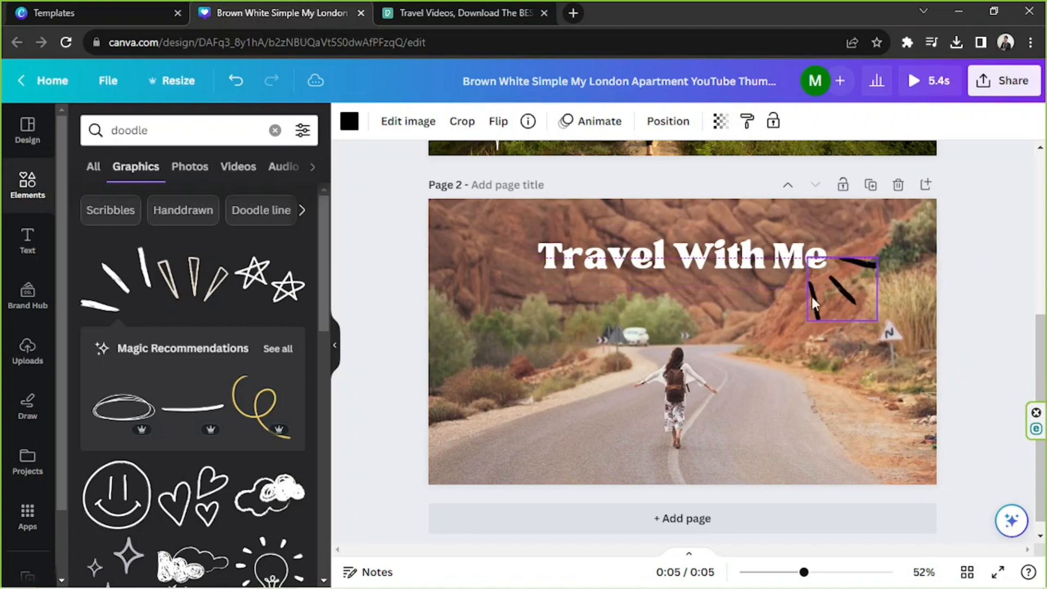
{"action": "left_click", "coordinate": [349, 121]}
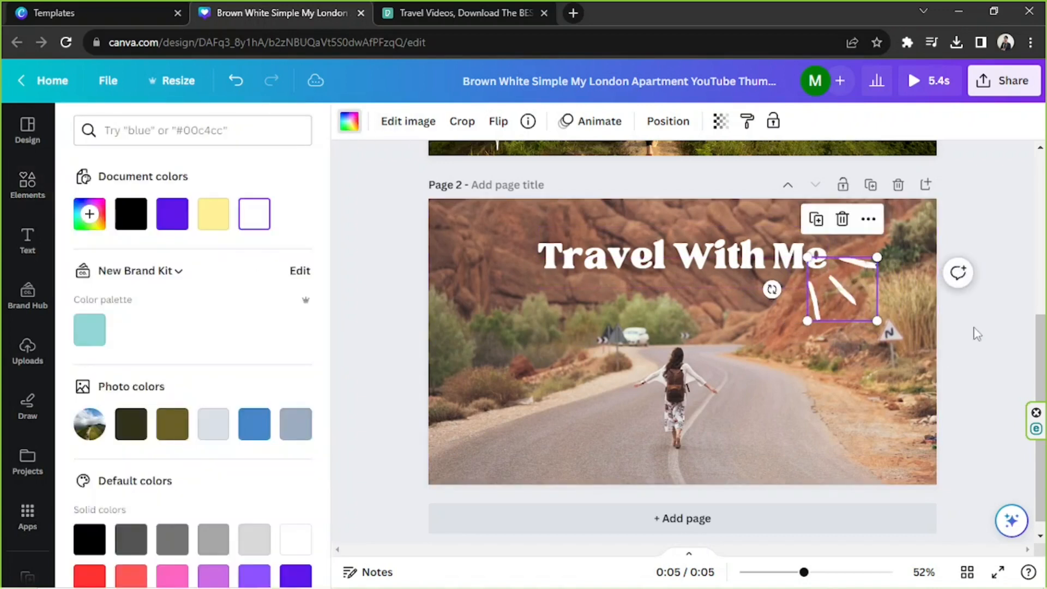
{"action": "left_click", "coordinate": [27, 184]}
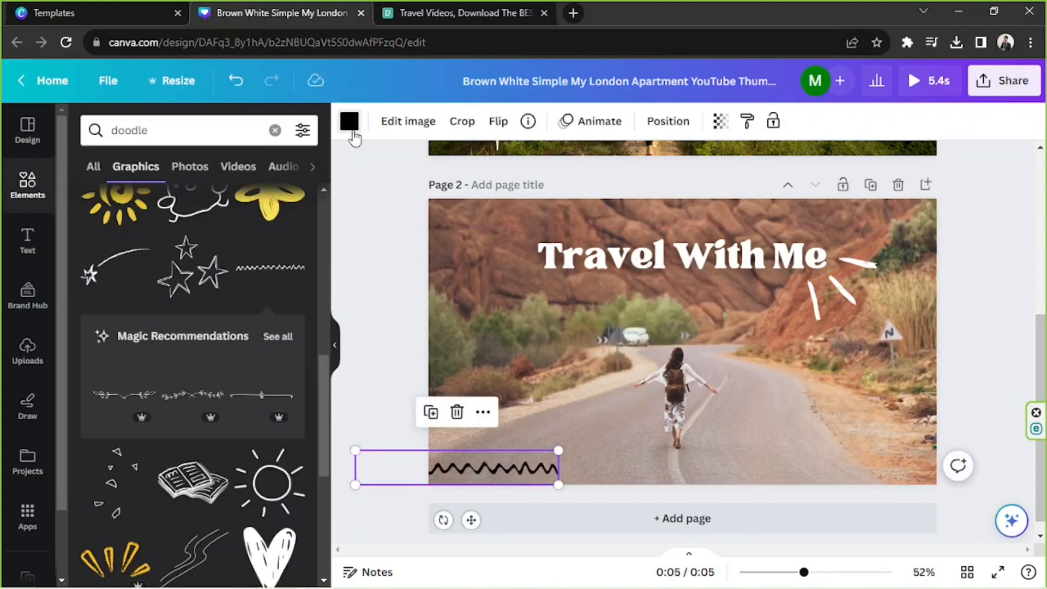
{"action": "left_click", "coordinate": [348, 121]}
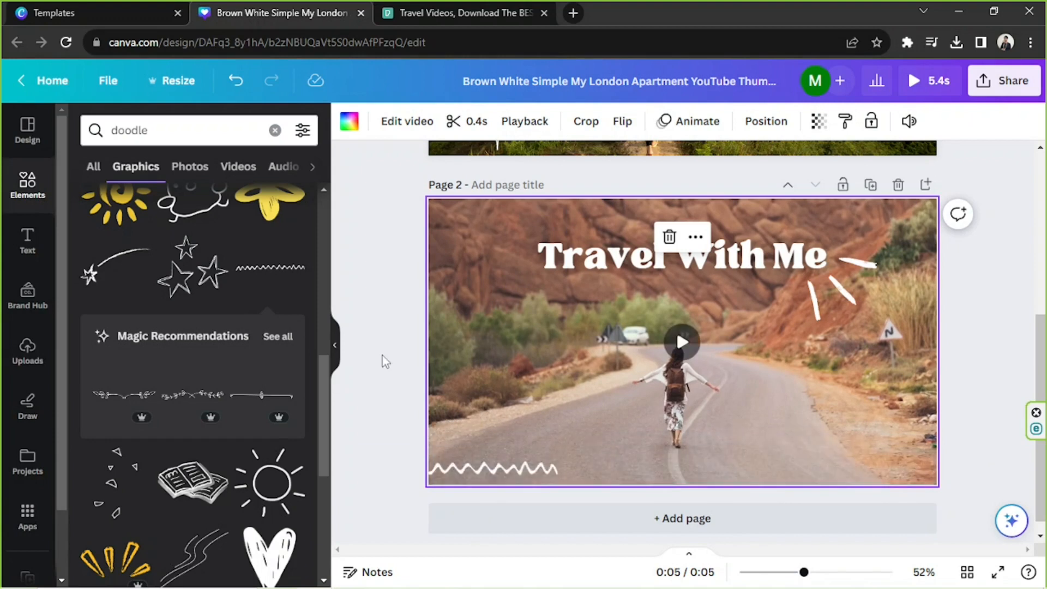
{"action": "left_click", "coordinate": [515, 464]}
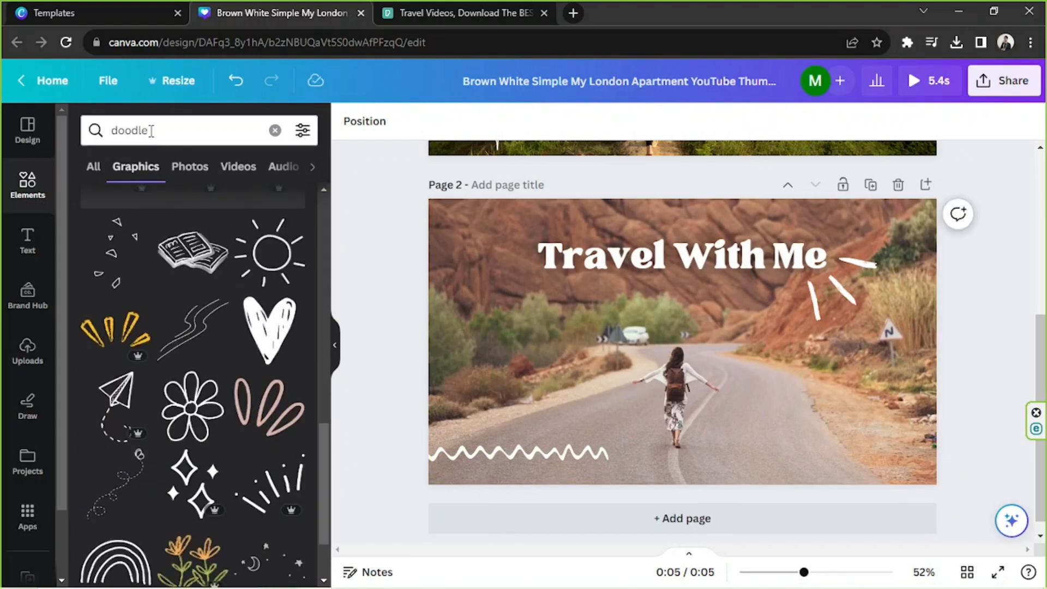
Step: Add white dashed flight-trail graphics at the top-left and bottom-right of page 2
{"action": "type", "text": "airpl"}
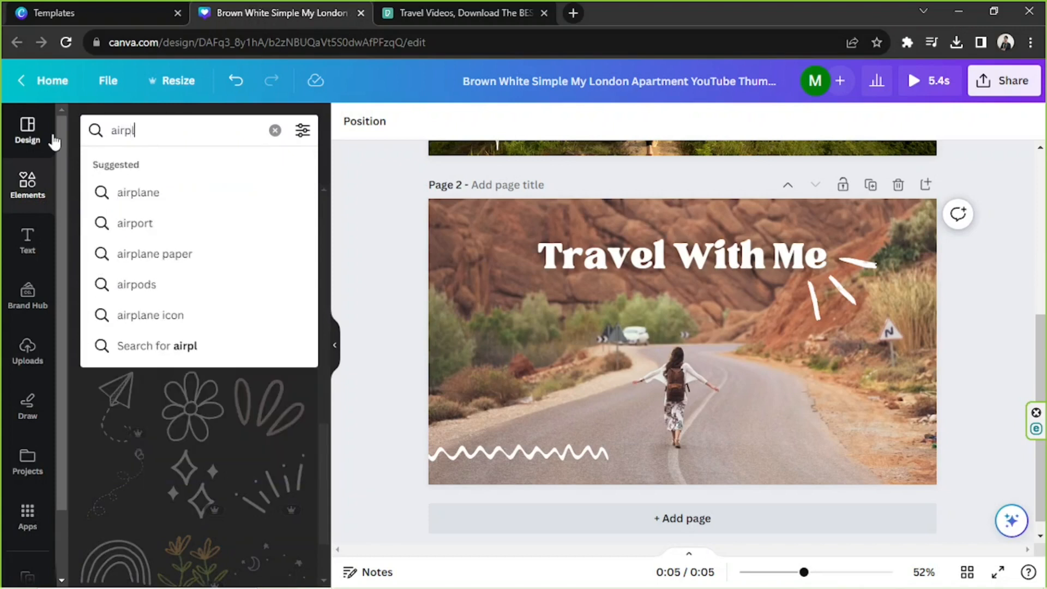
{"action": "left_click", "coordinate": [138, 192]}
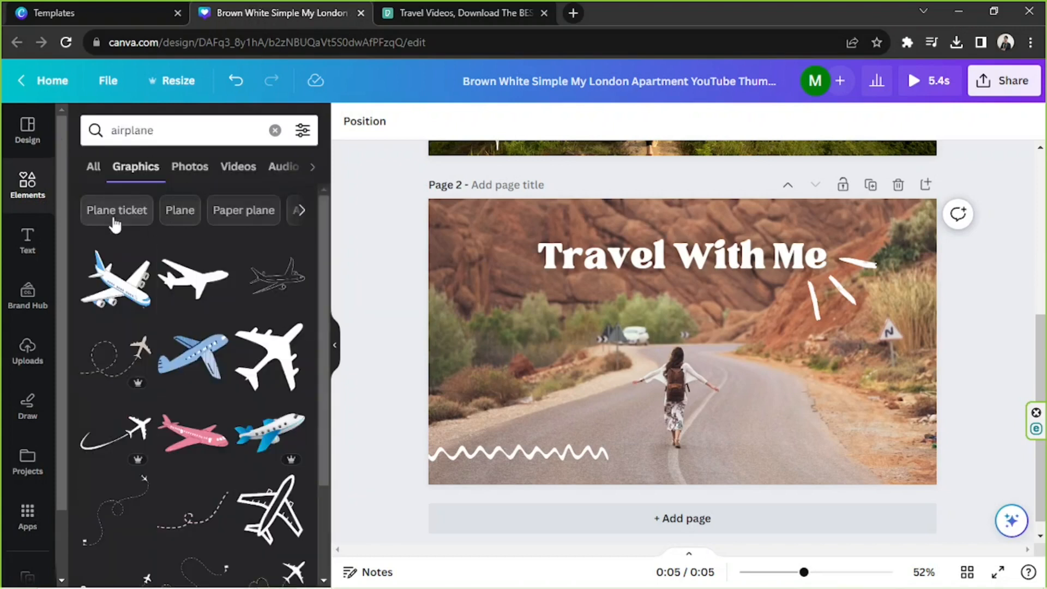
{"action": "scroll", "scroll_direction": "down", "scroll_amount": 3}
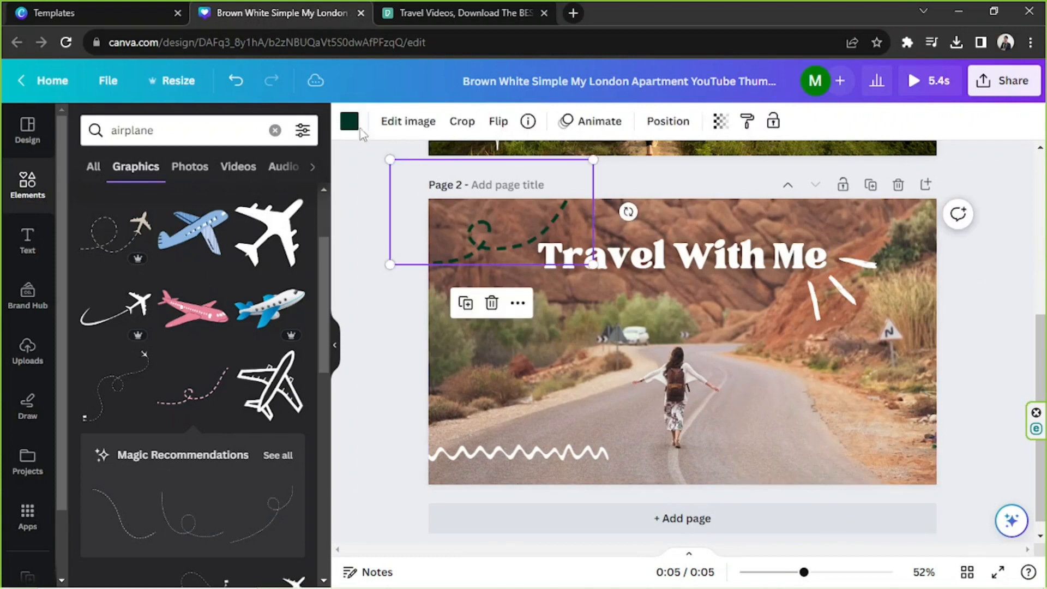
{"action": "left_click", "coordinate": [349, 121]}
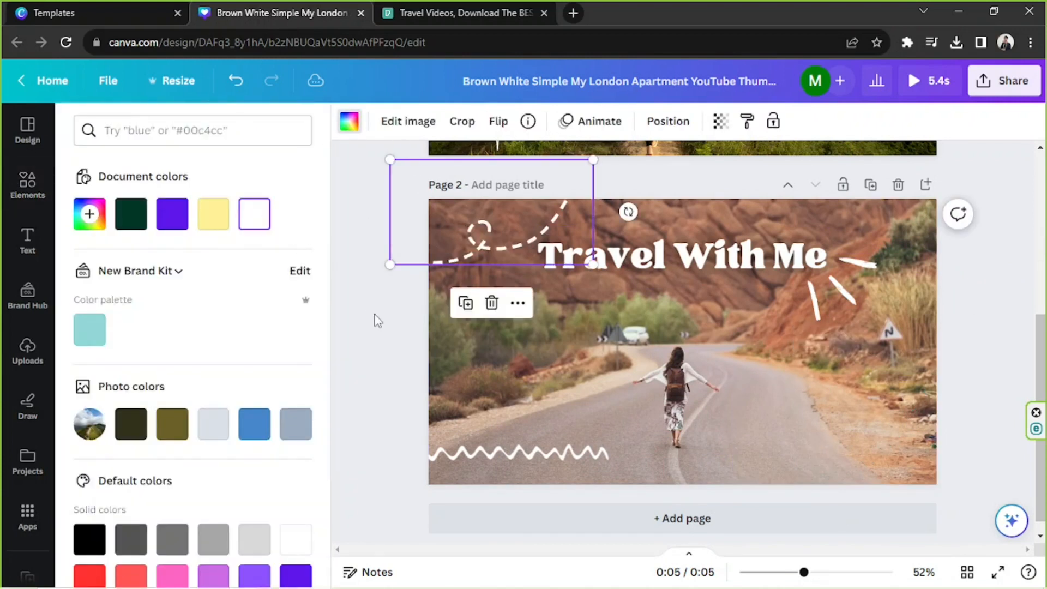
Step: Add a white airplane silhouette below the title
{"action": "type", "text": "airplane"}
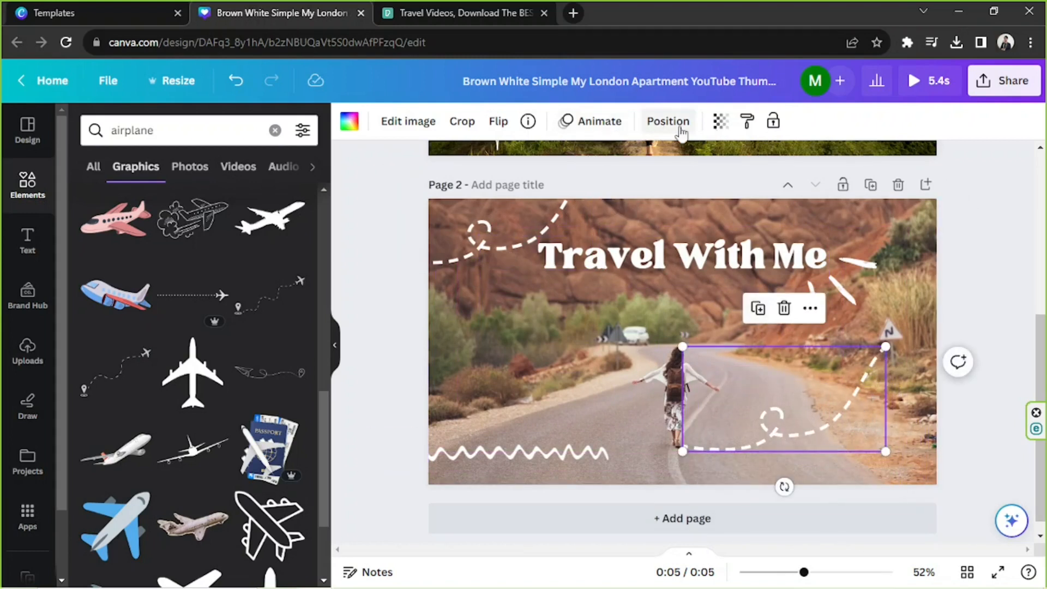
{"action": "left_click", "coordinate": [497, 121]}
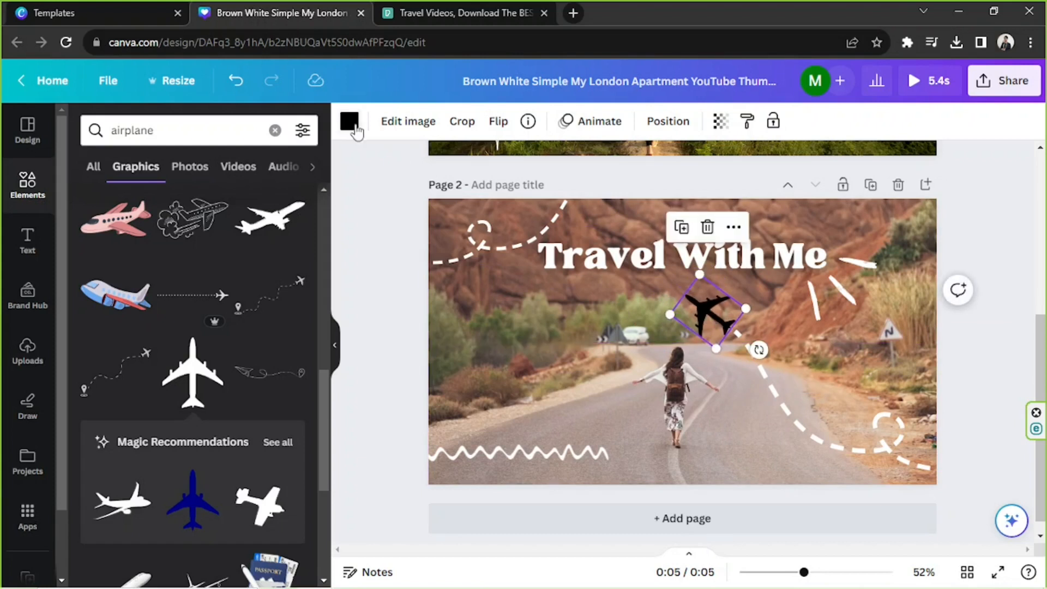
{"action": "left_click", "coordinate": [349, 121]}
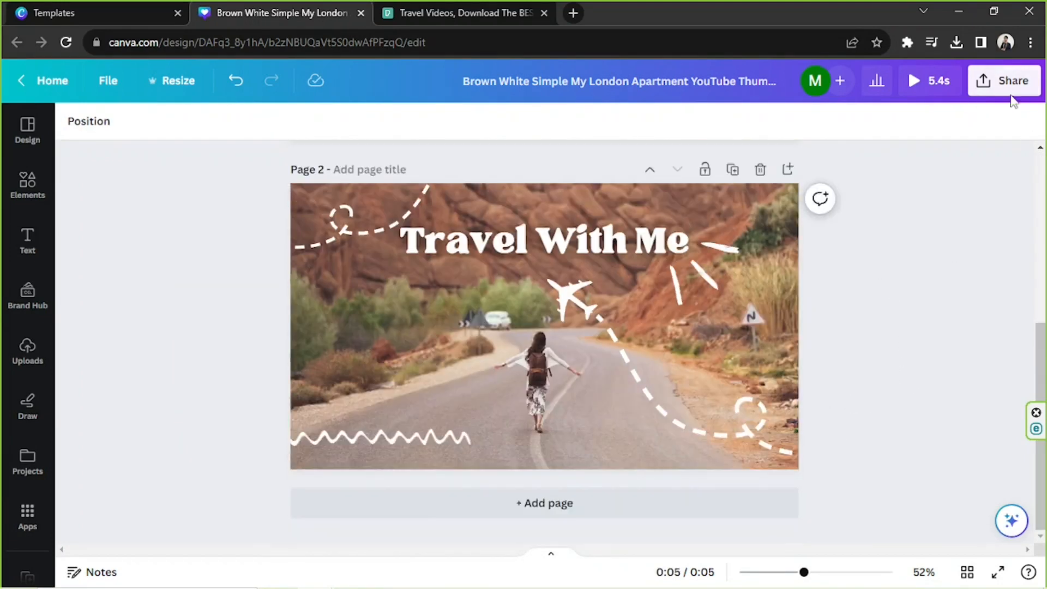
Step: Download pages 1 and 2 as PNG images at 1920×1080
{"action": "left_click", "coordinate": [1005, 80]}
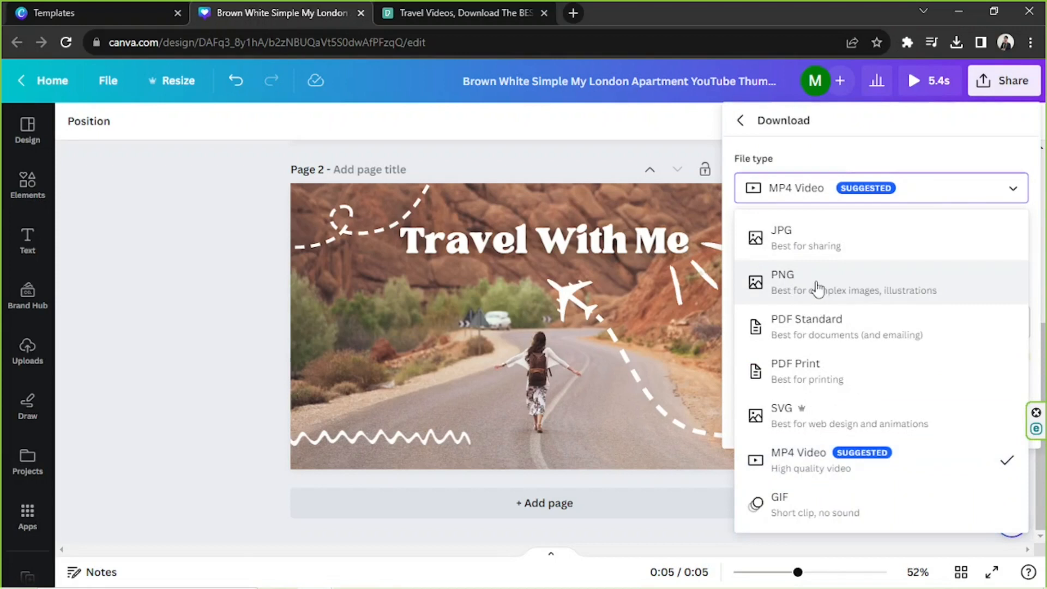
{"action": "left_click", "coordinate": [782, 274]}
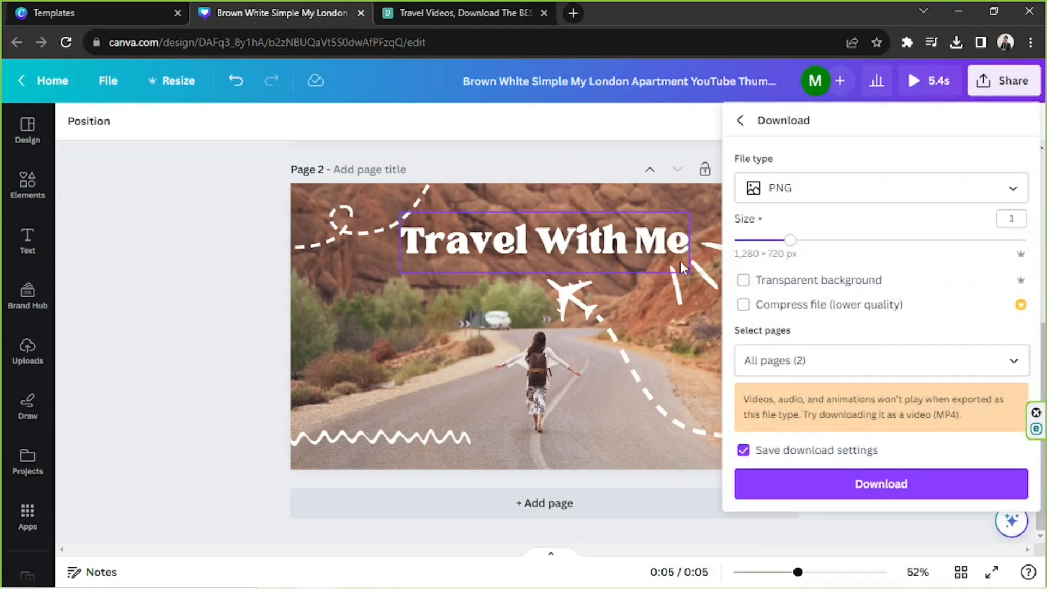
{"action": "mouse_move", "coordinate": [666, 263]}
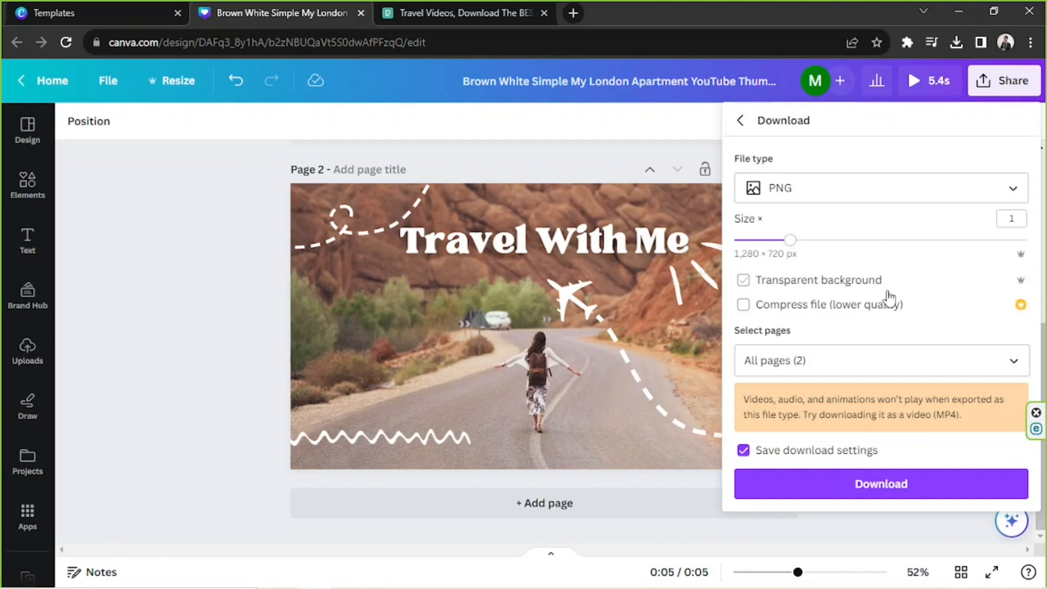
{"action": "left_click", "coordinate": [743, 280]}
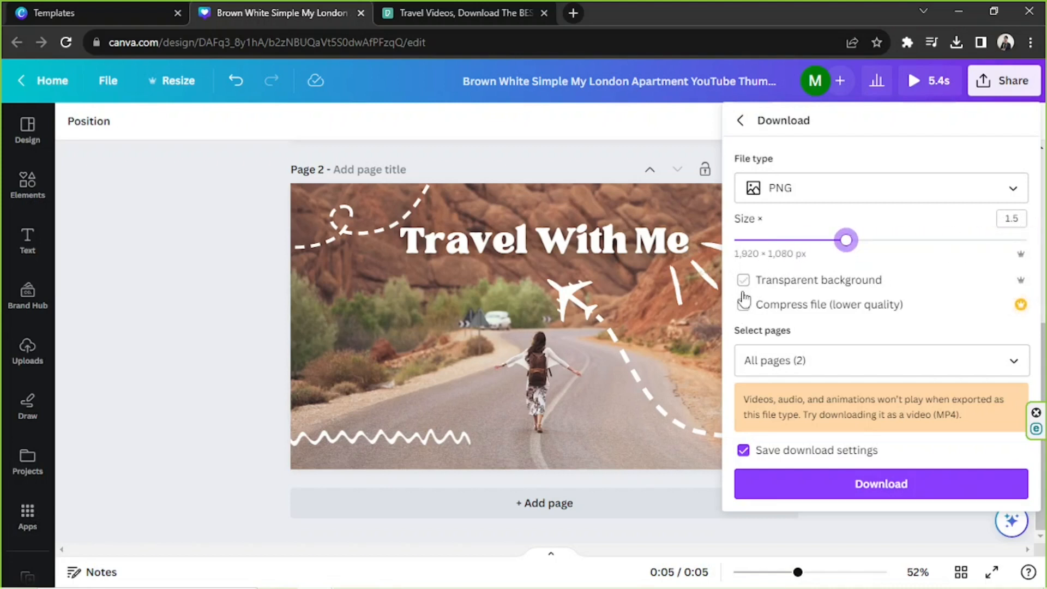
{"action": "left_click", "coordinate": [743, 279]}
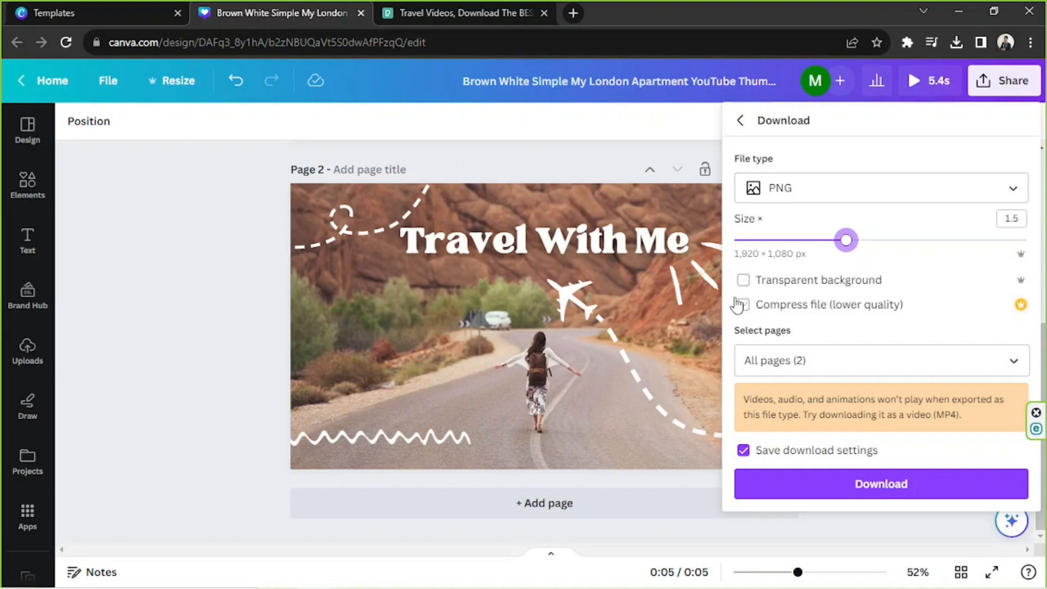
{"action": "left_click", "coordinate": [880, 361]}
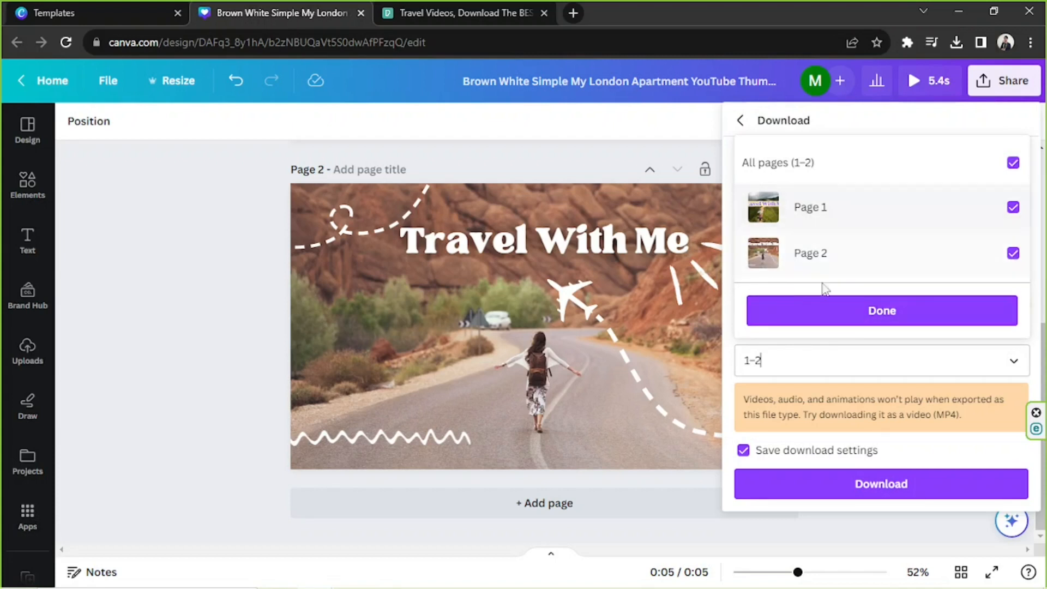
{"action": "left_click", "coordinate": [880, 309]}
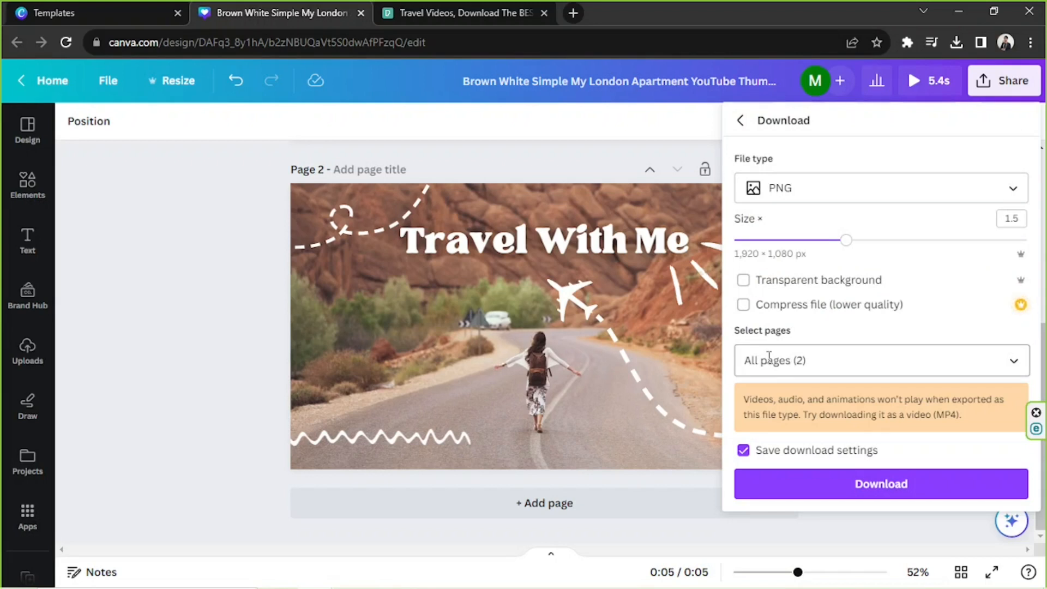
{"action": "left_click", "coordinate": [544, 238]}
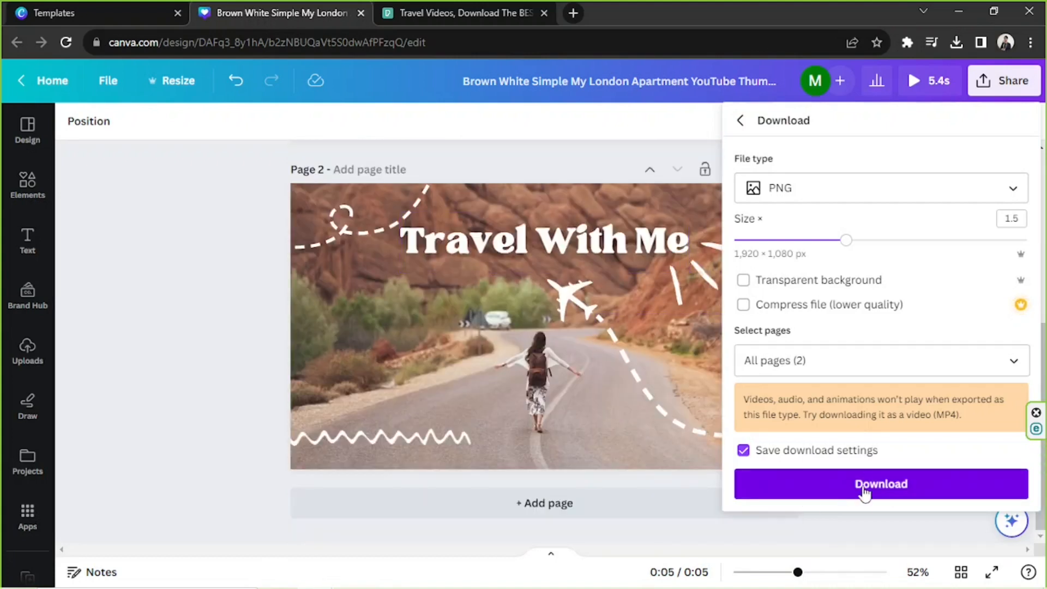
{"action": "left_click", "coordinate": [880, 485]}
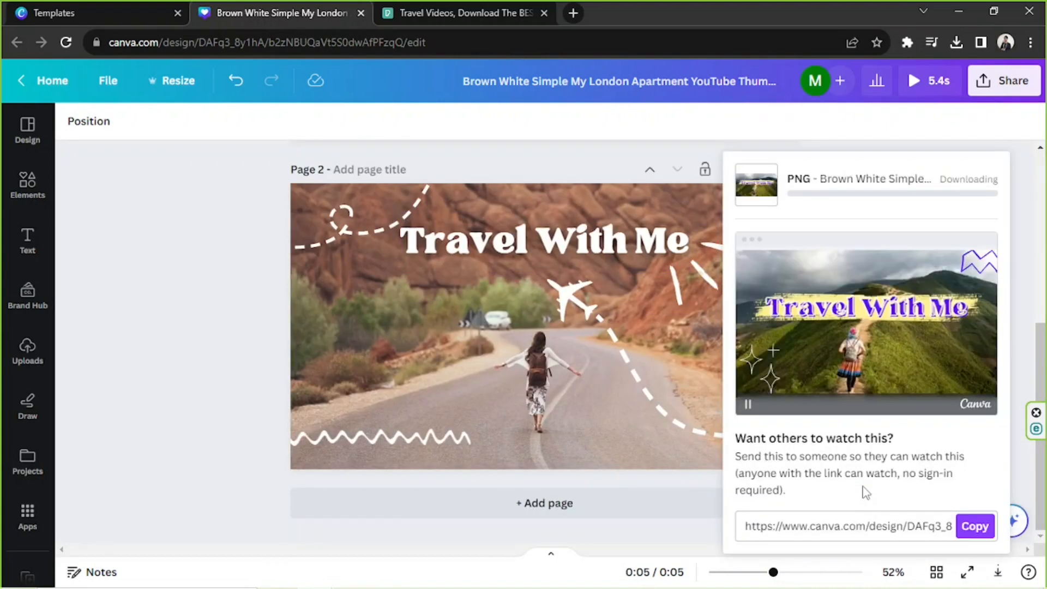
{"action": "mouse_move", "coordinate": [861, 487]}
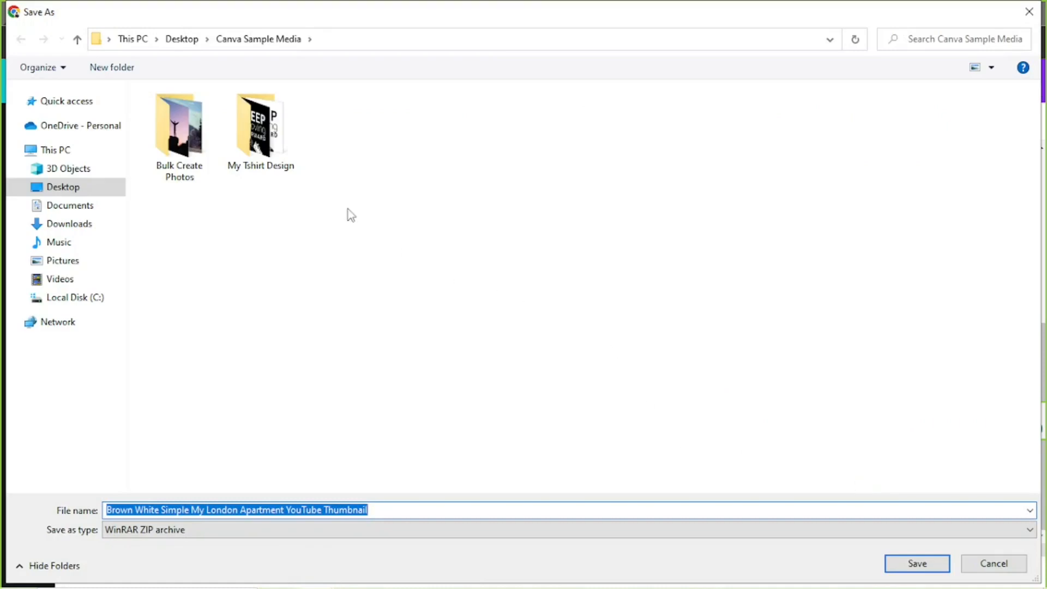
Step: Save the thumbnails zip in a new 'Sample Thumbnails' folder and show it in File Explorer
{"action": "right_click", "coordinate": [352, 215]}
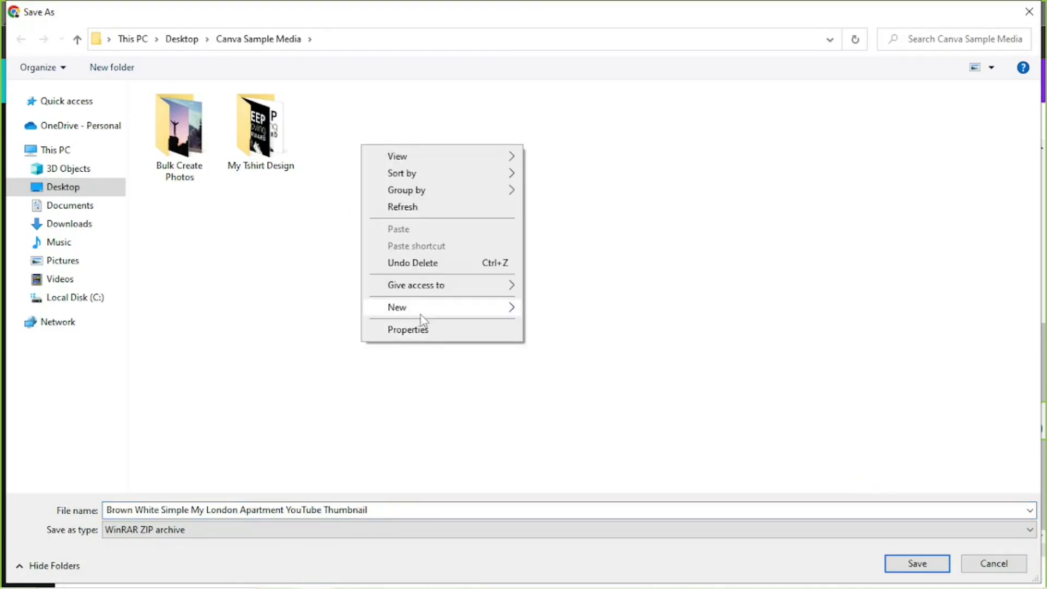
{"action": "left_click", "coordinate": [397, 307]}
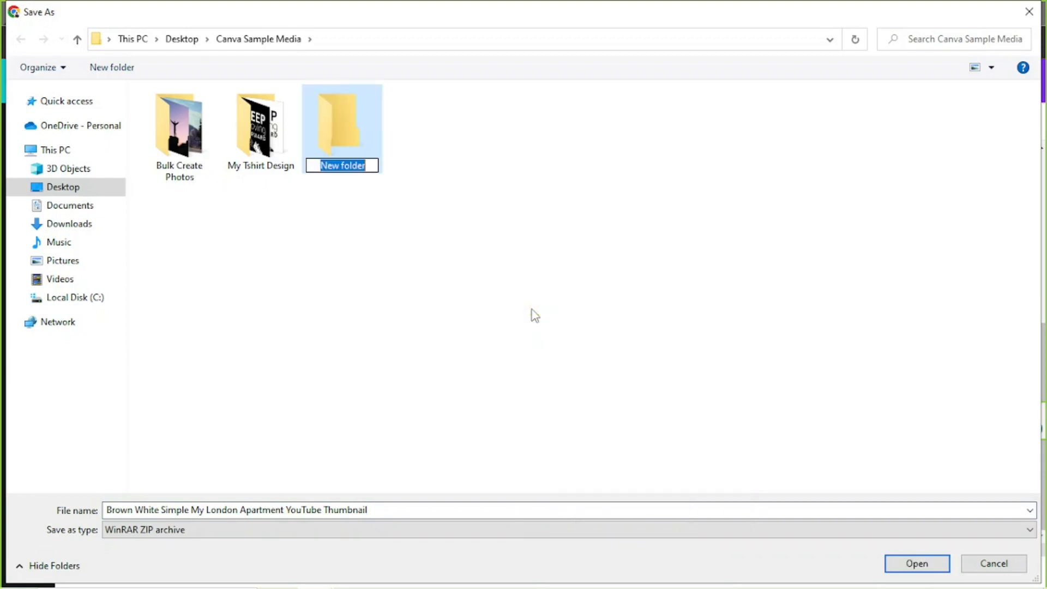
{"action": "type", "text": "Sample"}
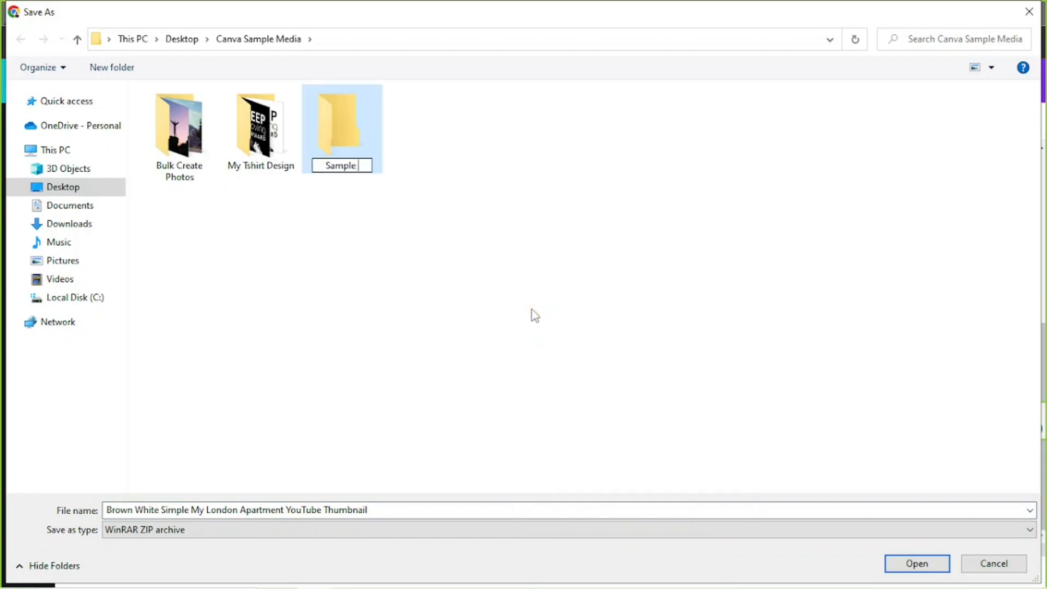
{"action": "type", "text": "Thumbnails"}
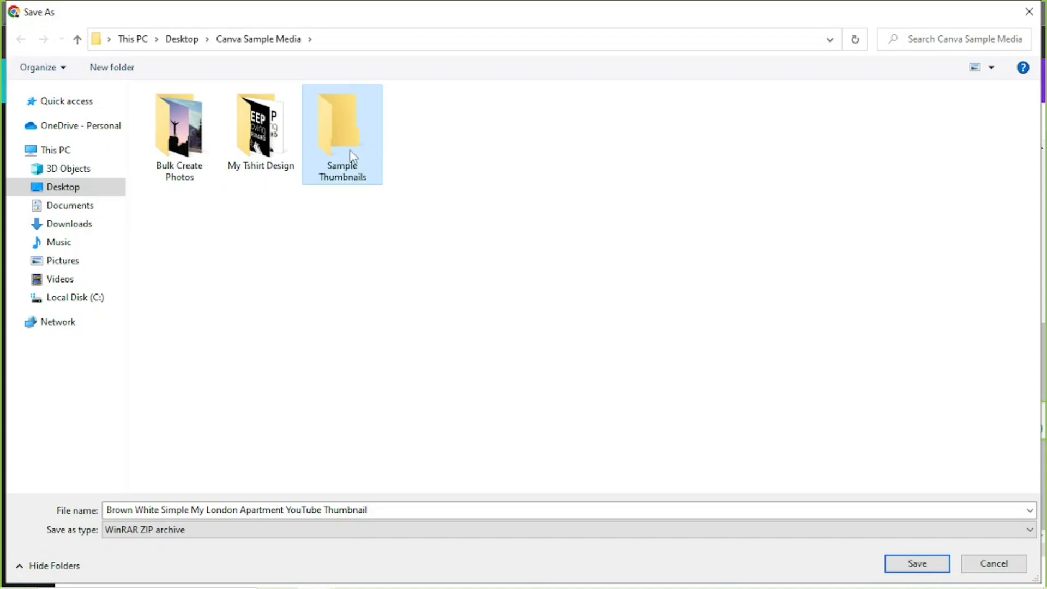
{"action": "double_click", "coordinate": [342, 124]}
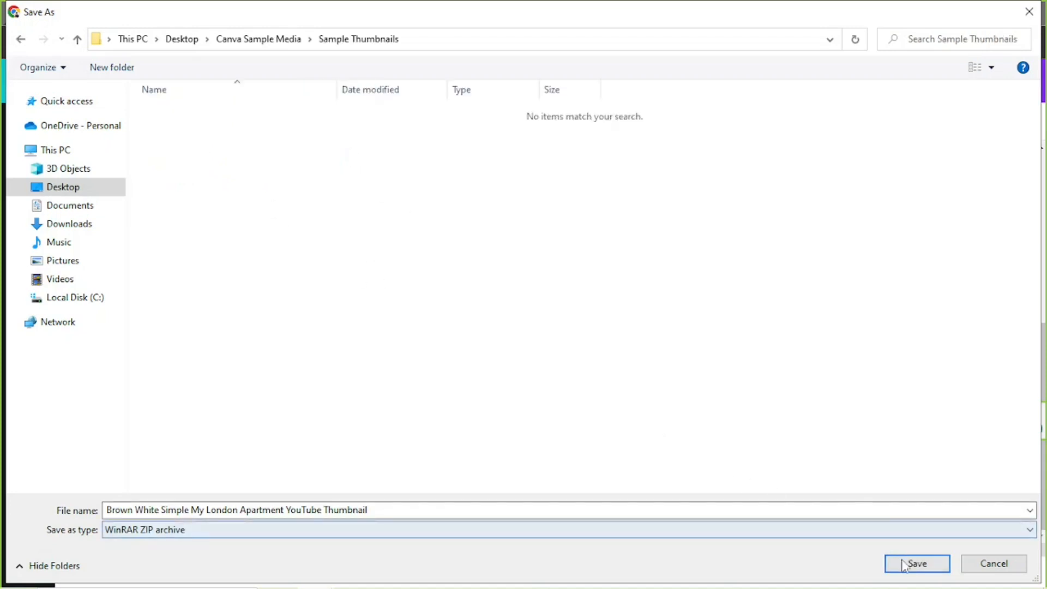
{"action": "left_click", "coordinate": [916, 563]}
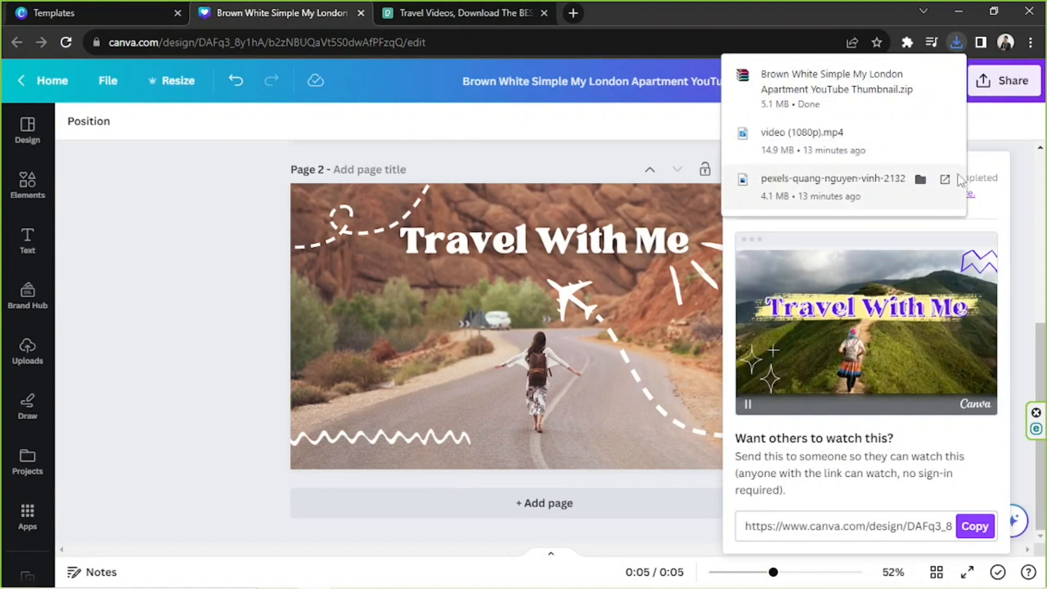
{"action": "mouse_move", "coordinate": [921, 74]}
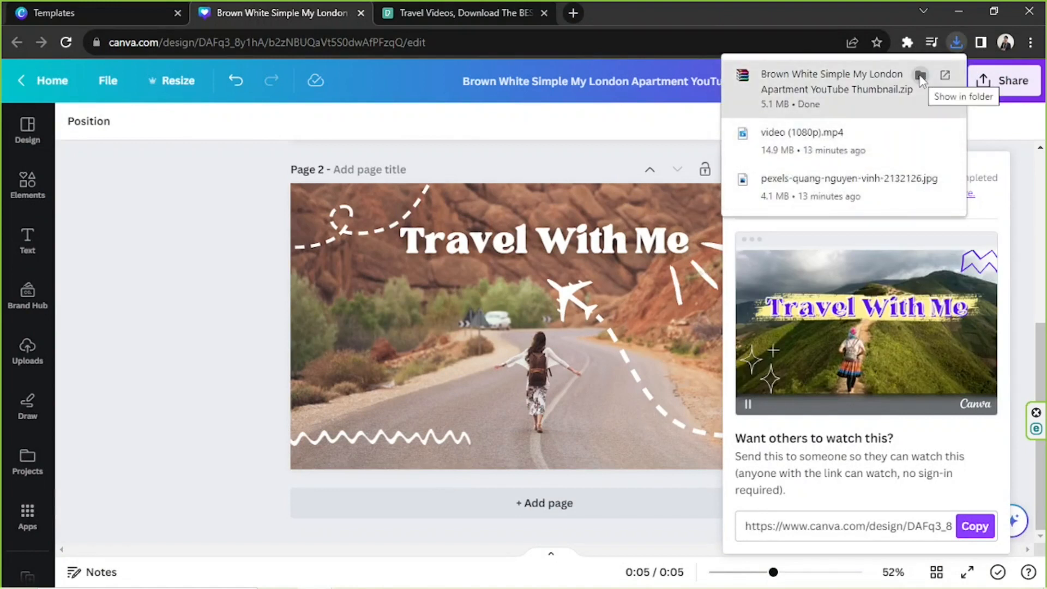
{"action": "left_click", "coordinate": [920, 74]}
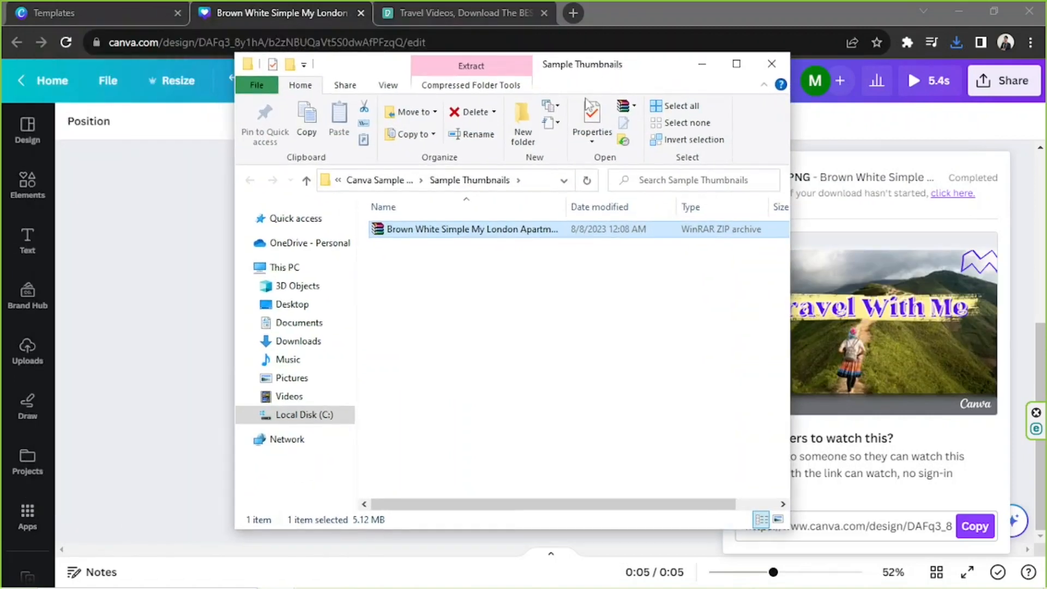
{"action": "mouse_move", "coordinate": [493, 229]}
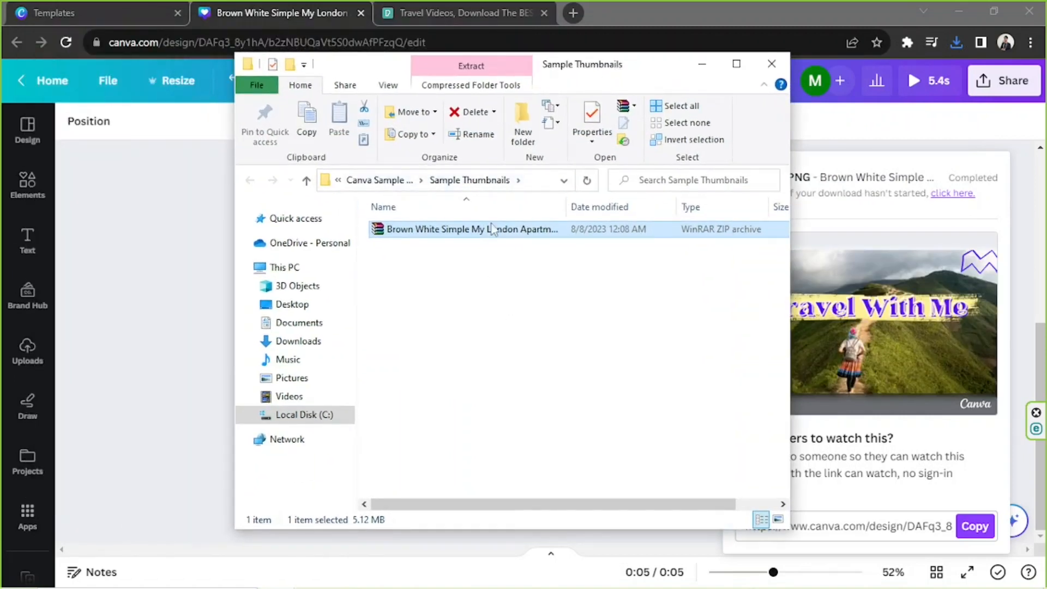
{"action": "mouse_move", "coordinate": [491, 229]}
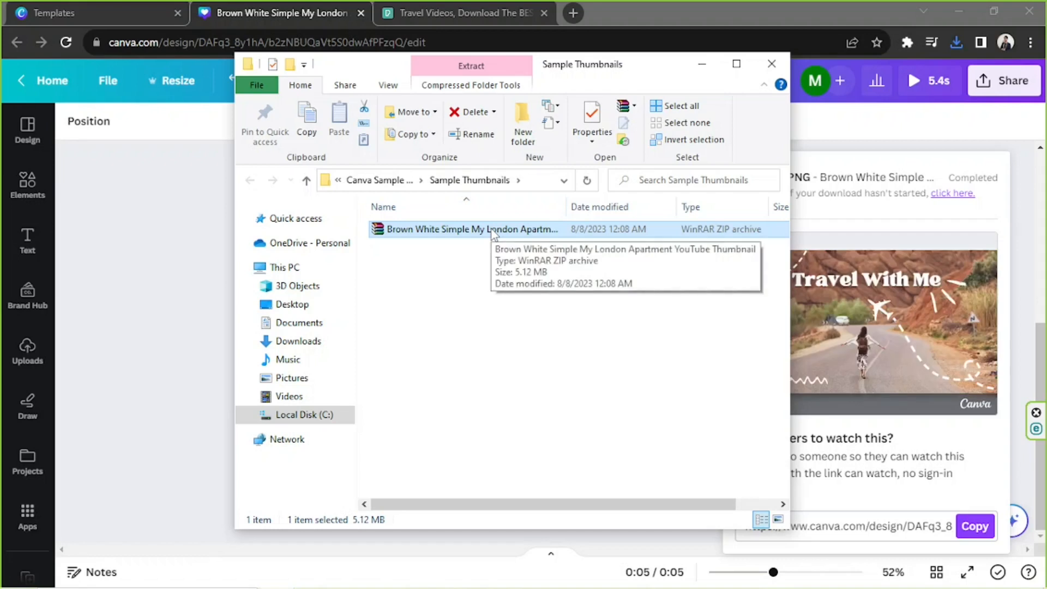
{"action": "mouse_move", "coordinate": [511, 328]}
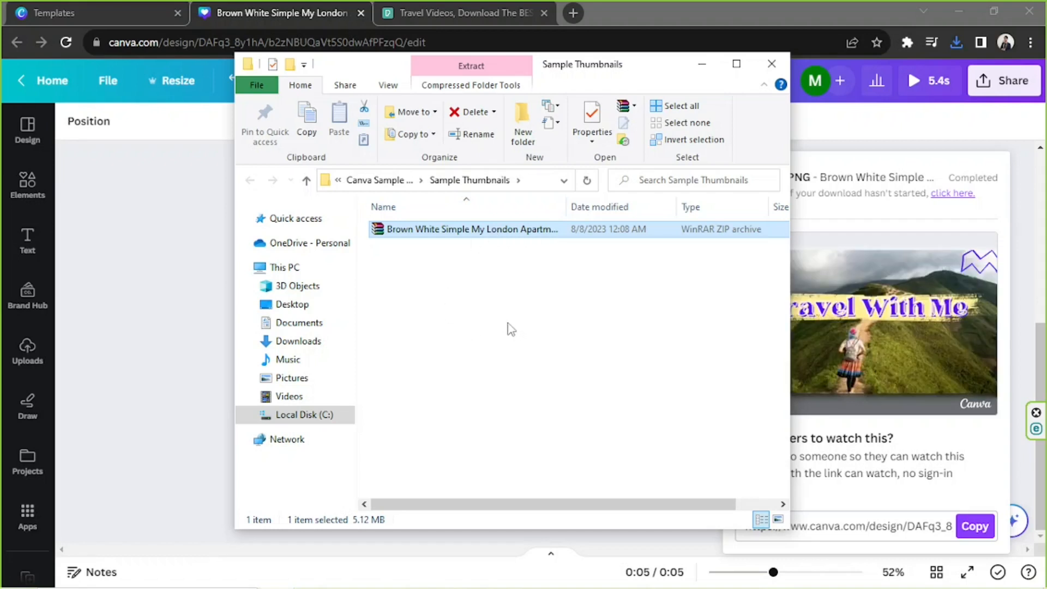
{"action": "mouse_move", "coordinate": [472, 229]}
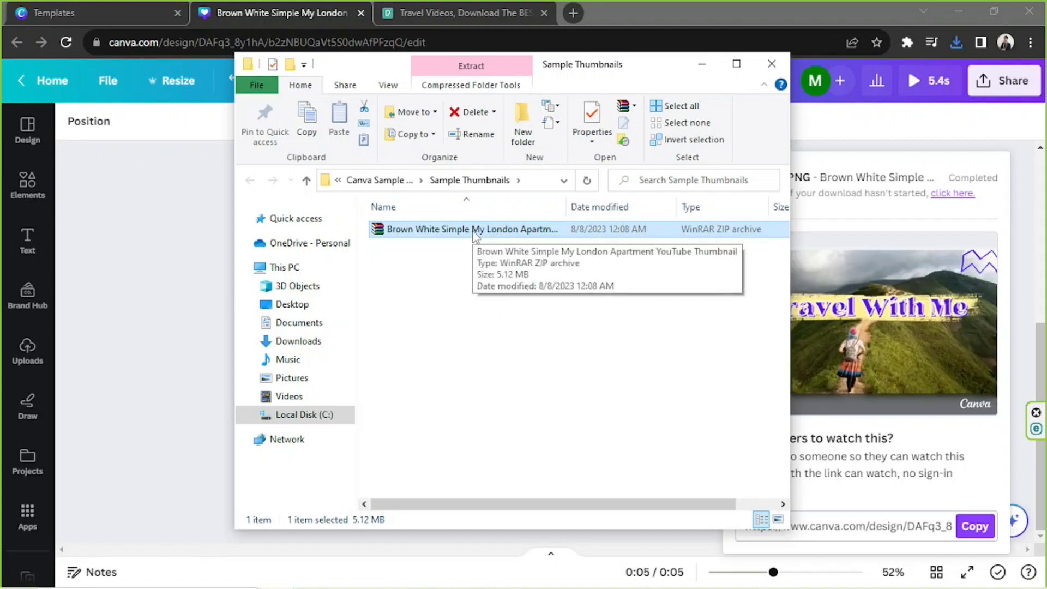
Step: Extract the zip here, preview PNG files 1 and 2, then minimize File Explorer
{"action": "right_click", "coordinate": [473, 229]}
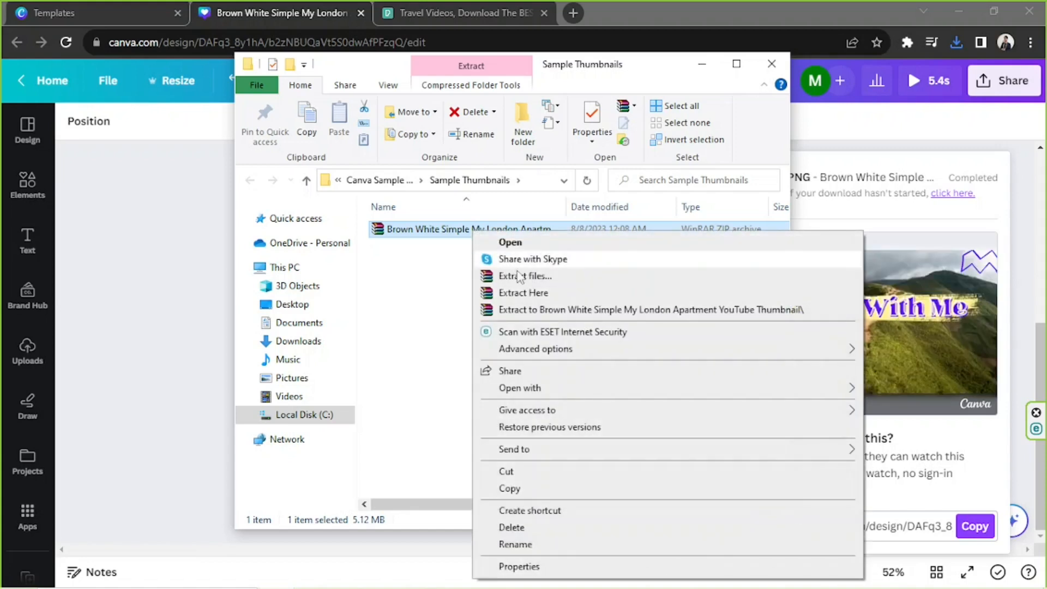
{"action": "mouse_move", "coordinate": [523, 292]}
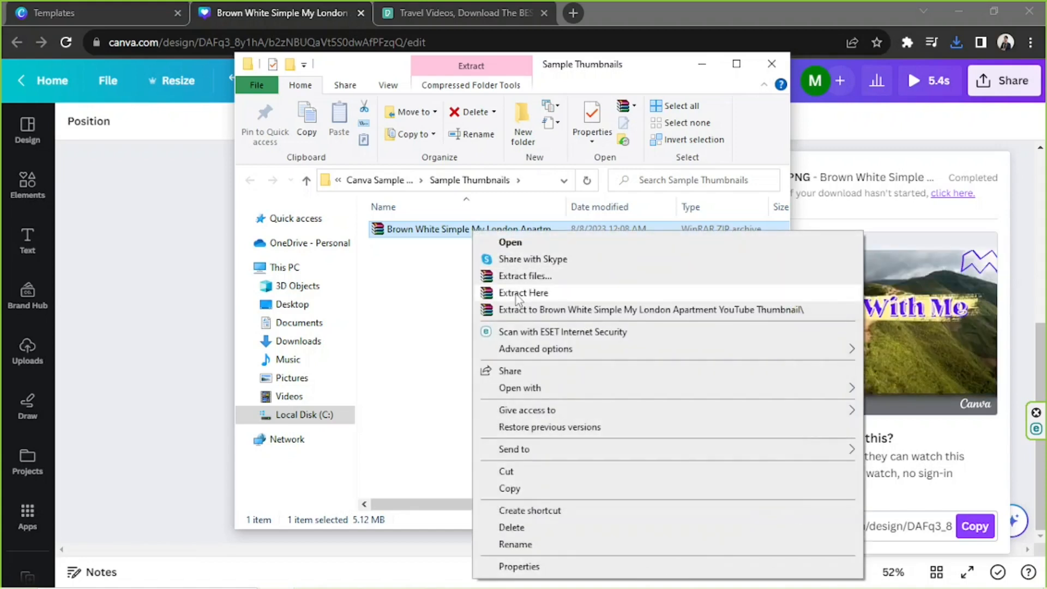
{"action": "left_click", "coordinate": [523, 292]}
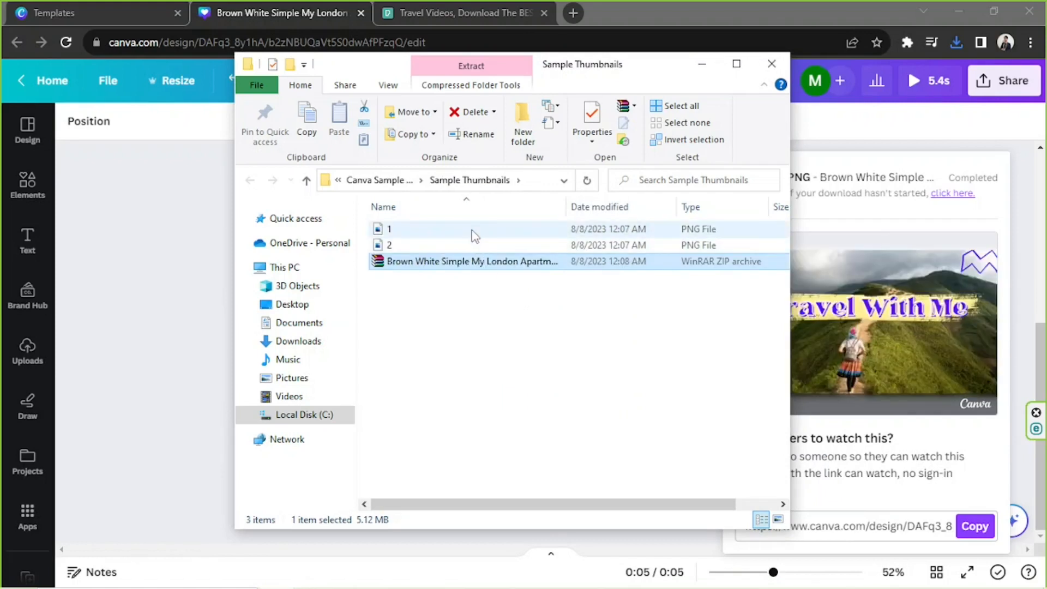
{"action": "left_click", "coordinate": [391, 229]}
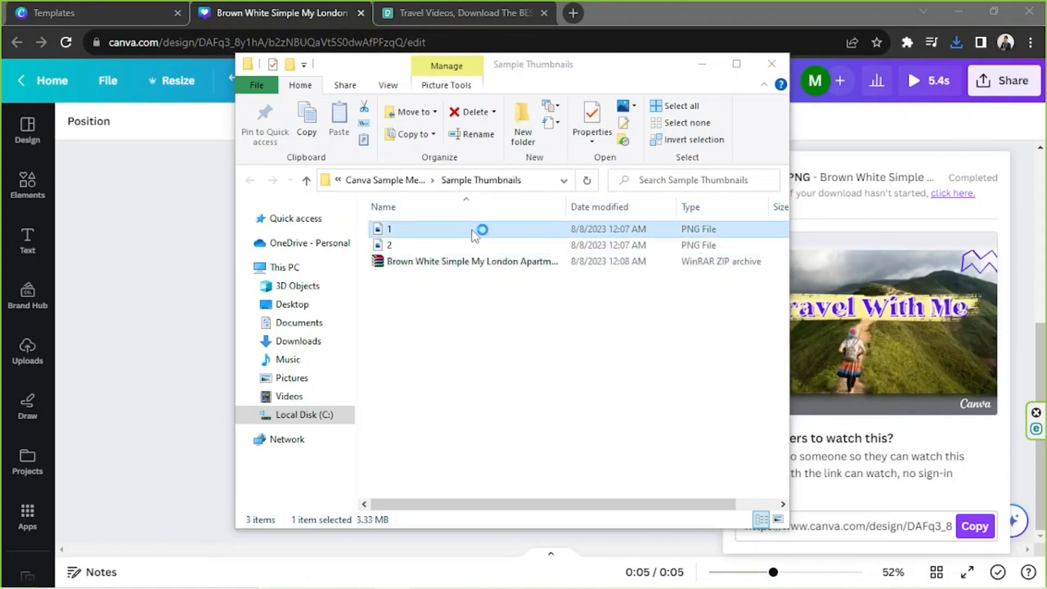
{"action": "double_click", "coordinate": [390, 229]}
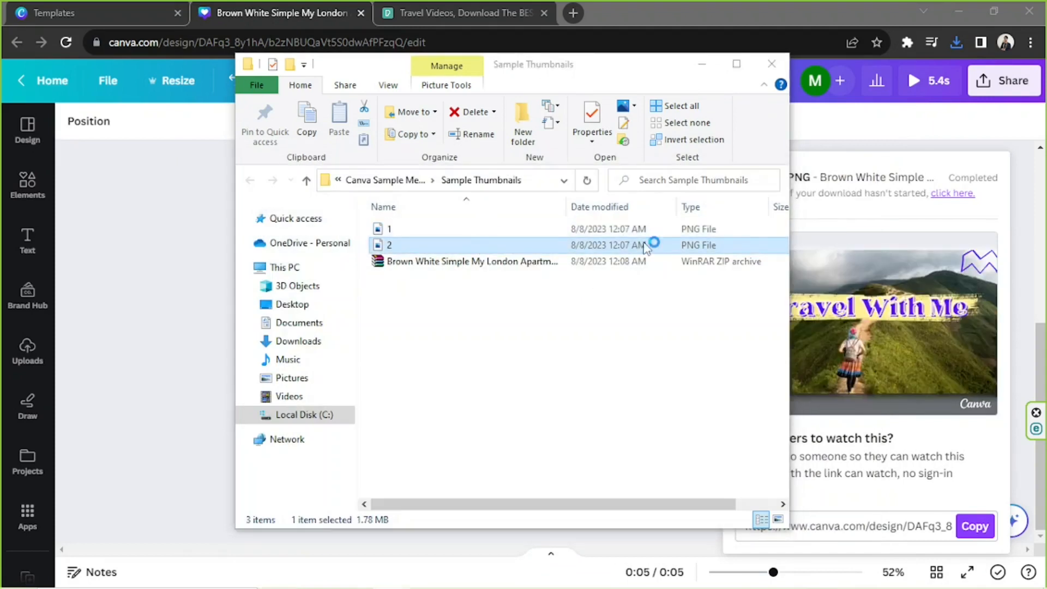
{"action": "double_click", "coordinate": [389, 245]}
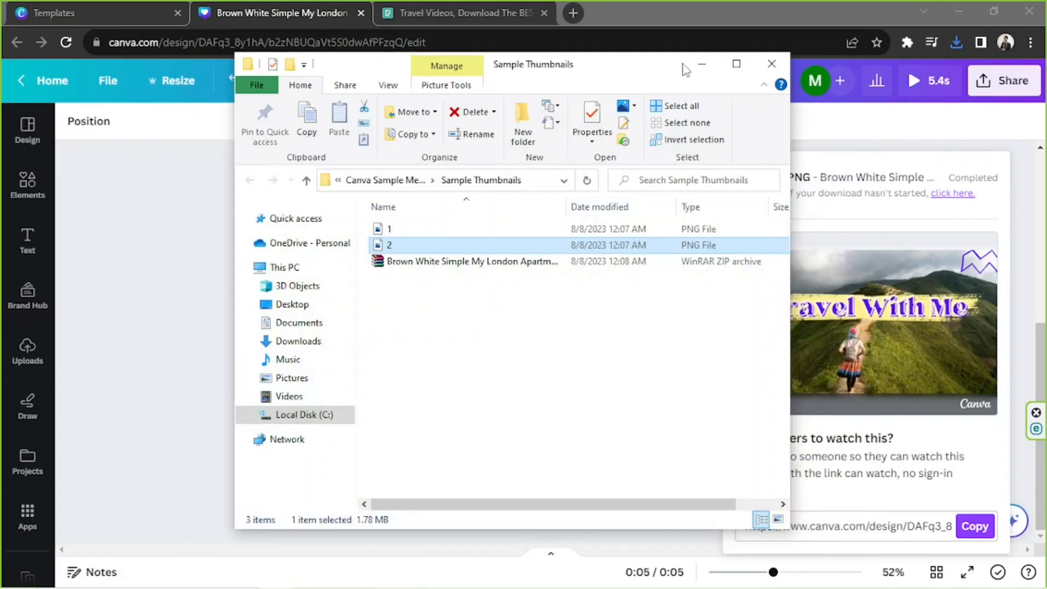
{"action": "left_click", "coordinate": [771, 65]}
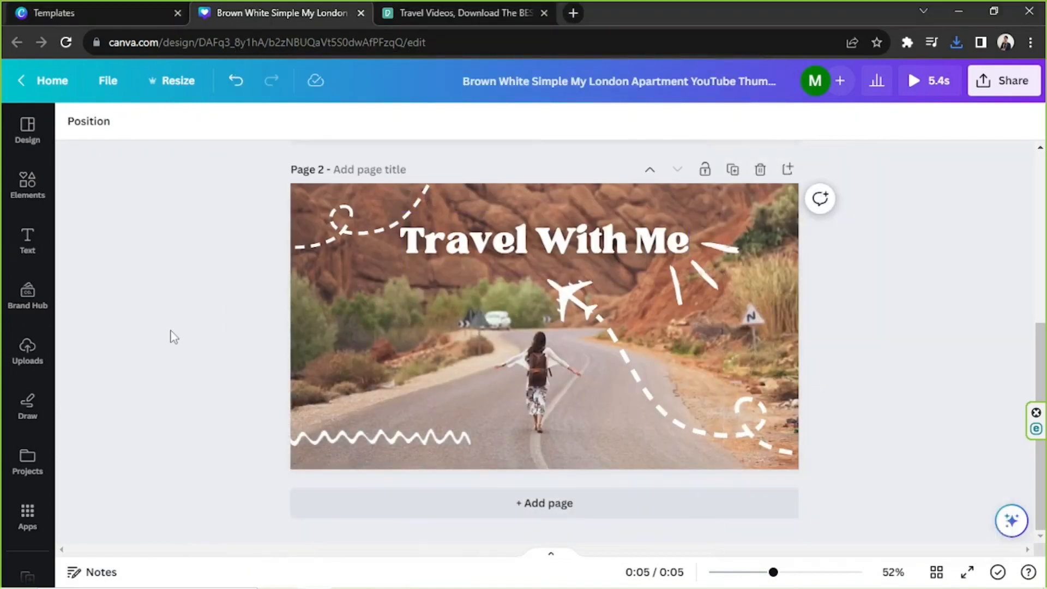